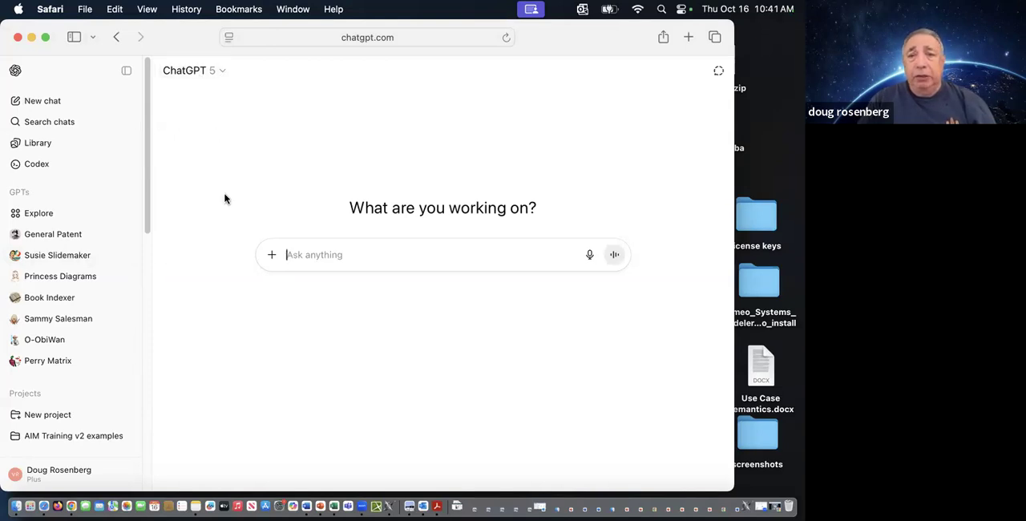
mouse_move(272, 255)
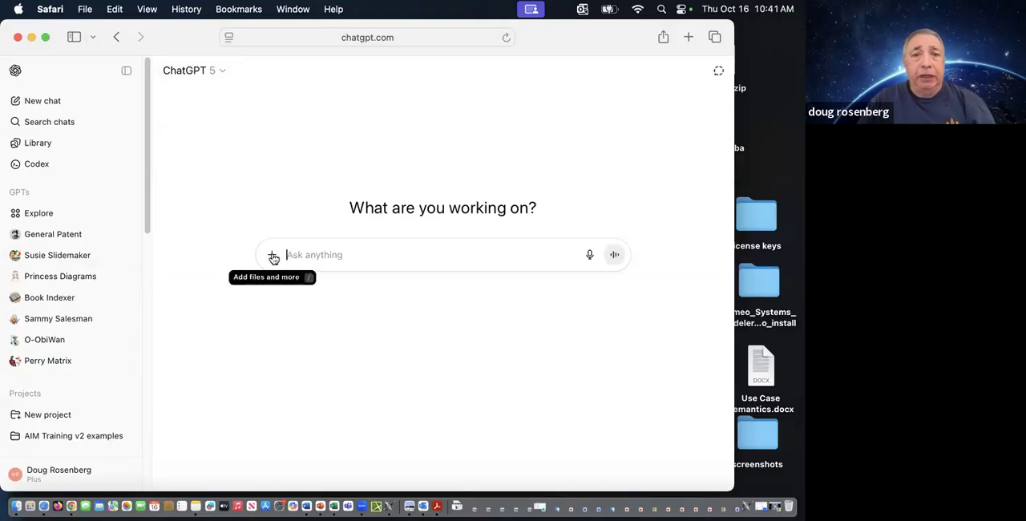
- Upload 'style guide in text format.txt' as an attachment to a new ChatGPT message
left_click(272, 255)
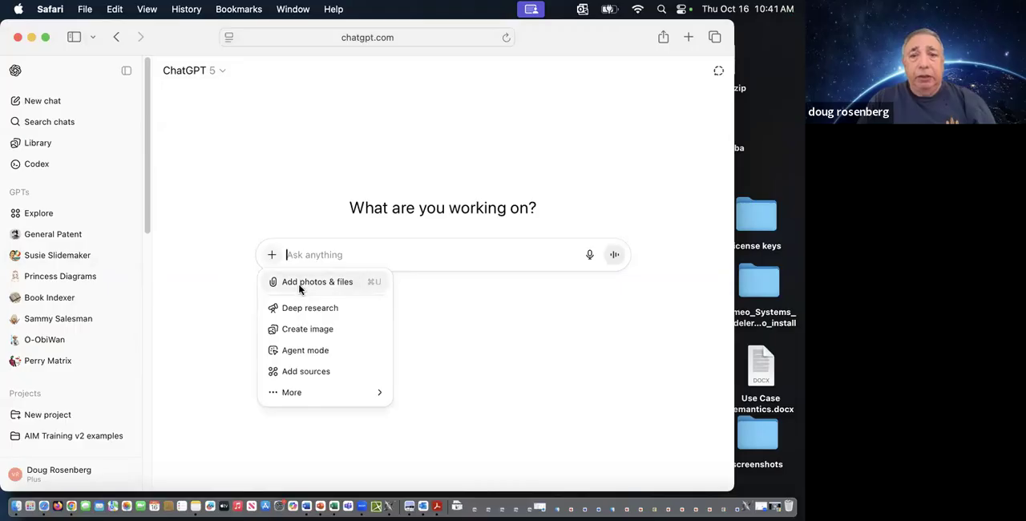
left_click(317, 281)
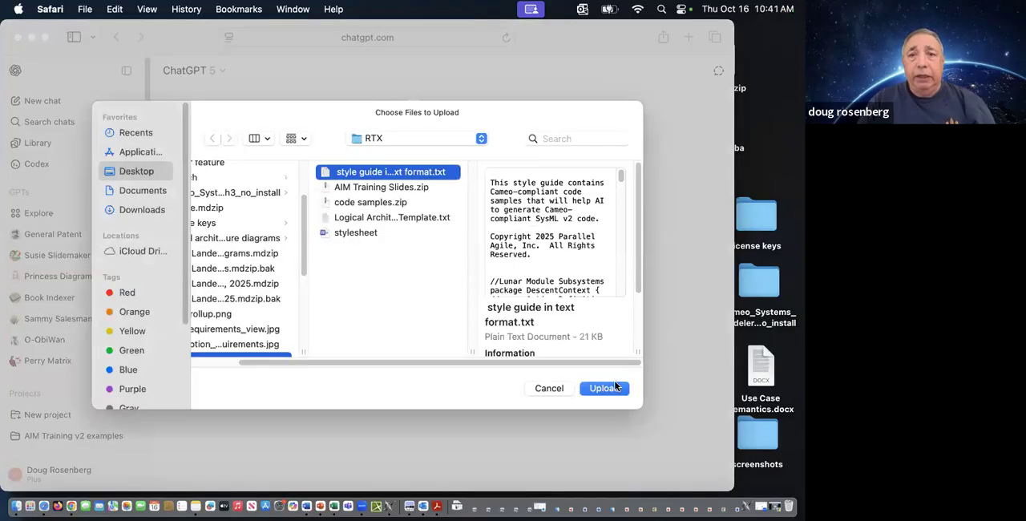
left_click(604, 388)
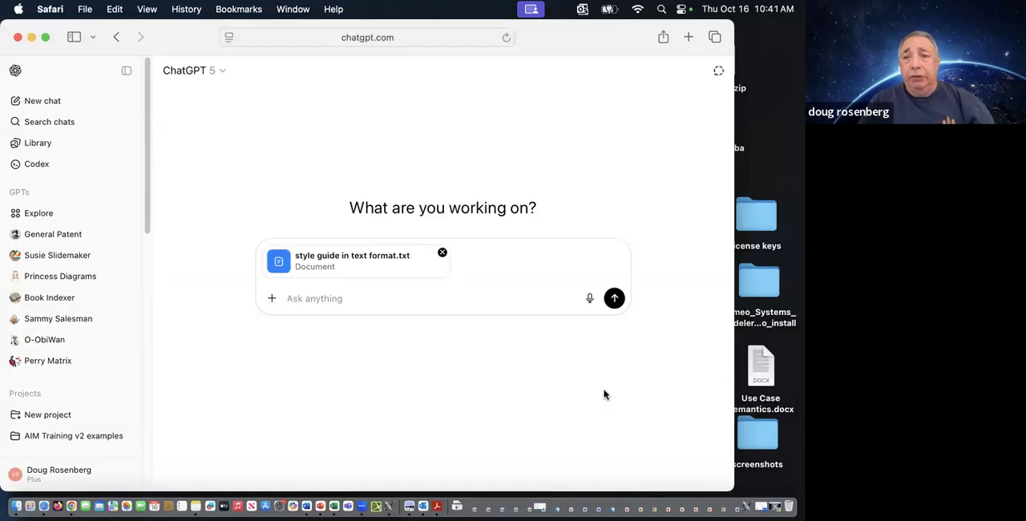
- Ask ChatGPT to 'give a short summary of this document. omit details' and read the reply
left_click(315, 298)
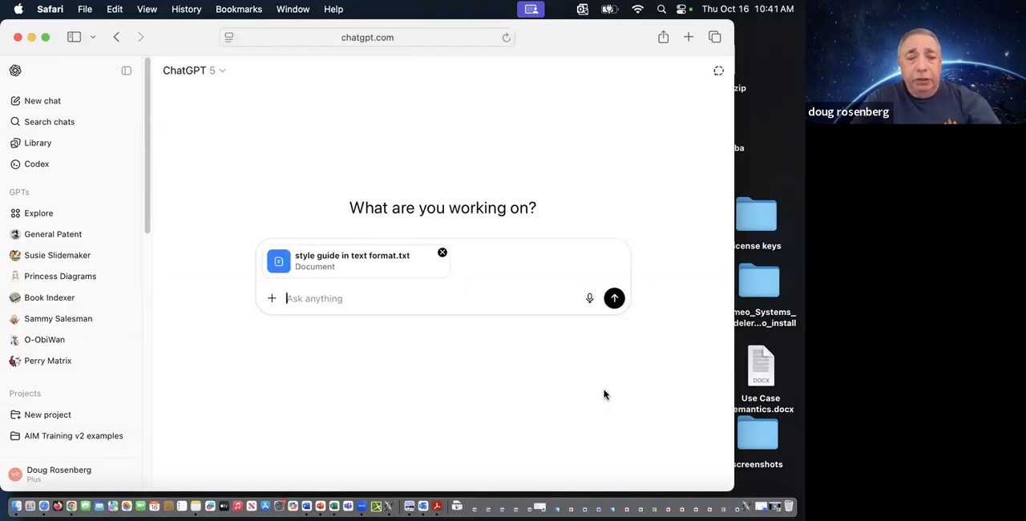
type("give a short summary")
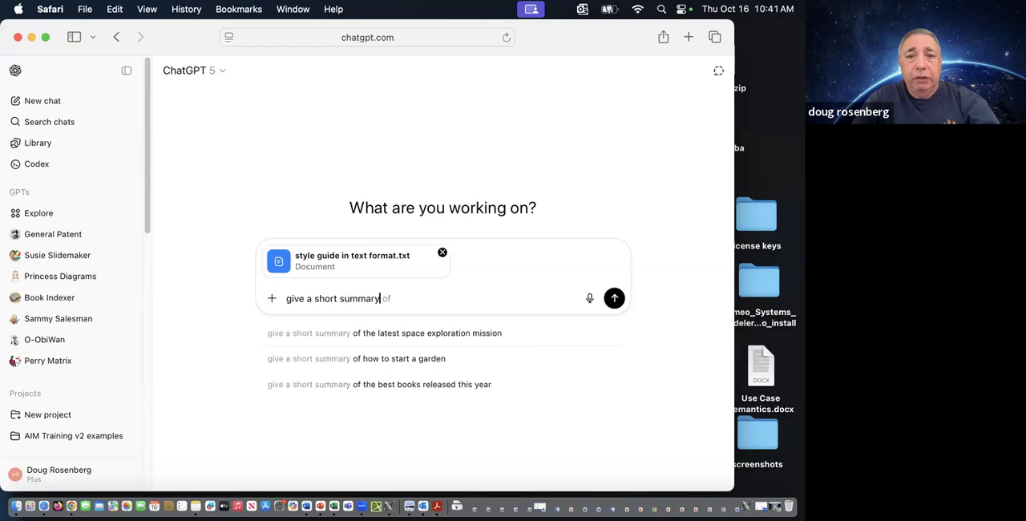
type("this")
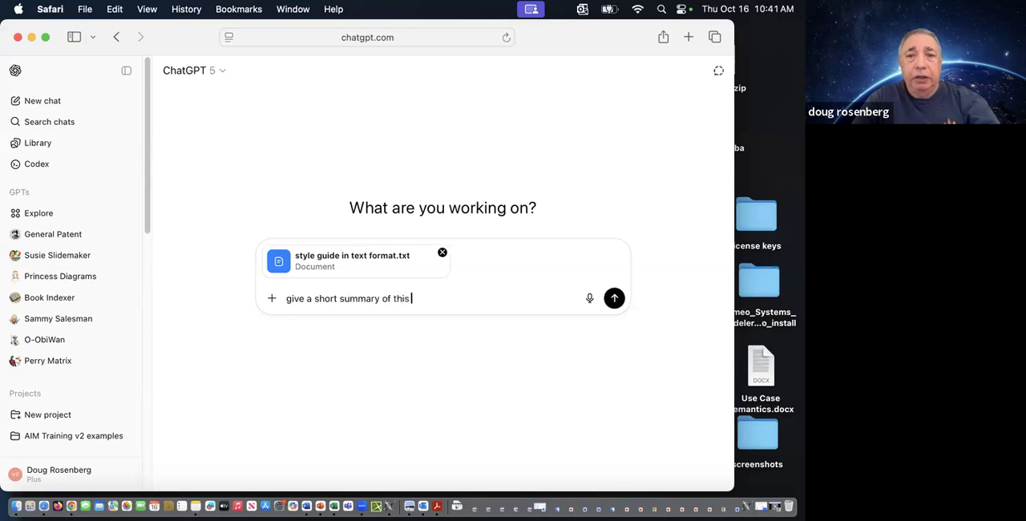
type("document.  omit details")
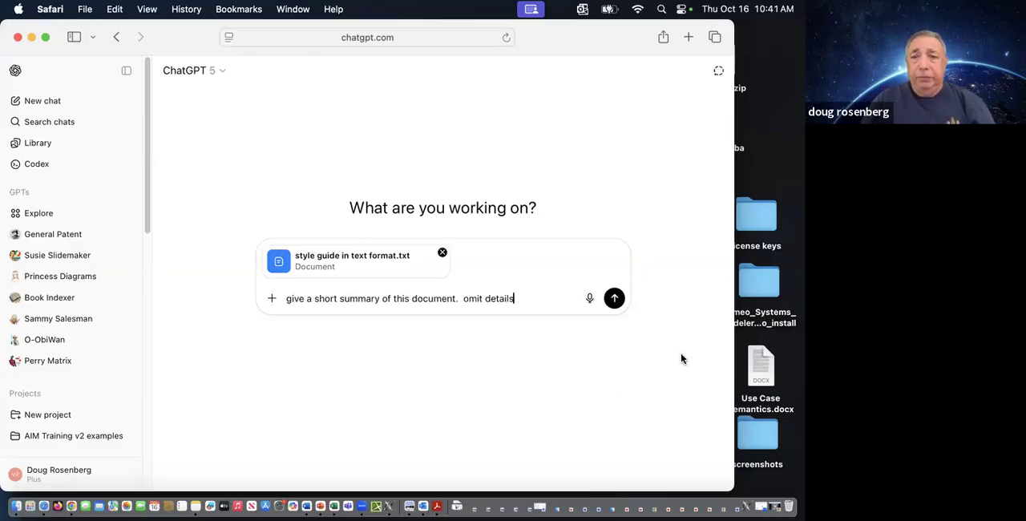
left_click(614, 298)
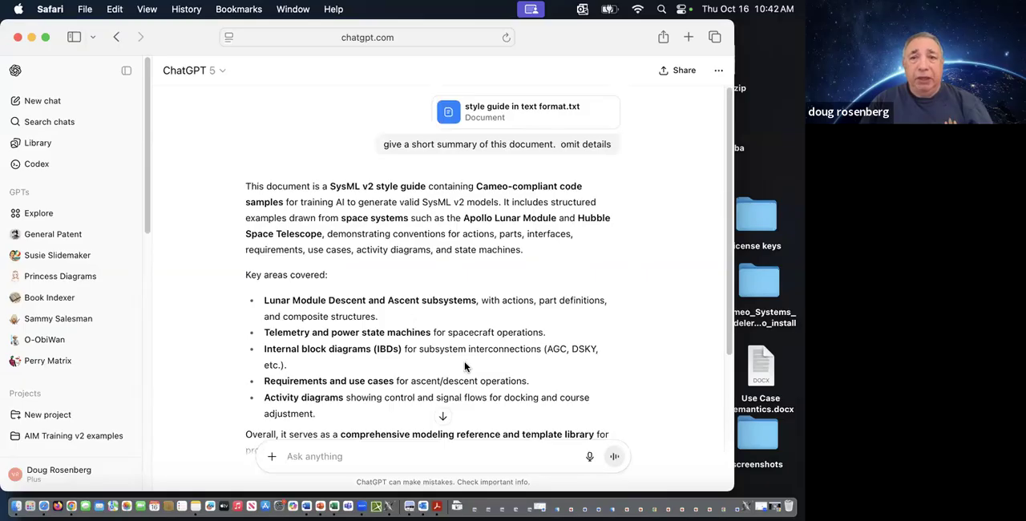
scroll("down", 3)
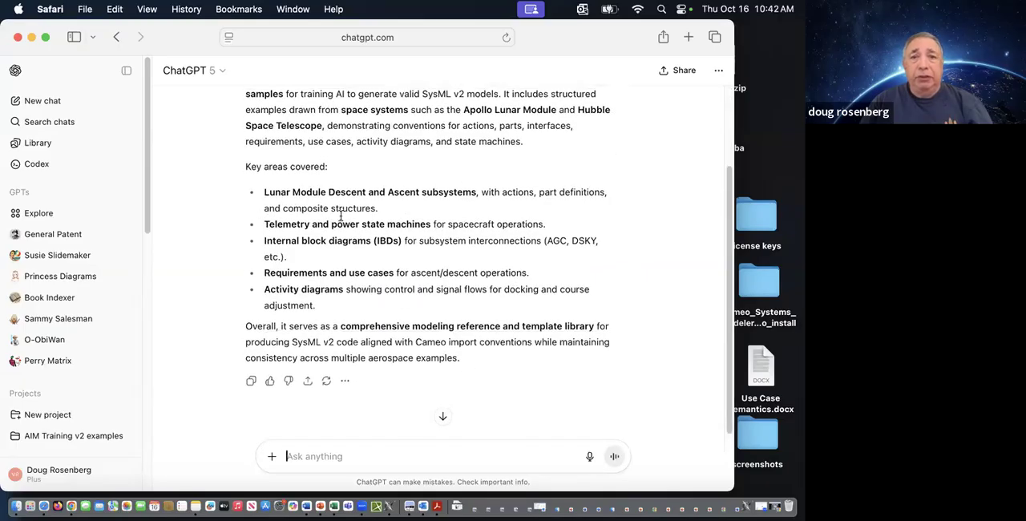
mouse_move(392, 324)
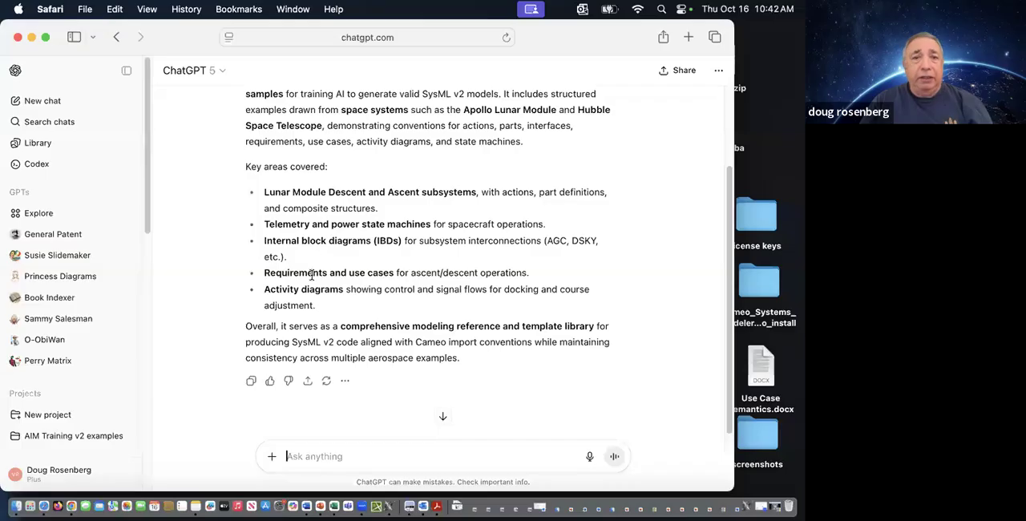
mouse_move(383, 343)
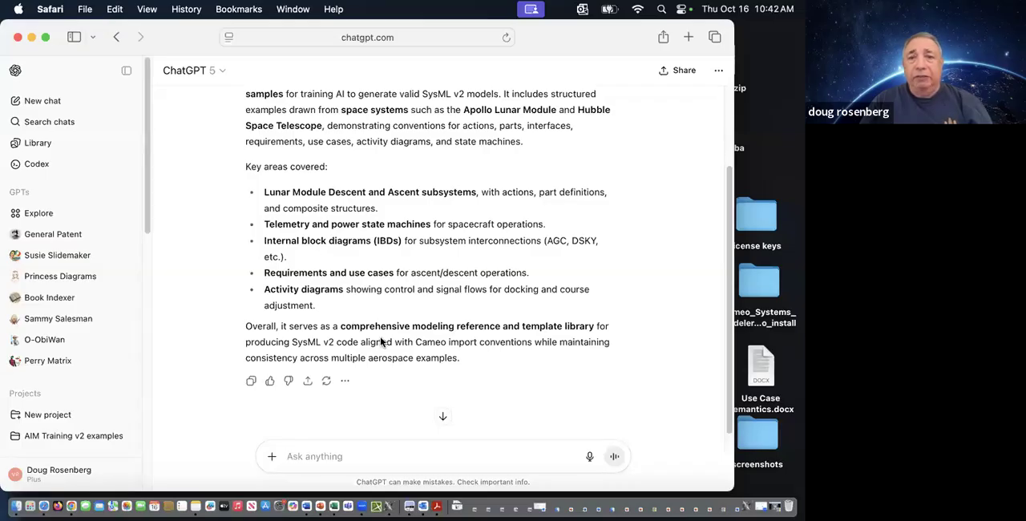
mouse_move(345, 315)
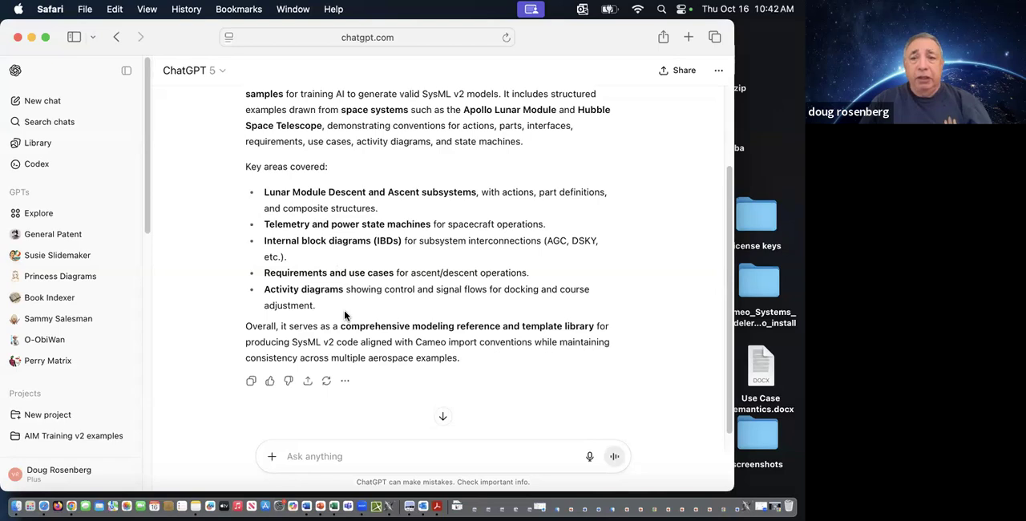
left_click(315, 456)
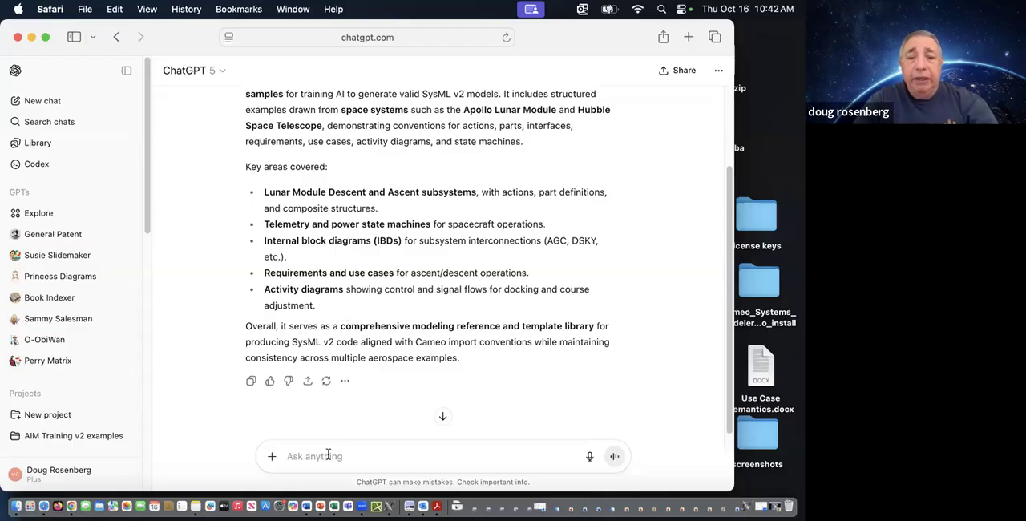
- Ask 'list subsystems of the Hubble space telescope, first in English' and review the nine subsystems
type("list subsystems of the")
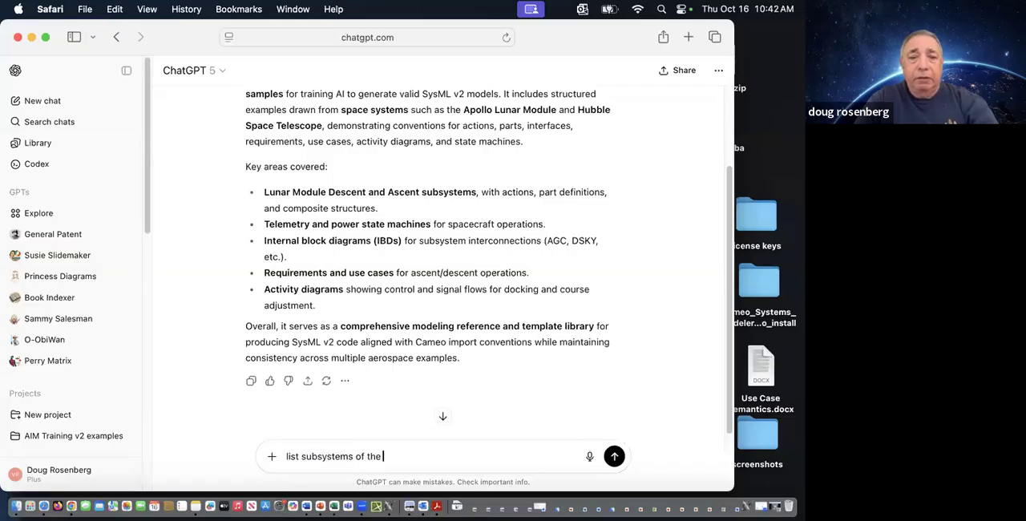
type("Hubble space telescope")
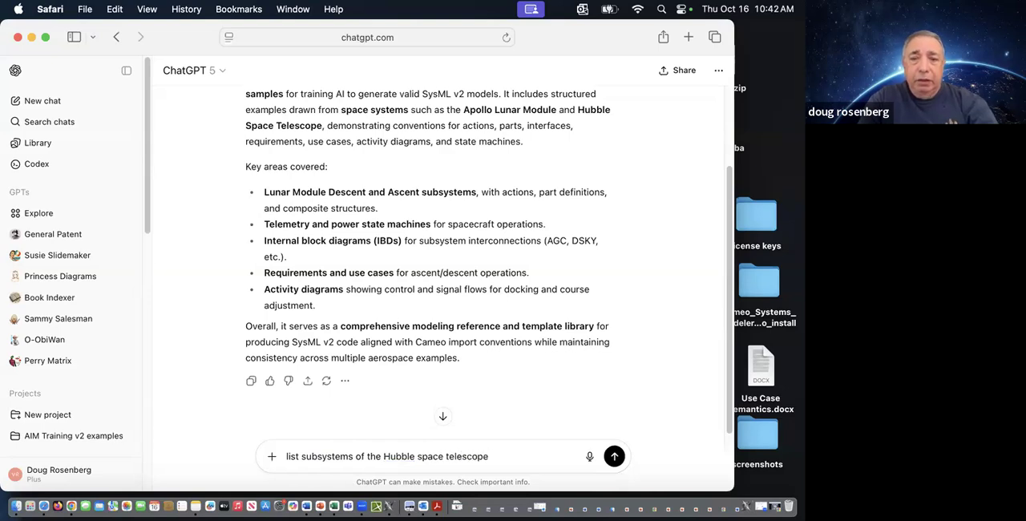
type(", first in Englio")
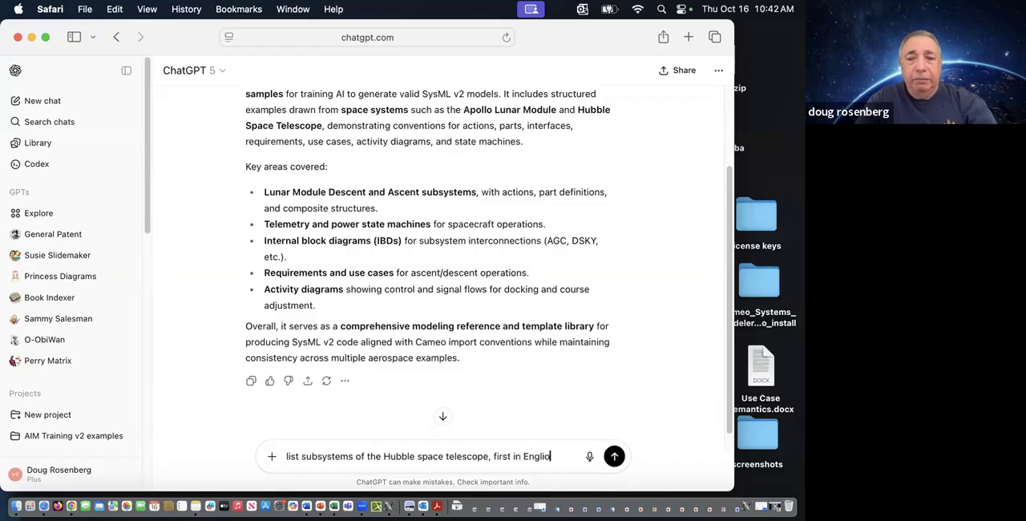
type("h")
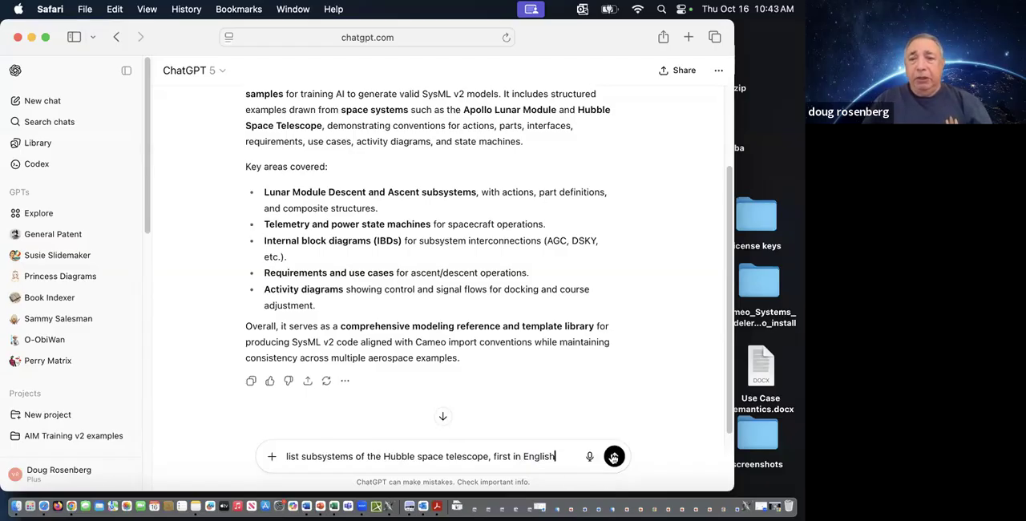
left_click(614, 457)
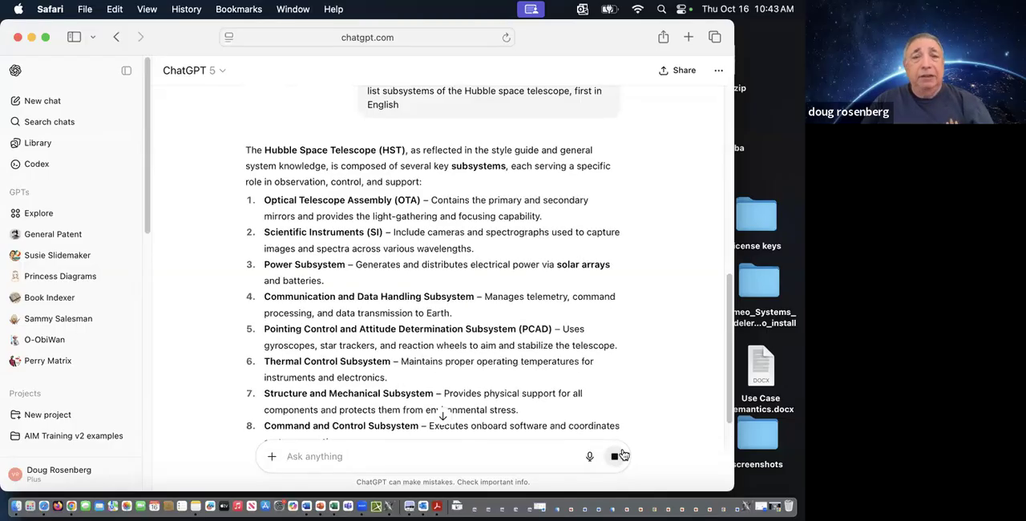
scroll("down", 3)
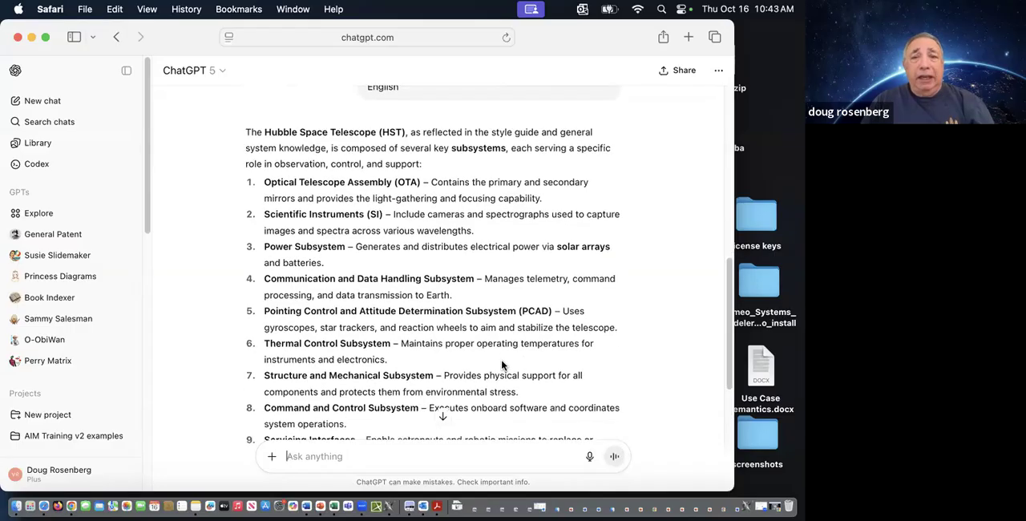
scroll("down", 3)
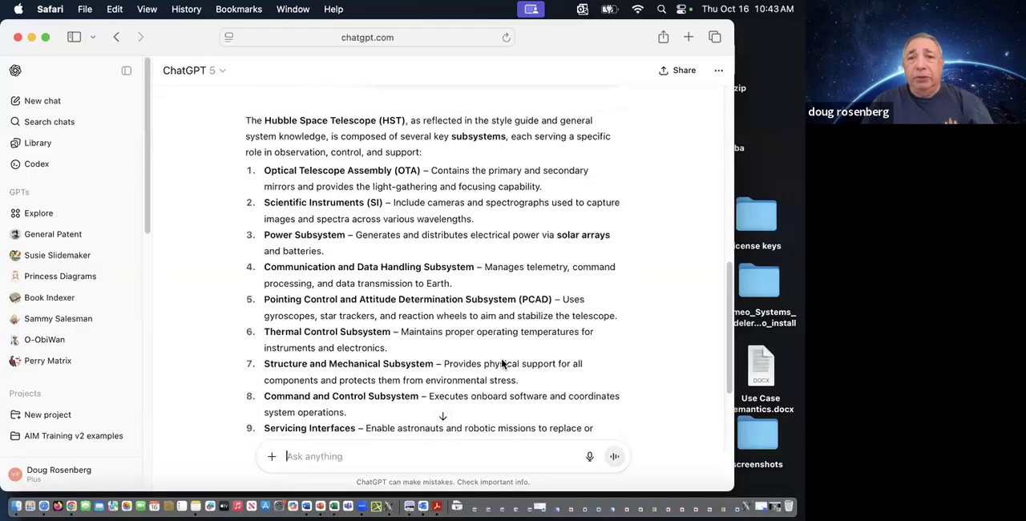
mouse_move(433, 430)
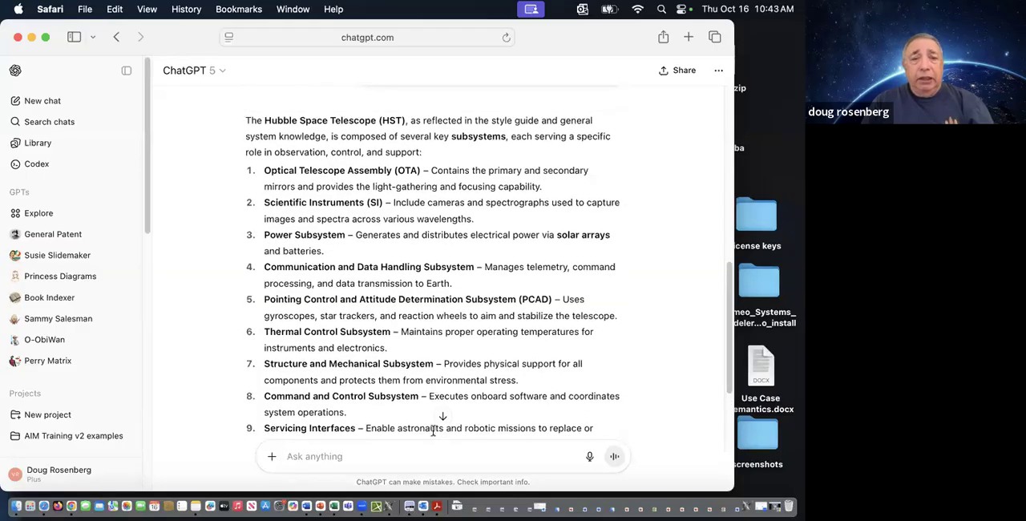
scroll("down", 3)
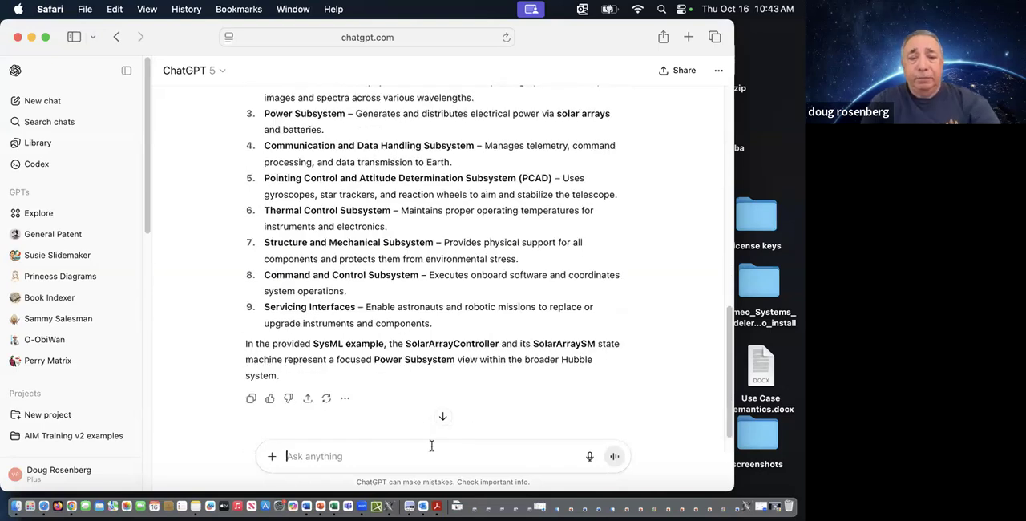
type("generate this a")
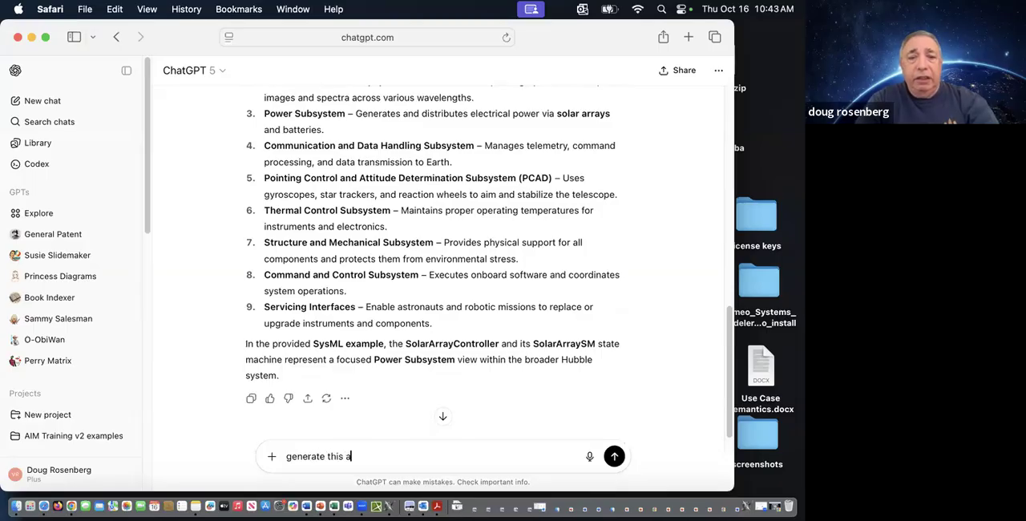
type("in sysml v2")
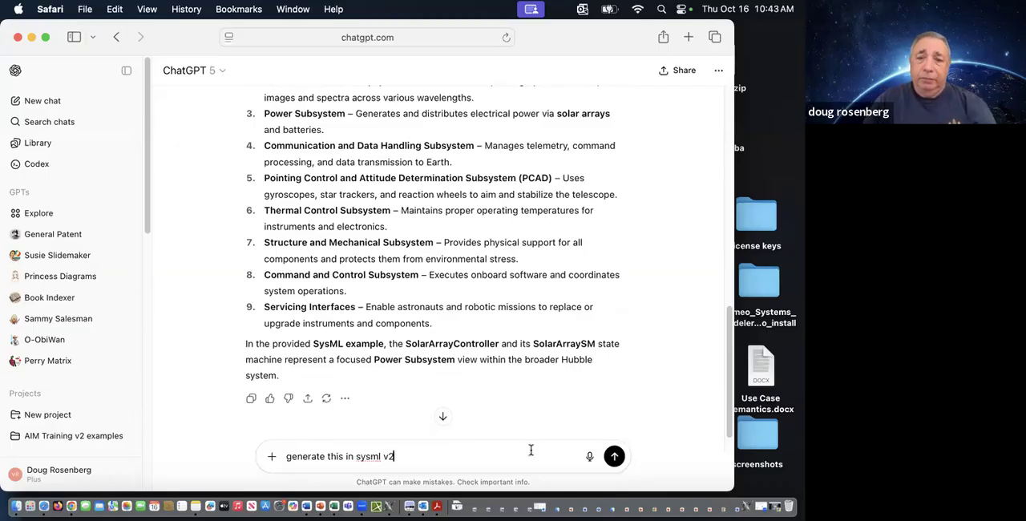
left_click(614, 456)
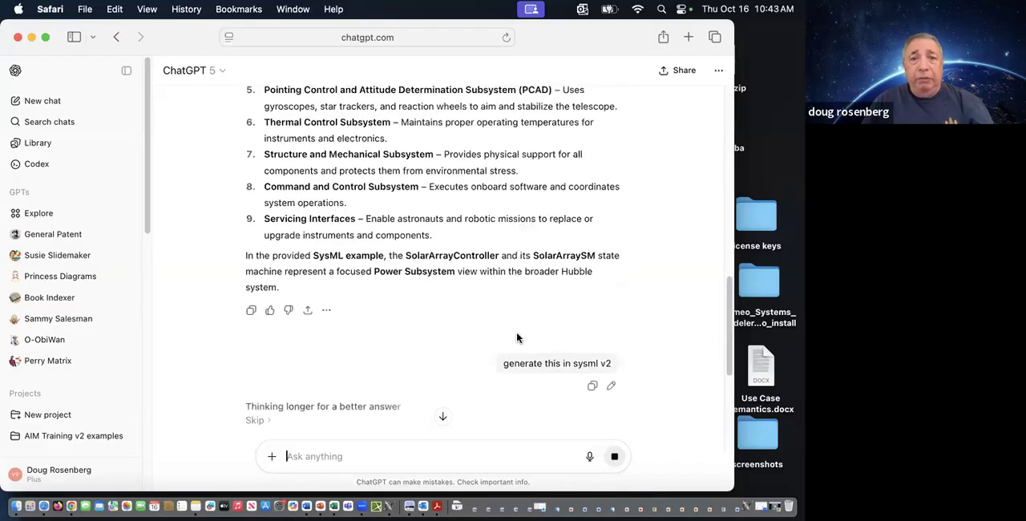
mouse_move(477, 314)
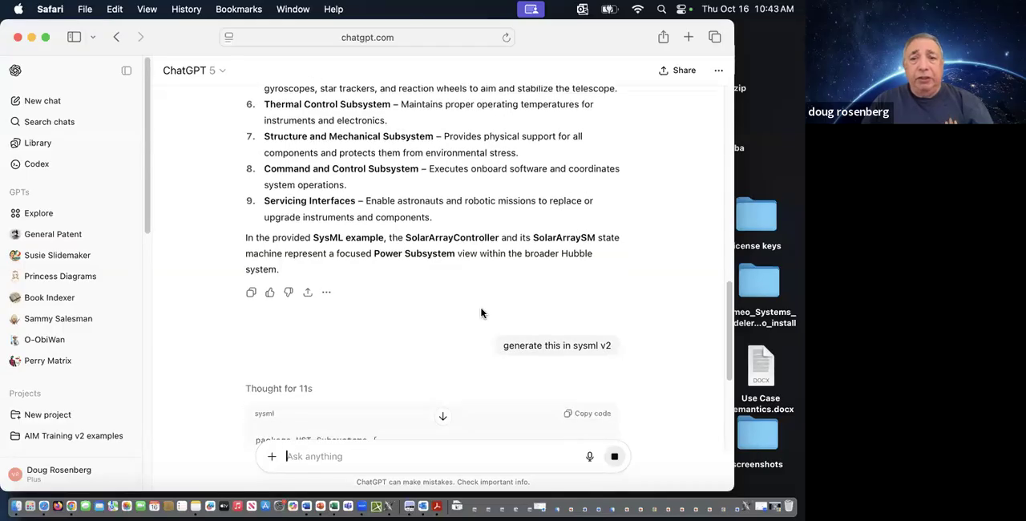
scroll("down", 3)
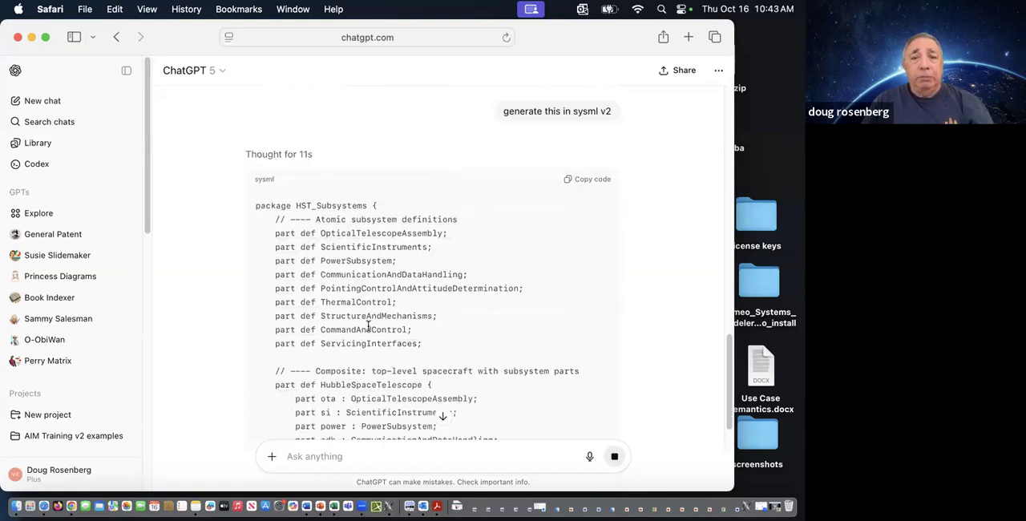
scroll("down", 3)
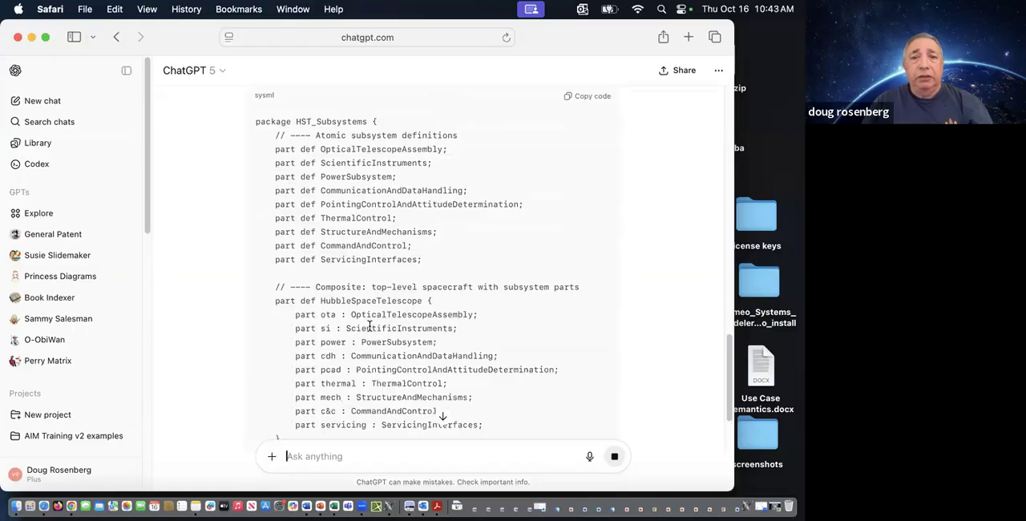
scroll("down", 3)
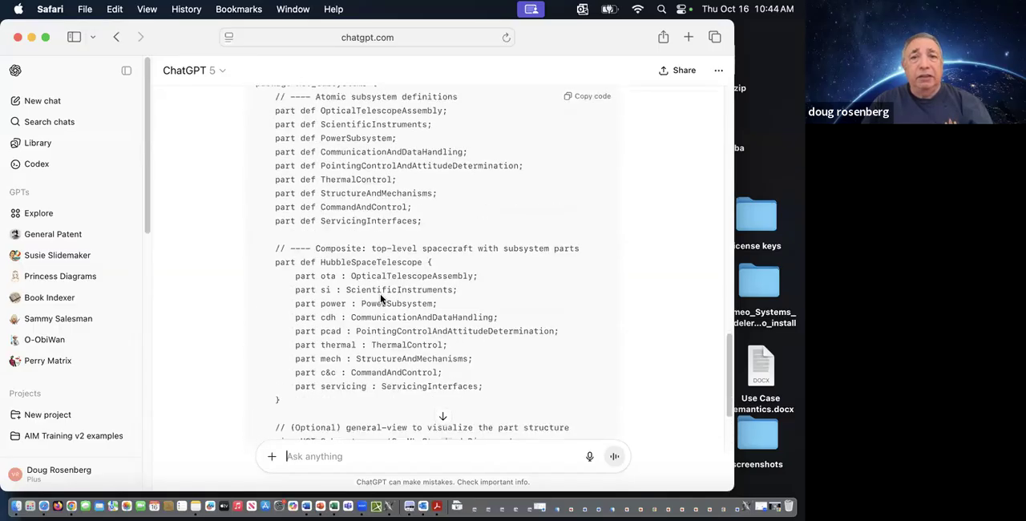
scroll("down", 3)
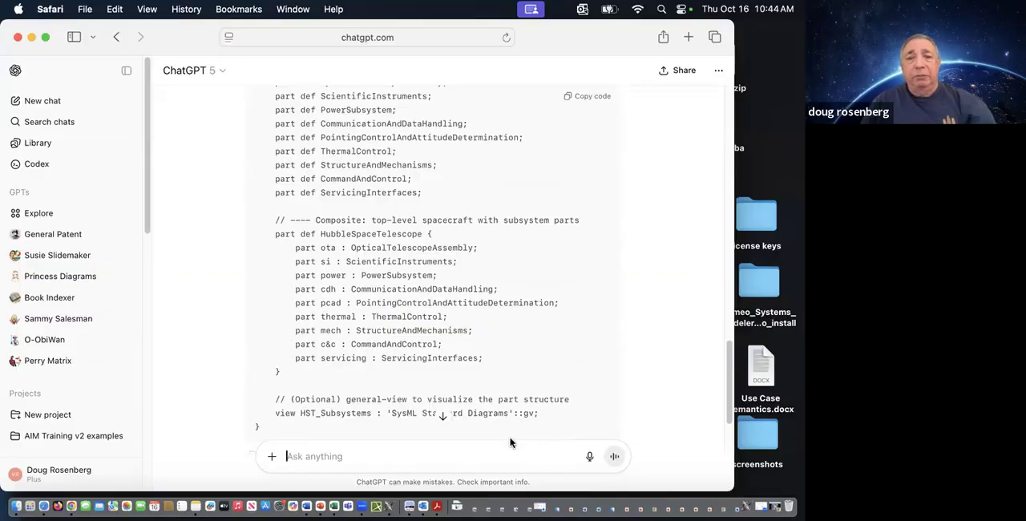
- Ask ChatGPT to add action definitions for each Hubble subsystem
type("add actions for")
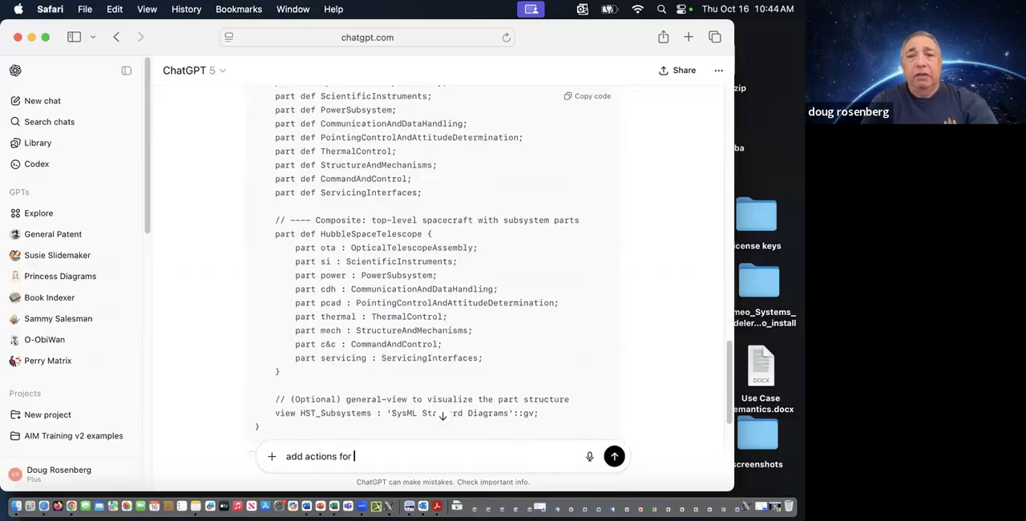
type("eachsubsystem")
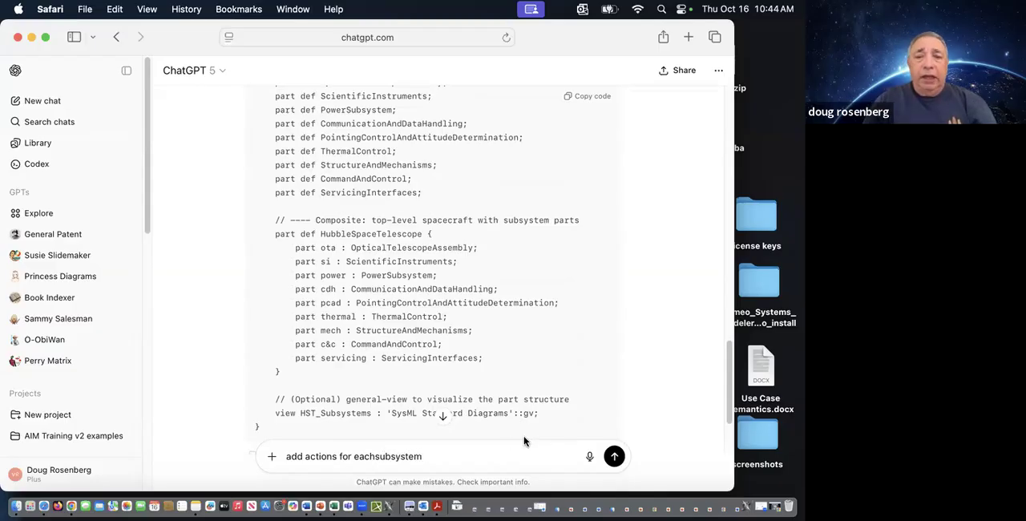
left_click(615, 457)
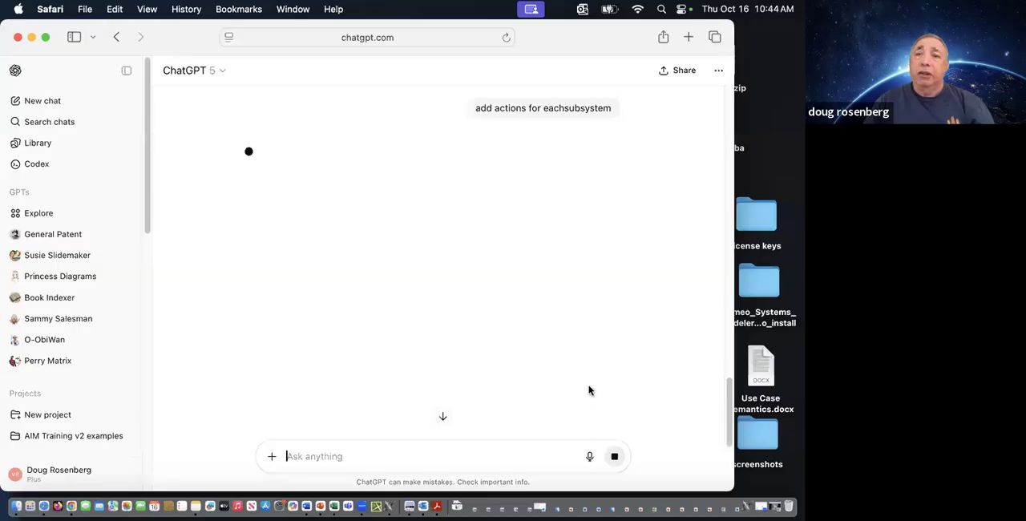
mouse_move(568, 369)
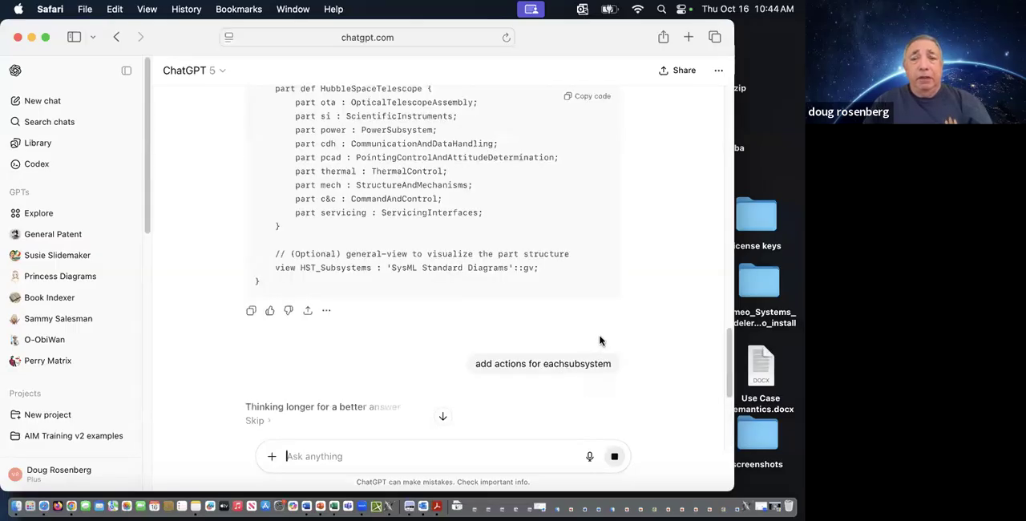
mouse_move(604, 335)
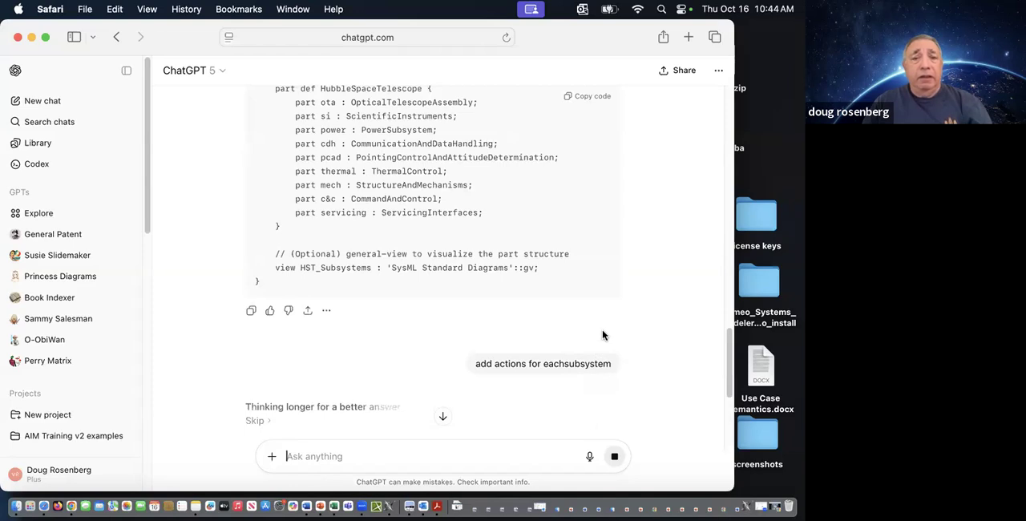
scroll("down", 3)
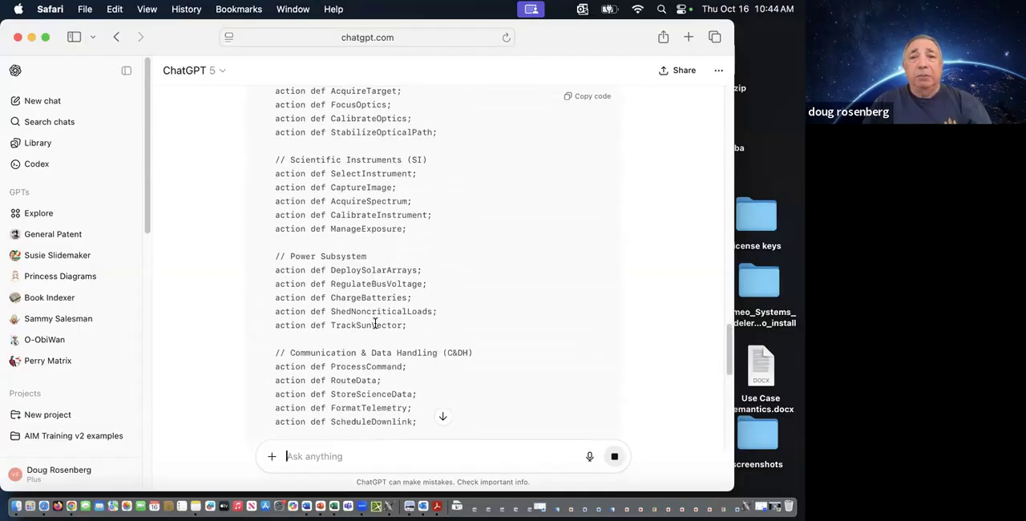
- Review the expanded SysML v2 code with per-subsystem actions and copy it
scroll("down", 3)
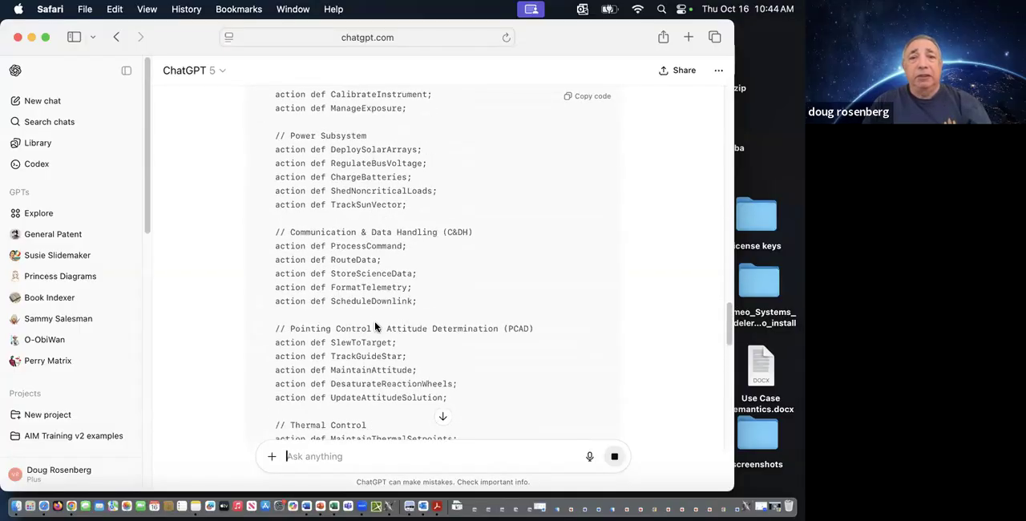
scroll("down", 3)
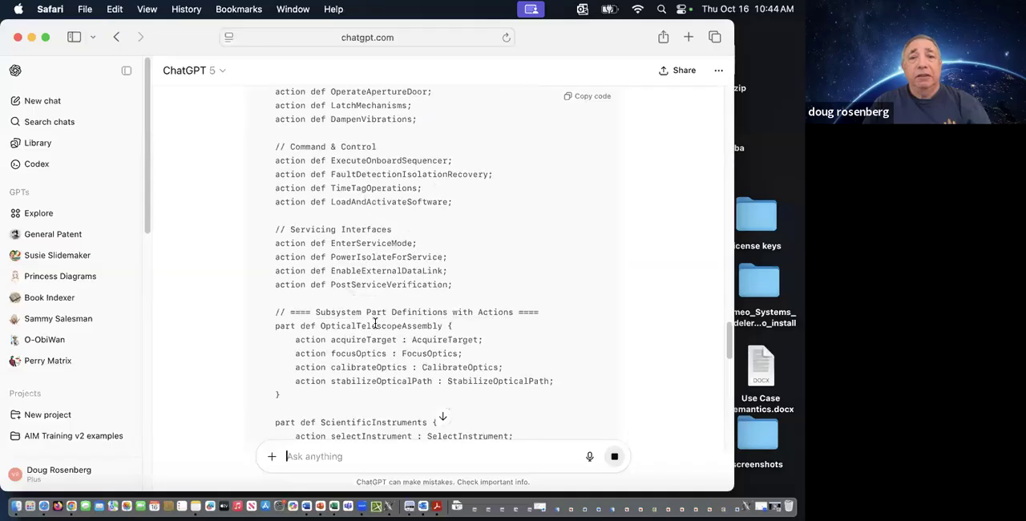
scroll("down", 3)
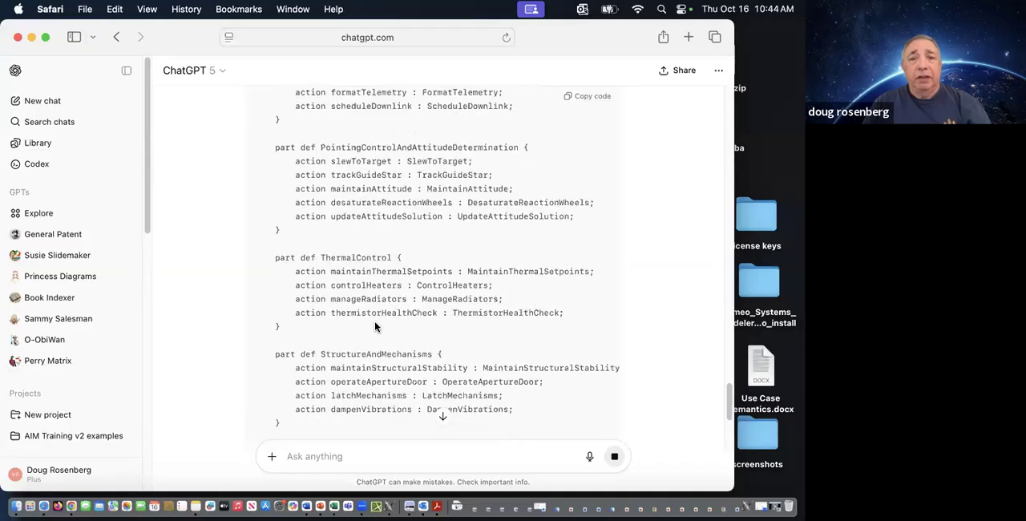
scroll("down", 3)
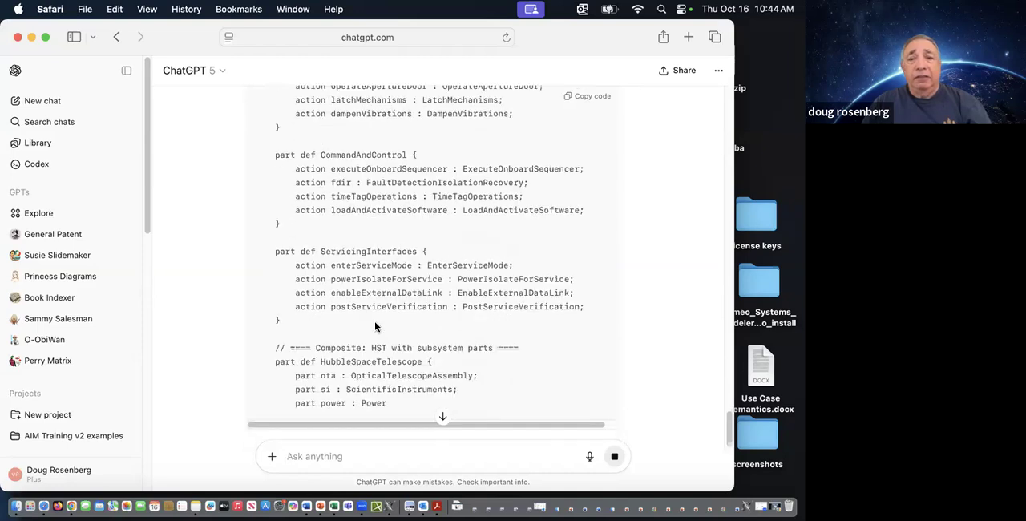
scroll("down", 3)
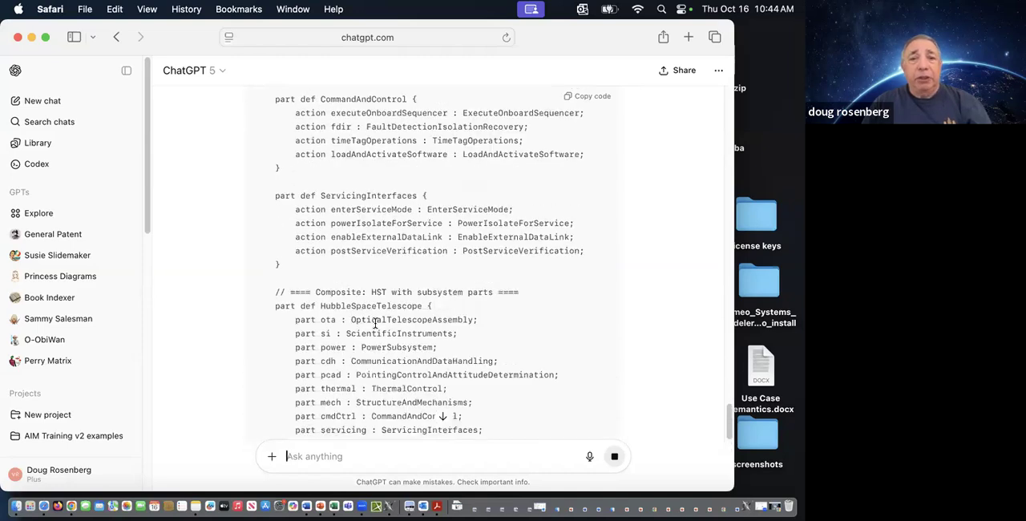
scroll("down", 3)
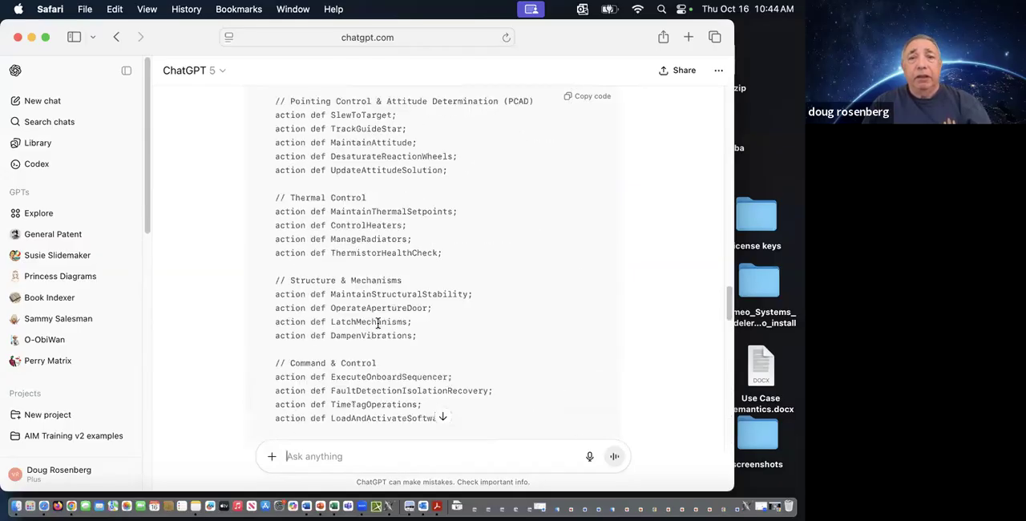
scroll("up", 3)
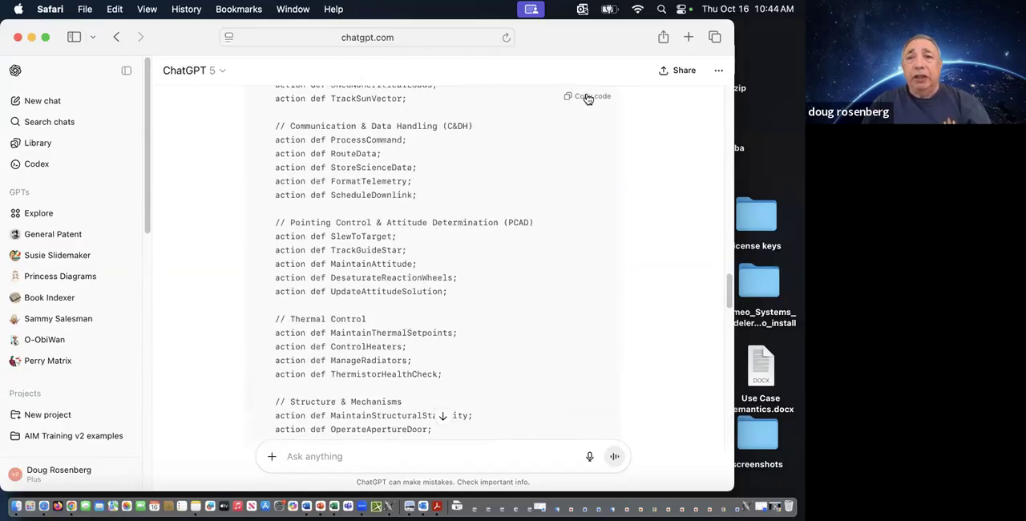
left_click(588, 97)
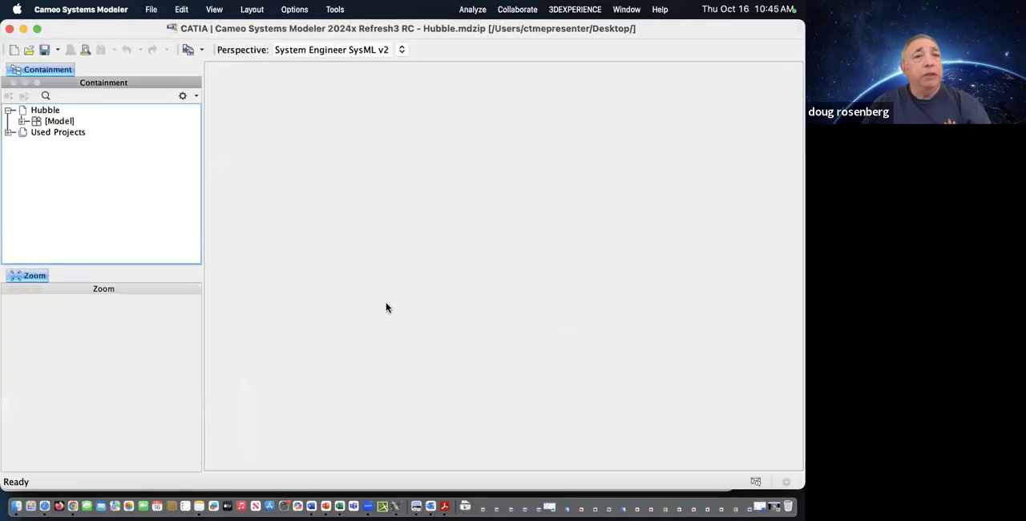
mouse_move(56, 193)
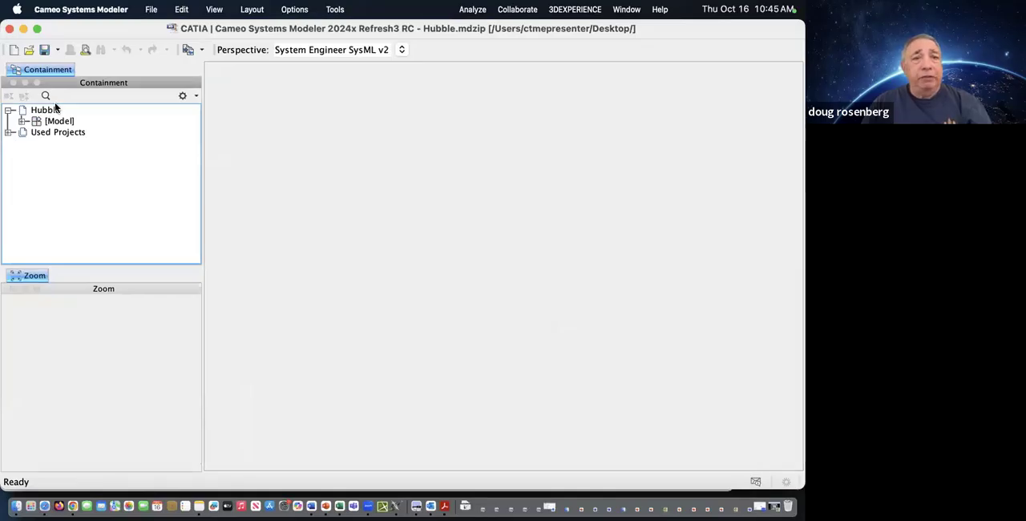
- Create namespace package1 under the Hubble project and open its textual editor
right_click(44, 110)
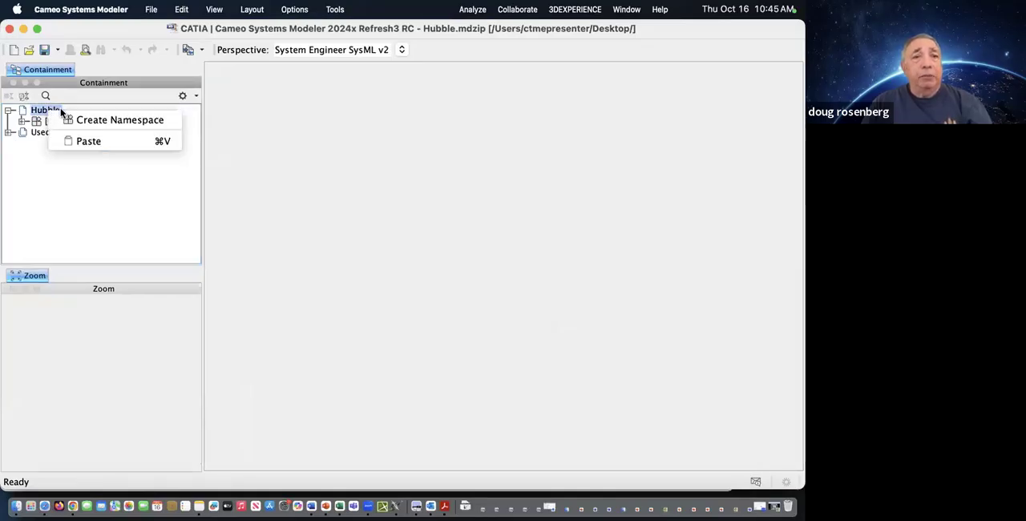
left_click(120, 120)
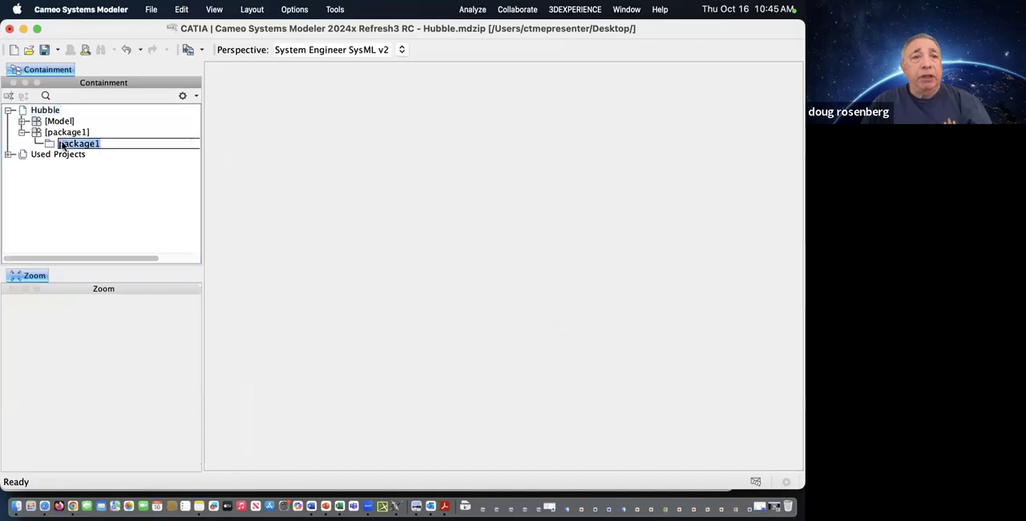
right_click(77, 143)
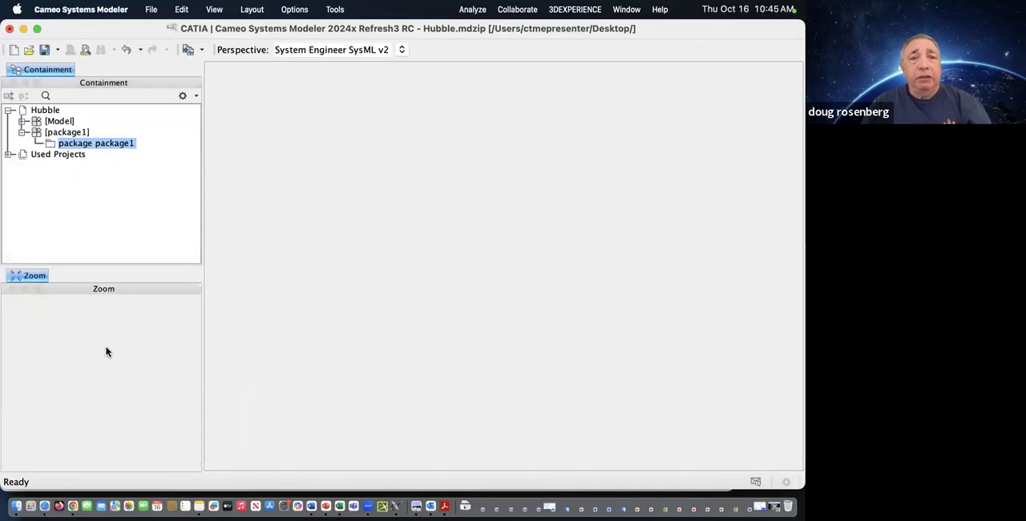
double_click(96, 143)
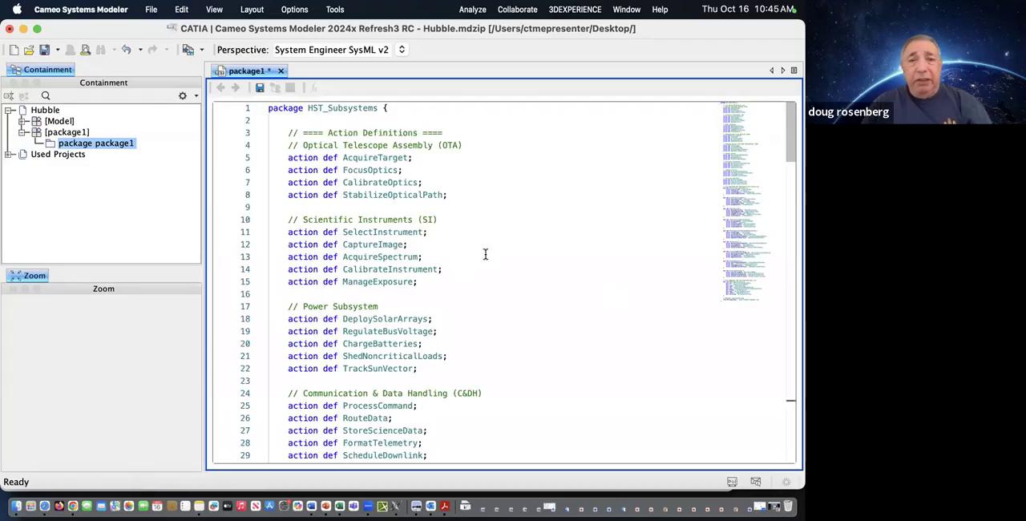
mouse_move(259, 91)
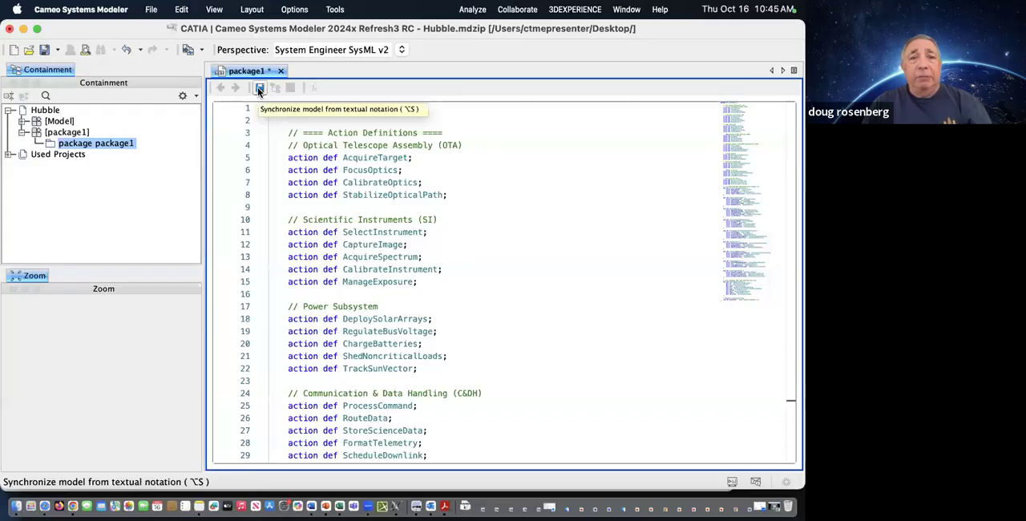
- Synchronize package1's text into HST_Subsystems and expand its action and part definitions
left_click(258, 88)
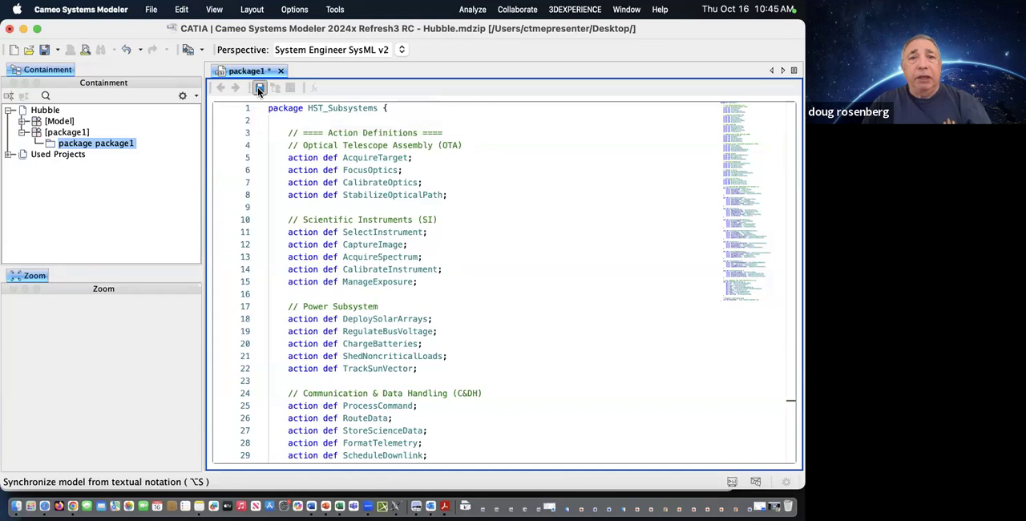
left_click(259, 88)
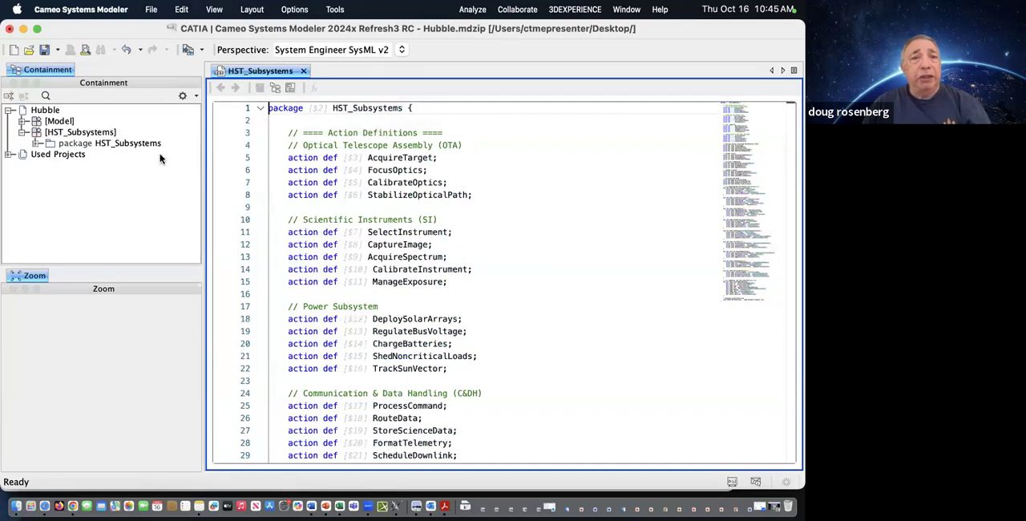
left_click(50, 143)
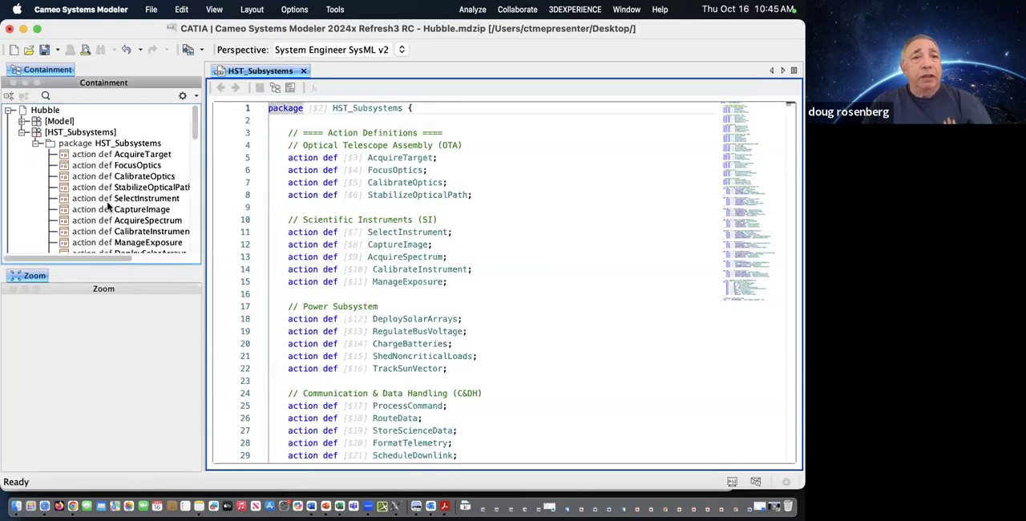
scroll("down", 3)
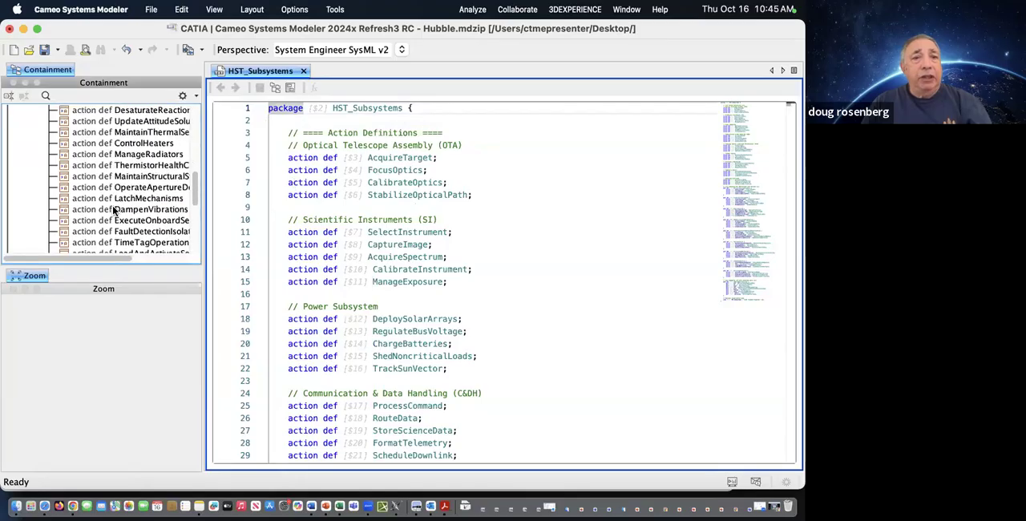
scroll("down", 3)
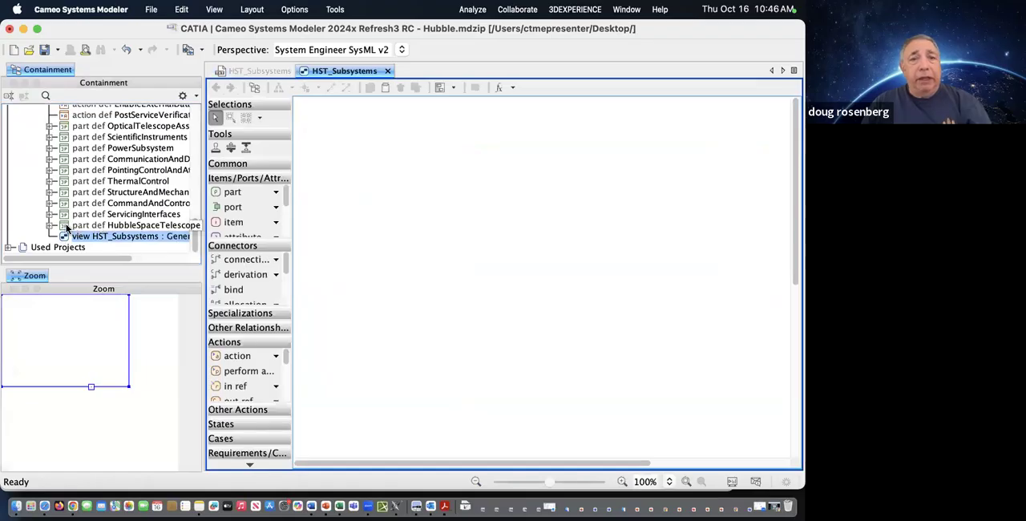
- Place HubbleSpaceTelescope on the HST_Subsystems view and display its parts in tree style
left_click(131, 226)
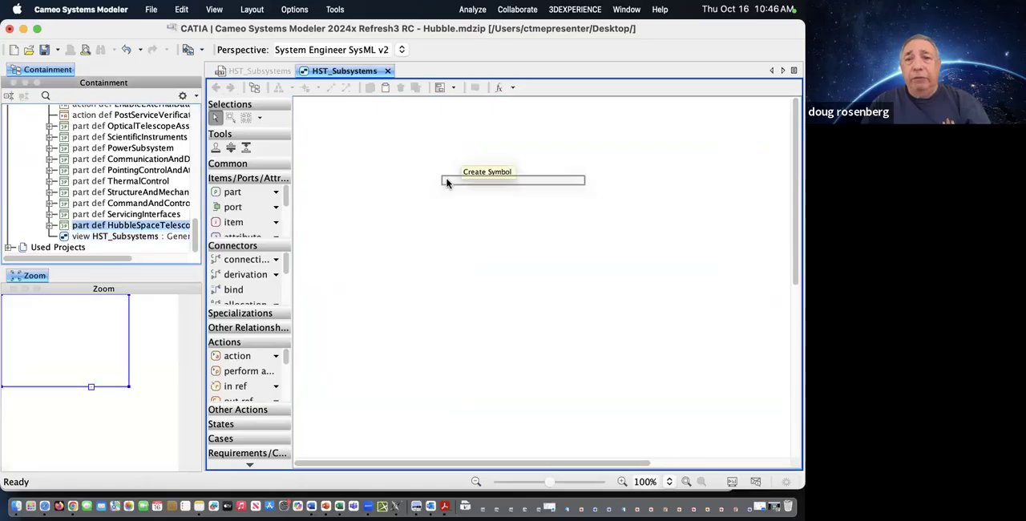
left_click(488, 180)
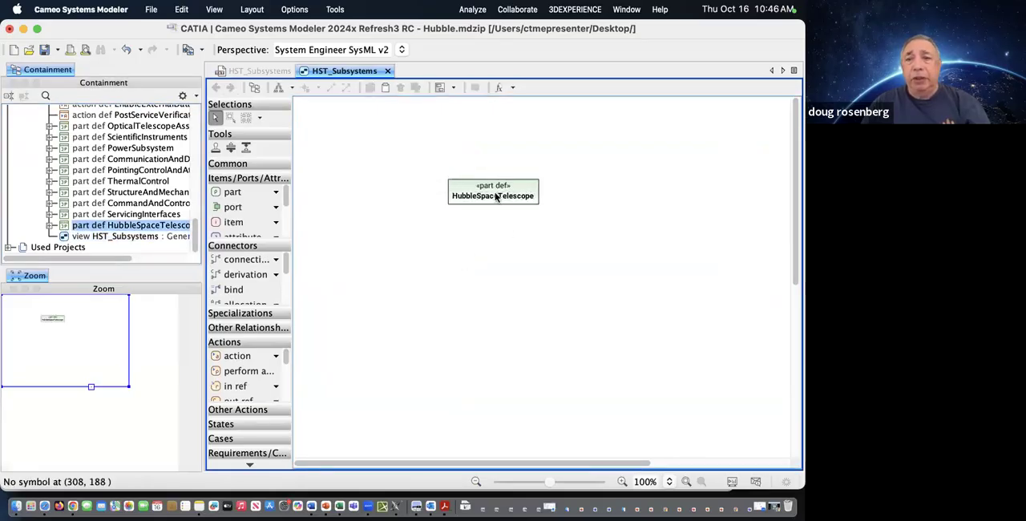
right_click(494, 190)
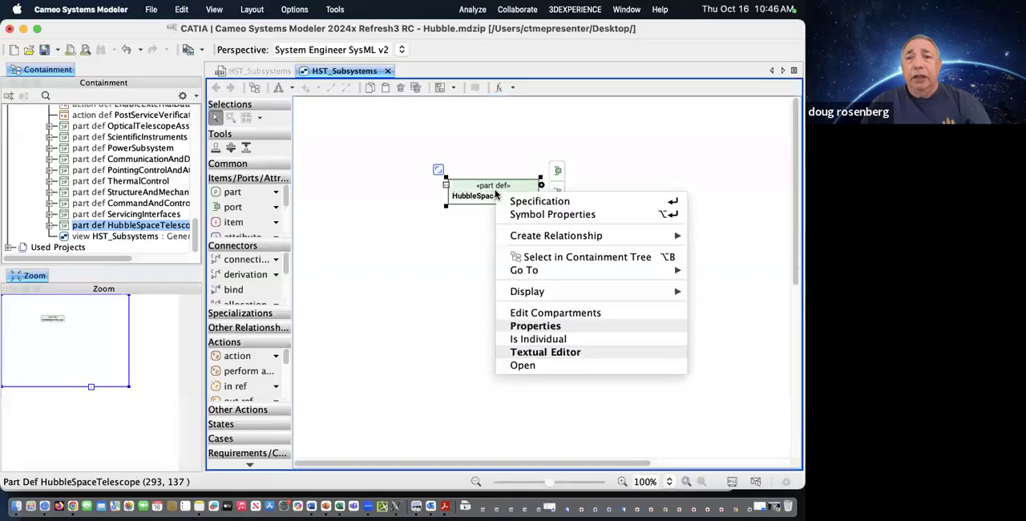
left_click(527, 291)
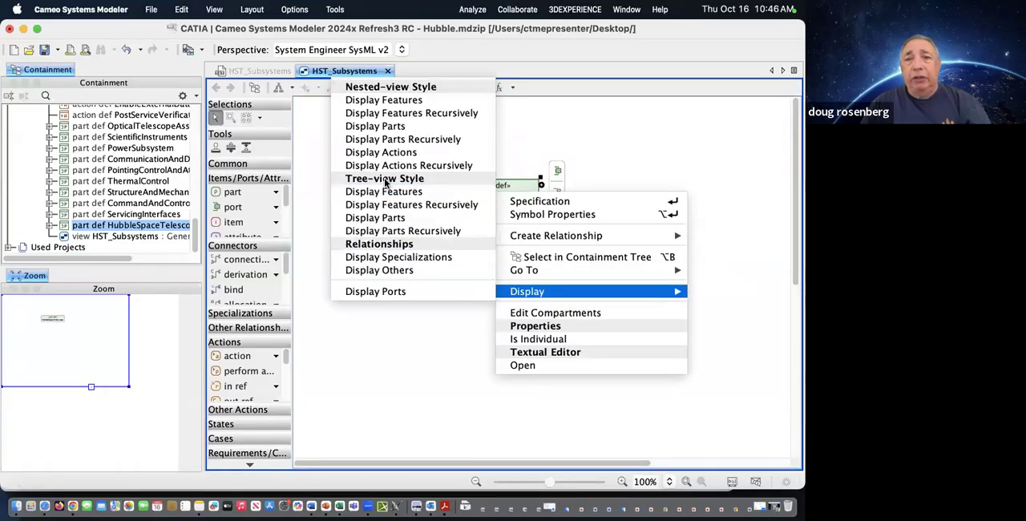
mouse_move(374, 218)
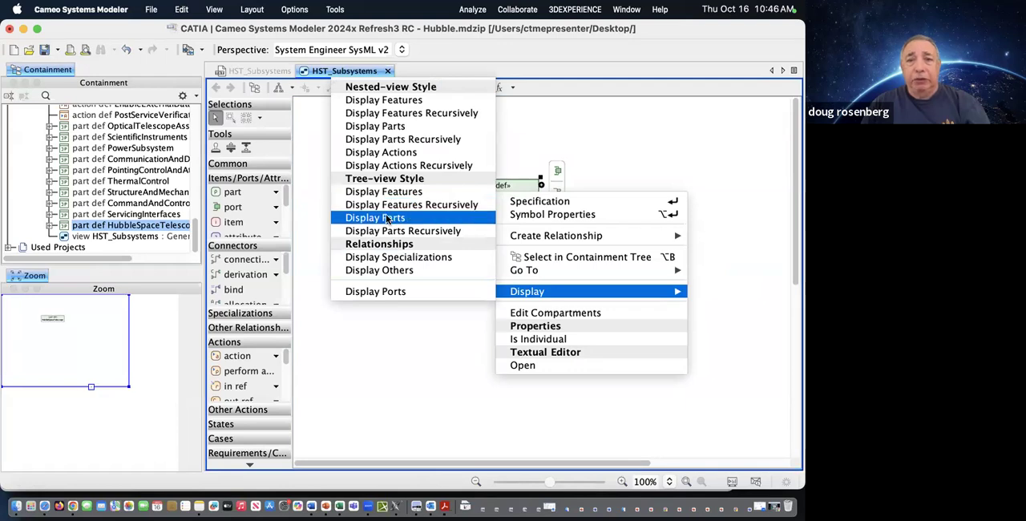
left_click(375, 218)
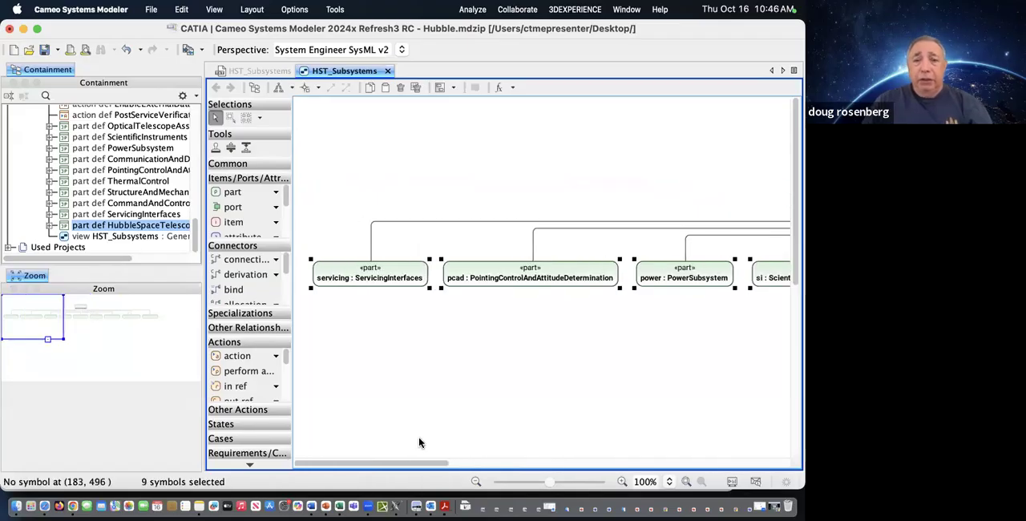
mouse_move(395, 271)
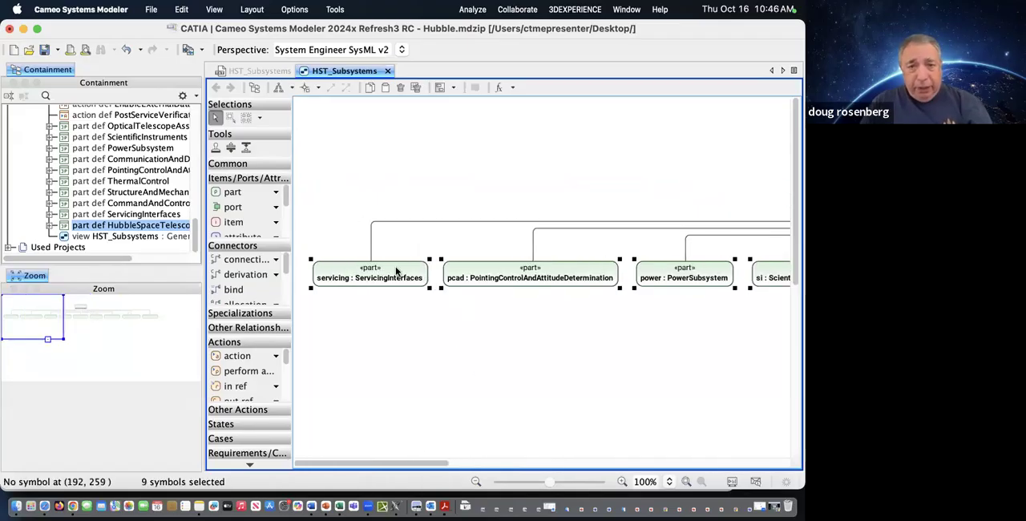
- Set part symbols' Actions Show Compartment and Show Inherited true, Show Inherited Sign false
right_click(393, 273)
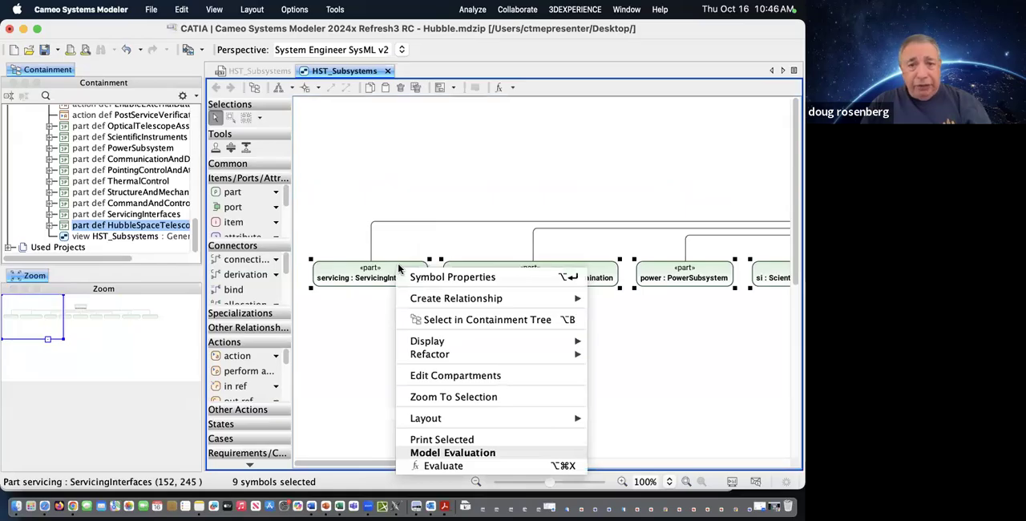
left_click(452, 277)
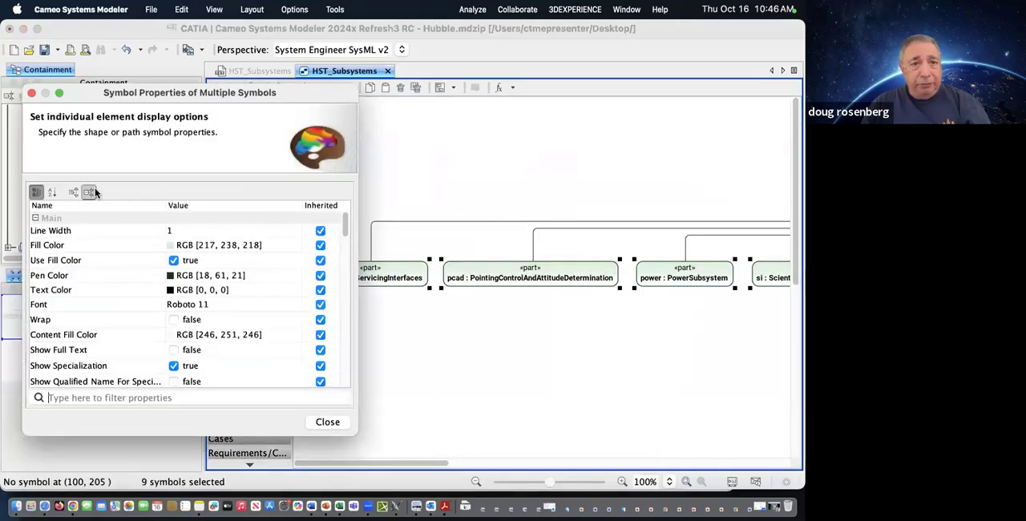
left_click(89, 192)
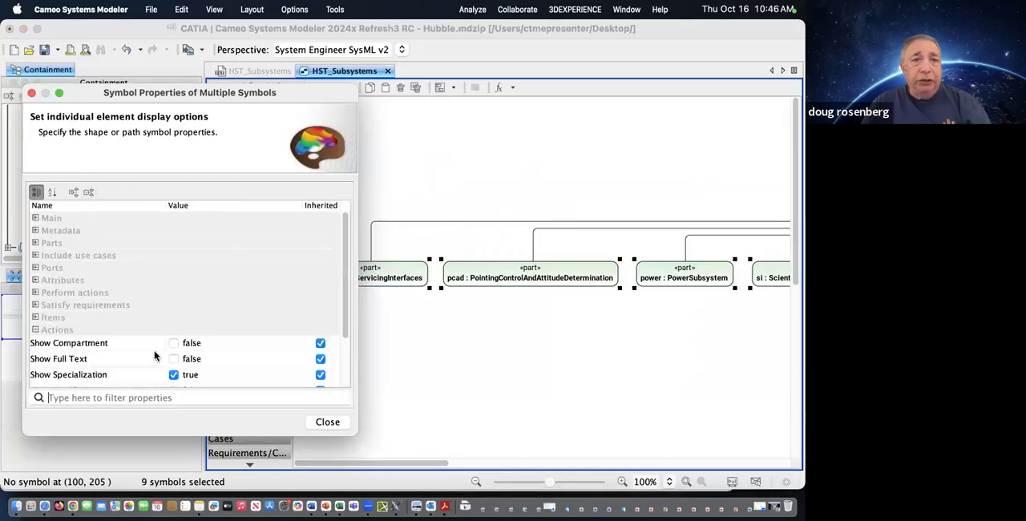
left_click(173, 343)
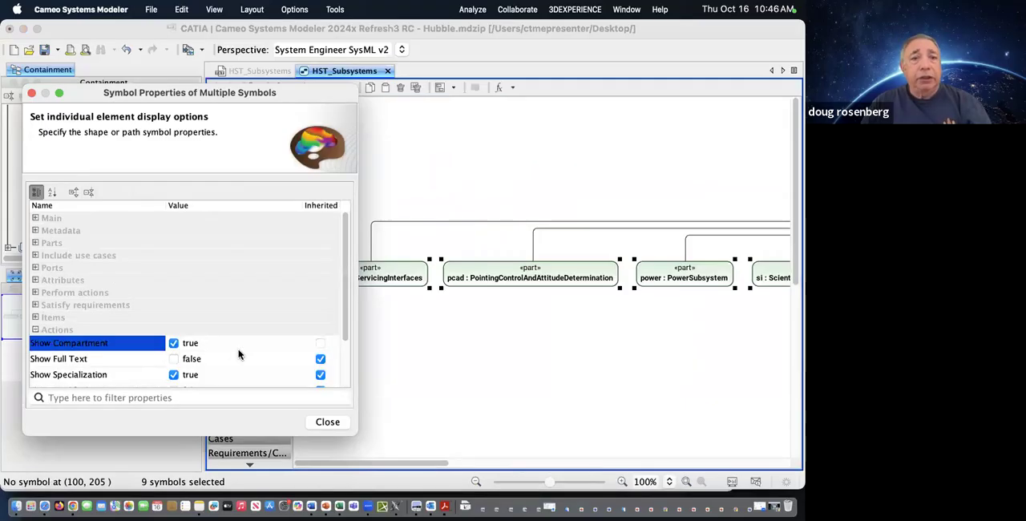
scroll("down", 3)
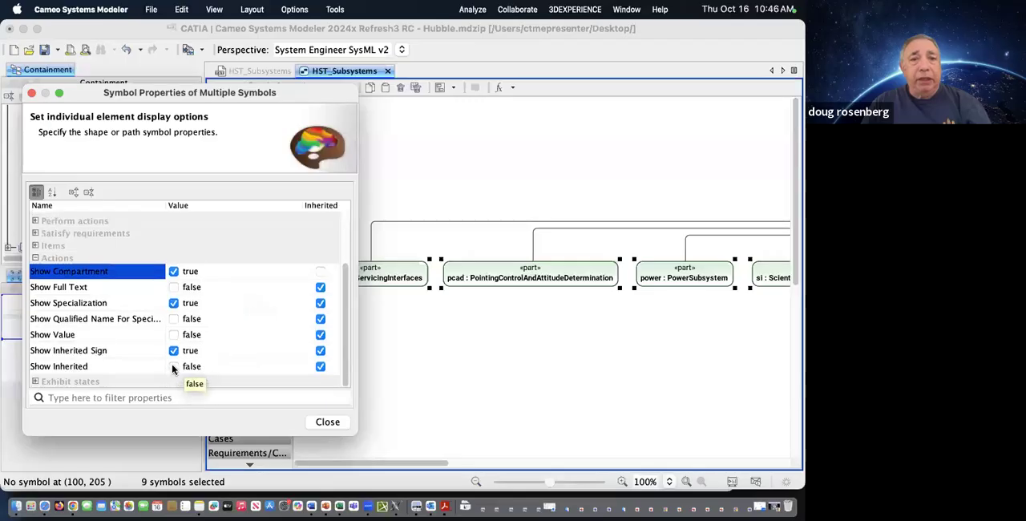
left_click(174, 367)
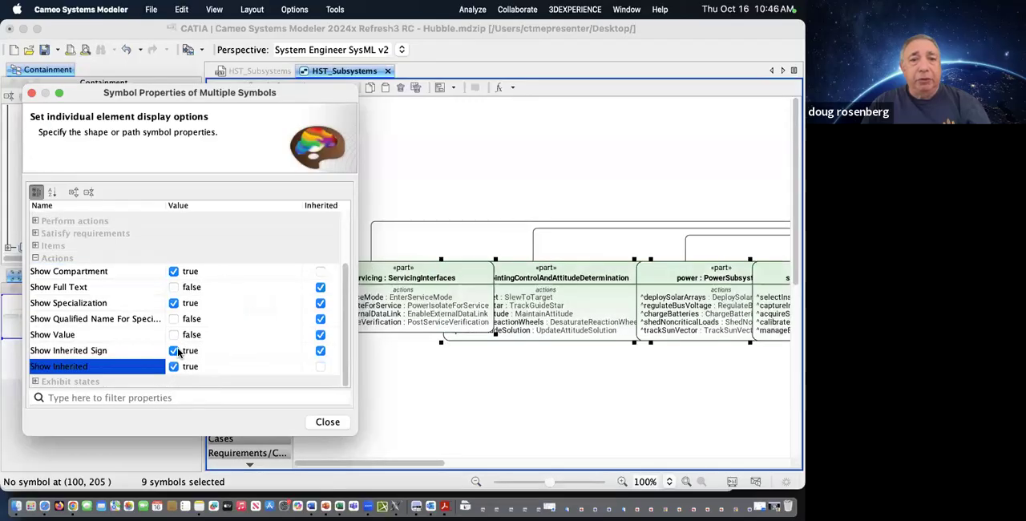
left_click(173, 351)
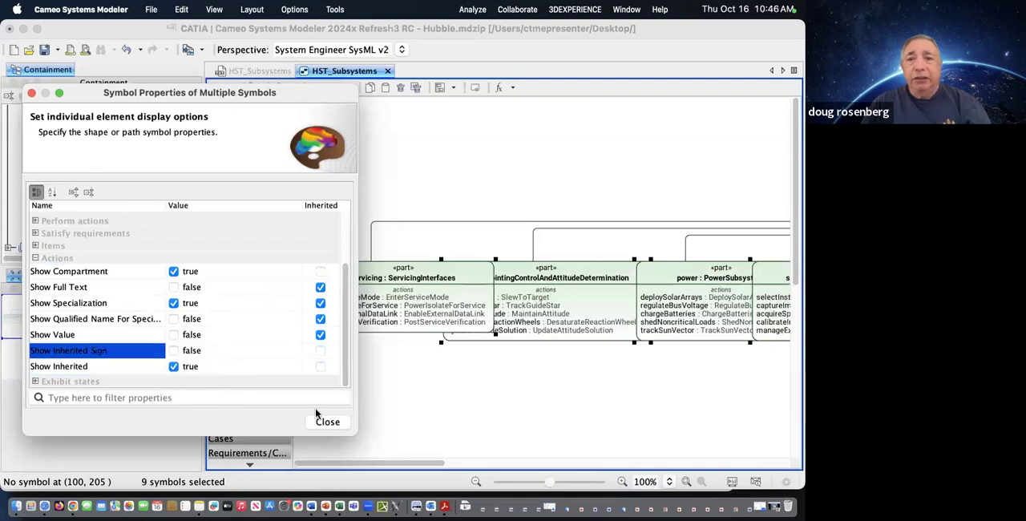
left_click(327, 422)
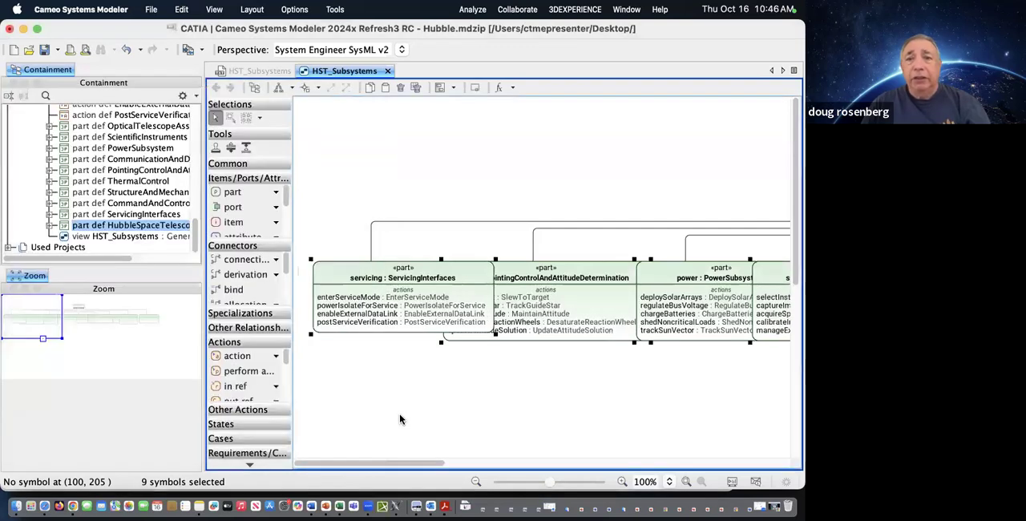
mouse_move(389, 337)
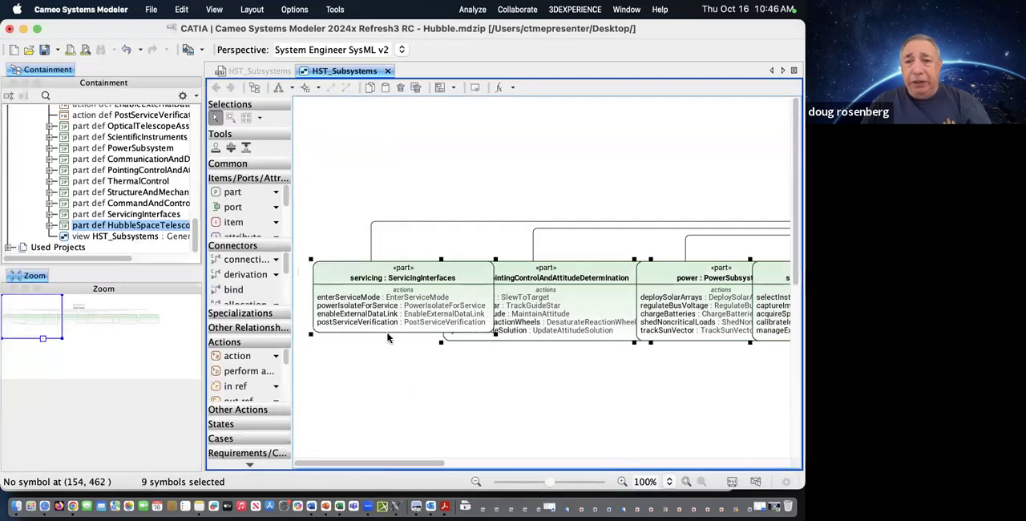
mouse_move(664, 401)
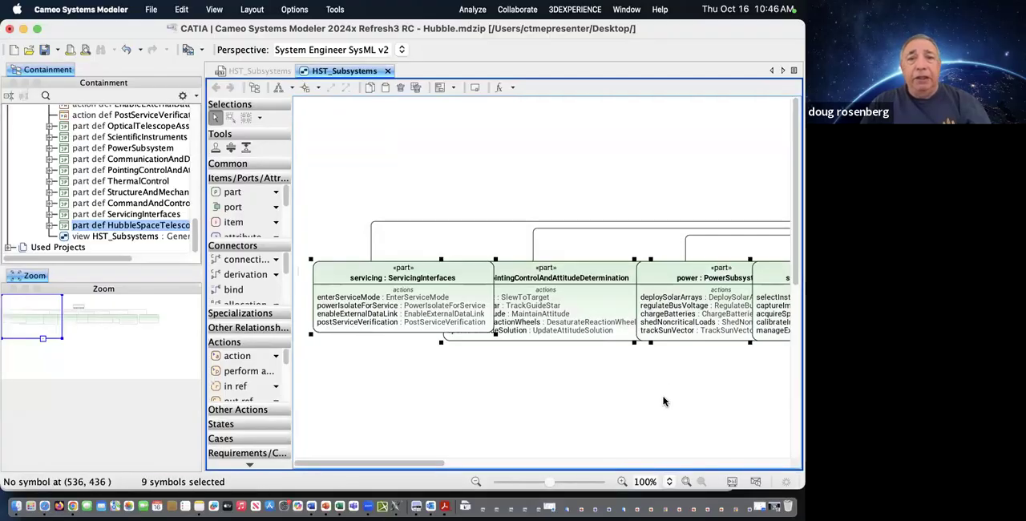
mouse_move(318, 129)
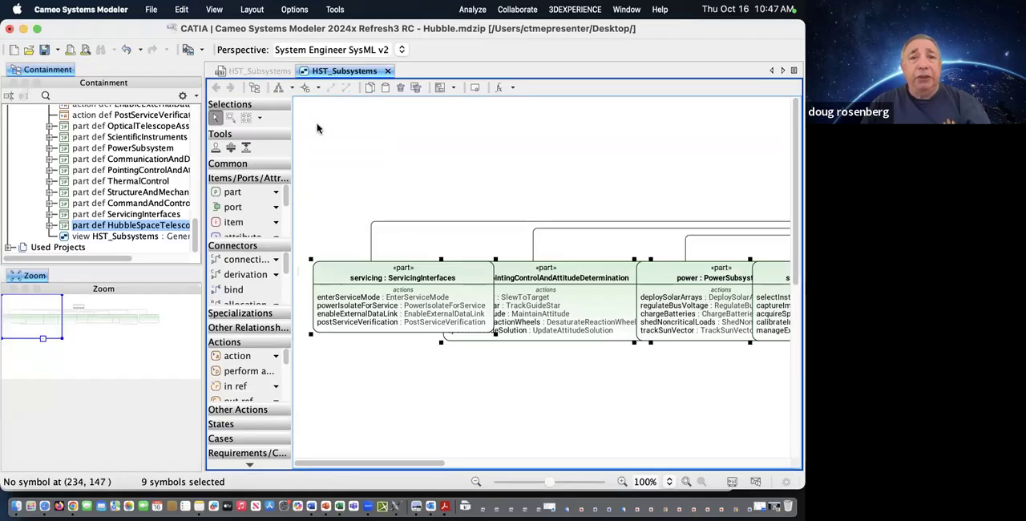
- Auto-layout the selected part boxes, confirm the warning, and close the duplicate HST_Subsystems tab
left_click(306, 88)
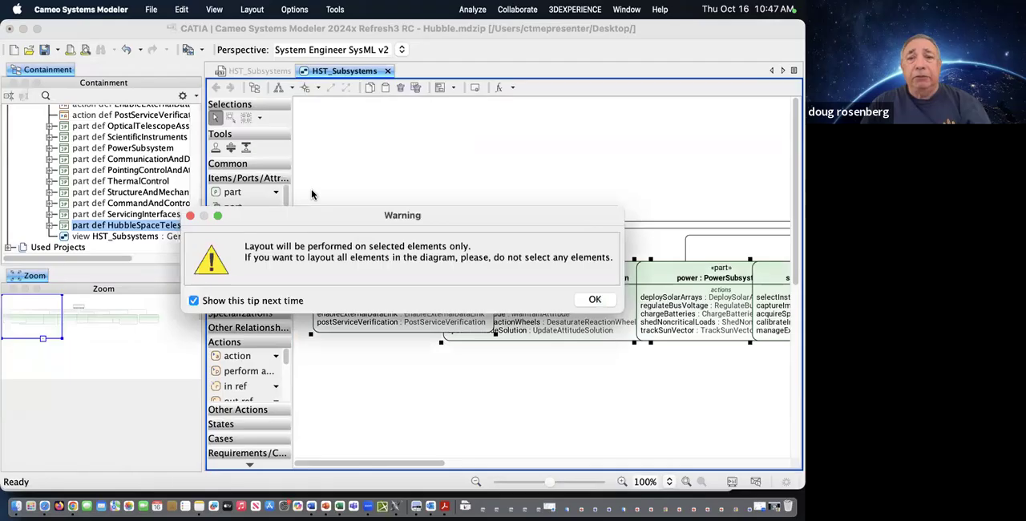
left_click(595, 299)
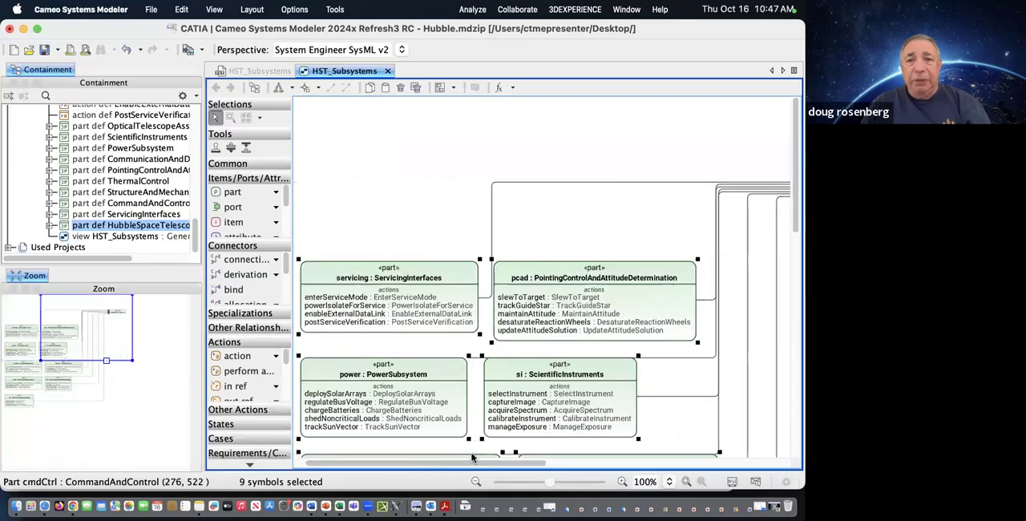
scroll("down", 3)
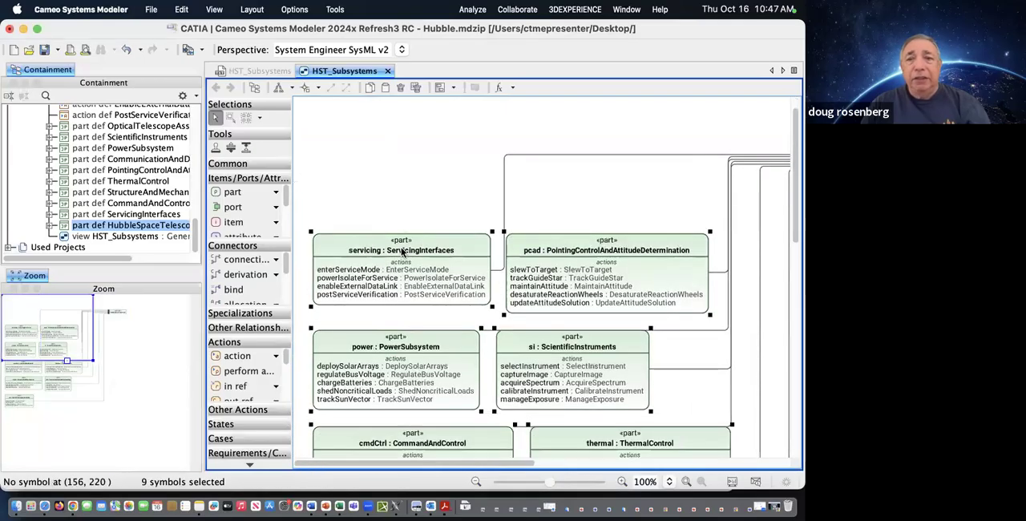
scroll("down", 3)
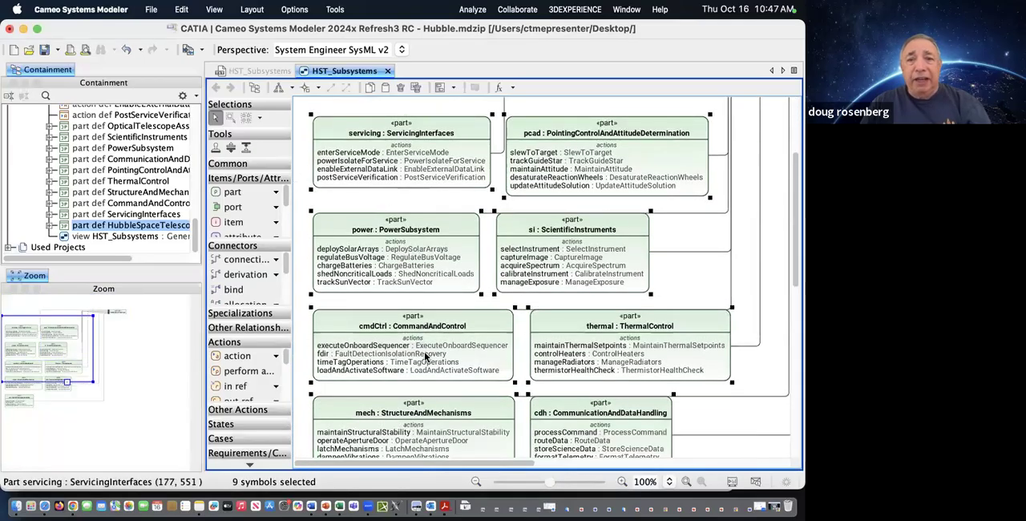
scroll("down", 3)
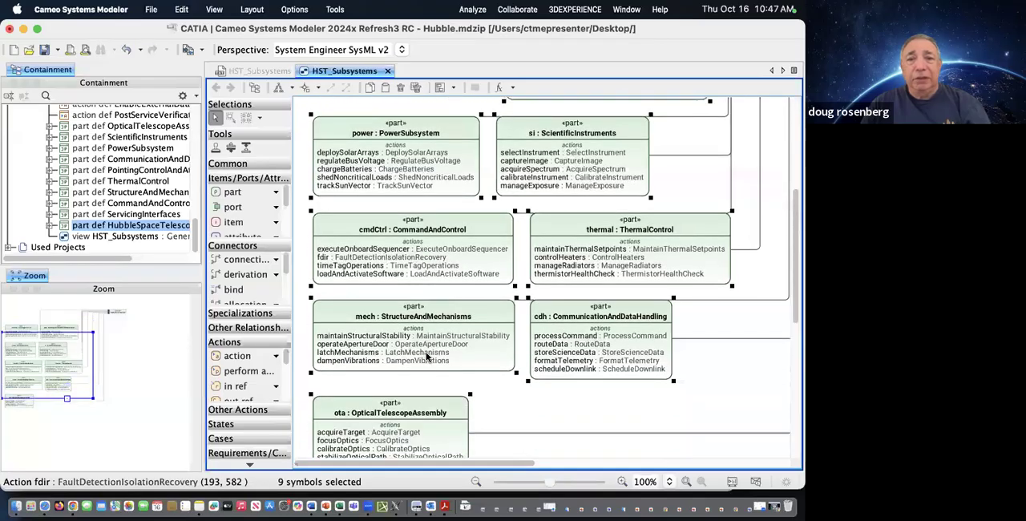
scroll("down", 3)
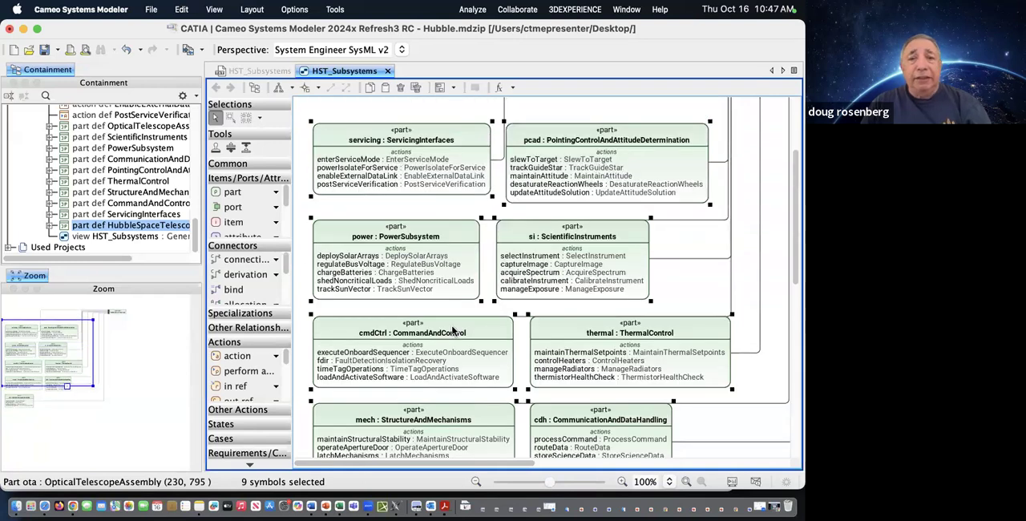
mouse_move(401, 241)
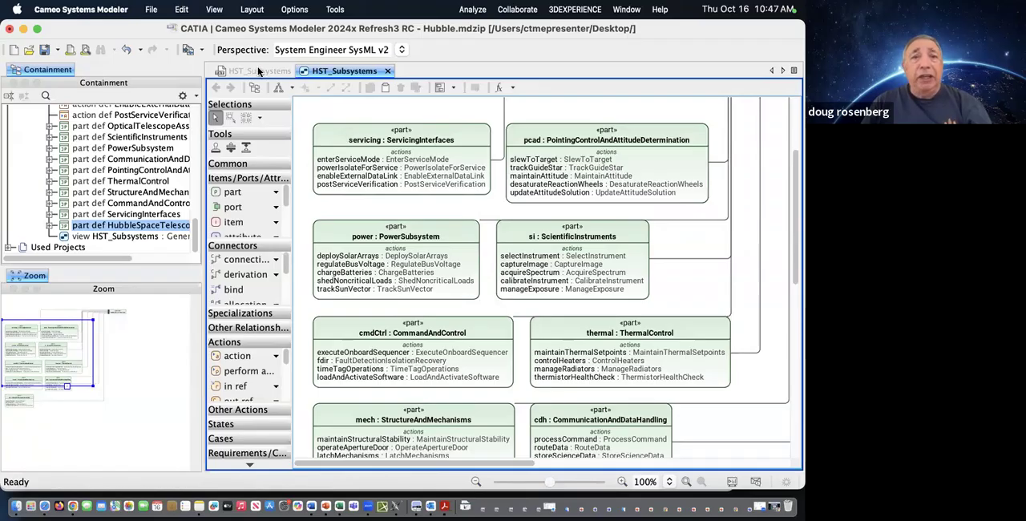
left_click(253, 71)
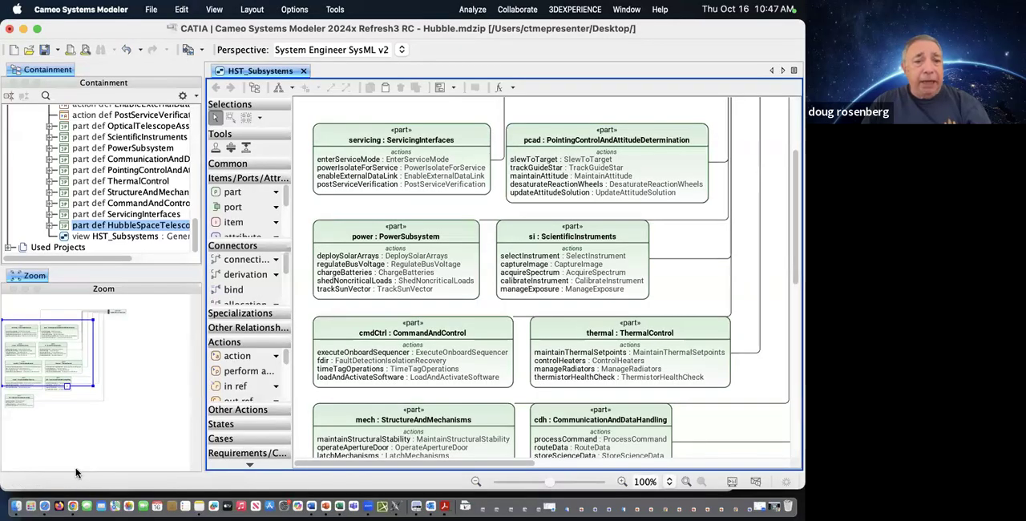
- Back in Safari, attach 'Logical Architecture Template.txt' to a new ChatGPT message
left_click(72, 506)
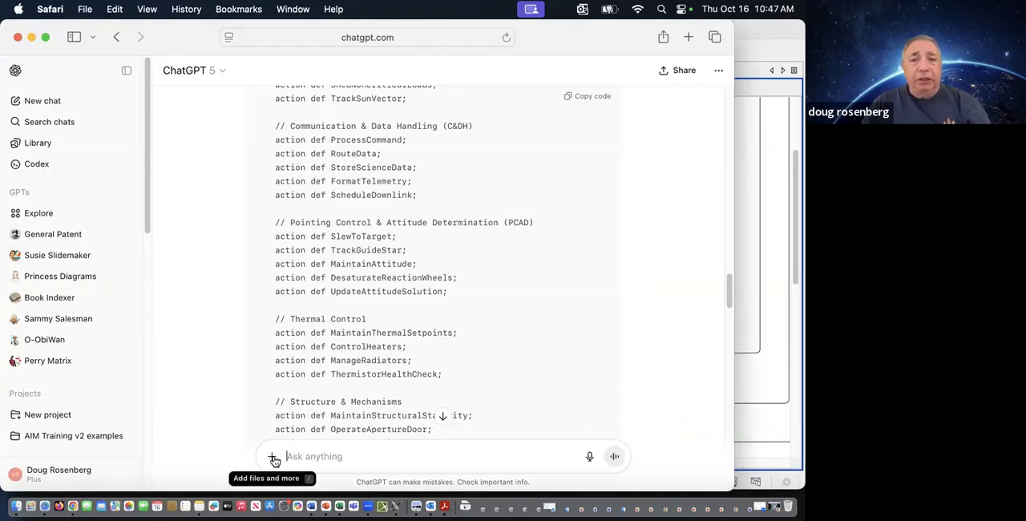
left_click(272, 456)
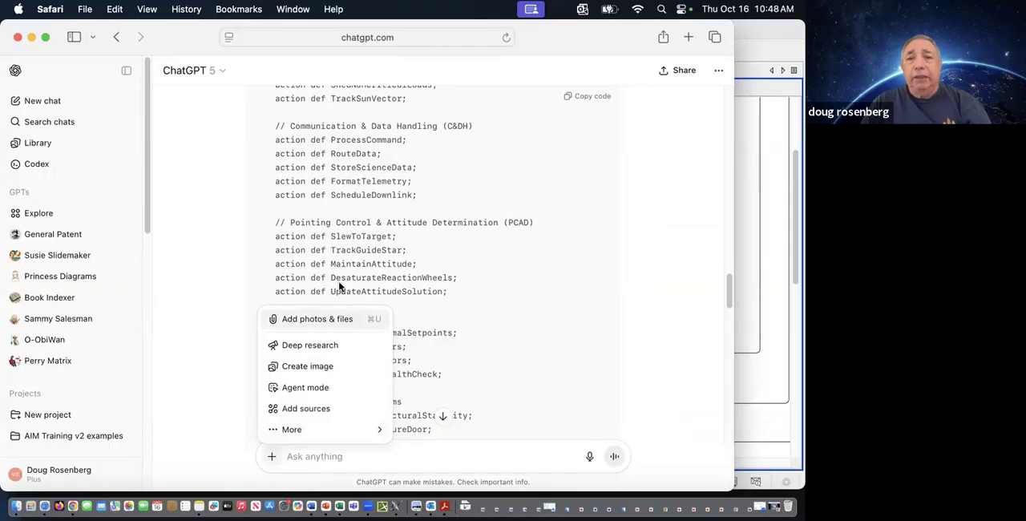
left_click(317, 318)
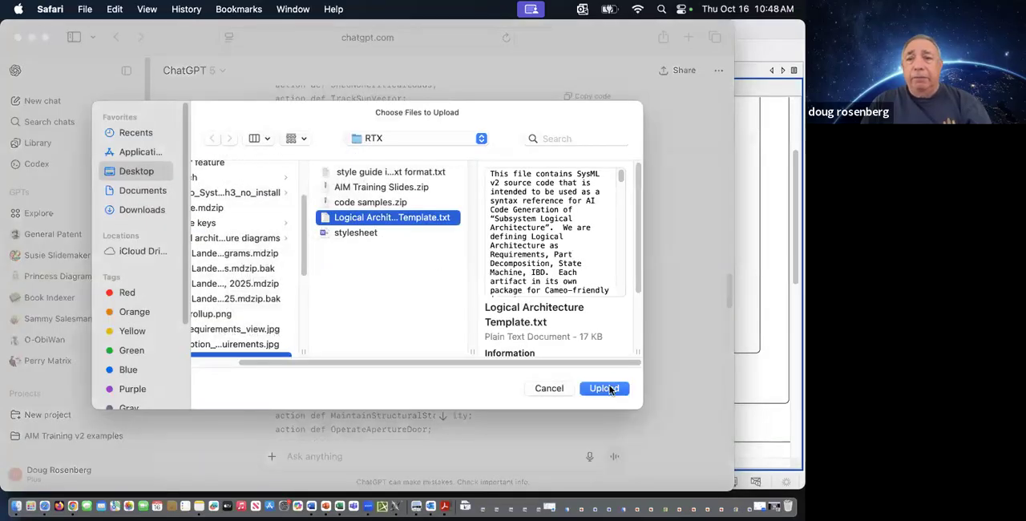
left_click(603, 389)
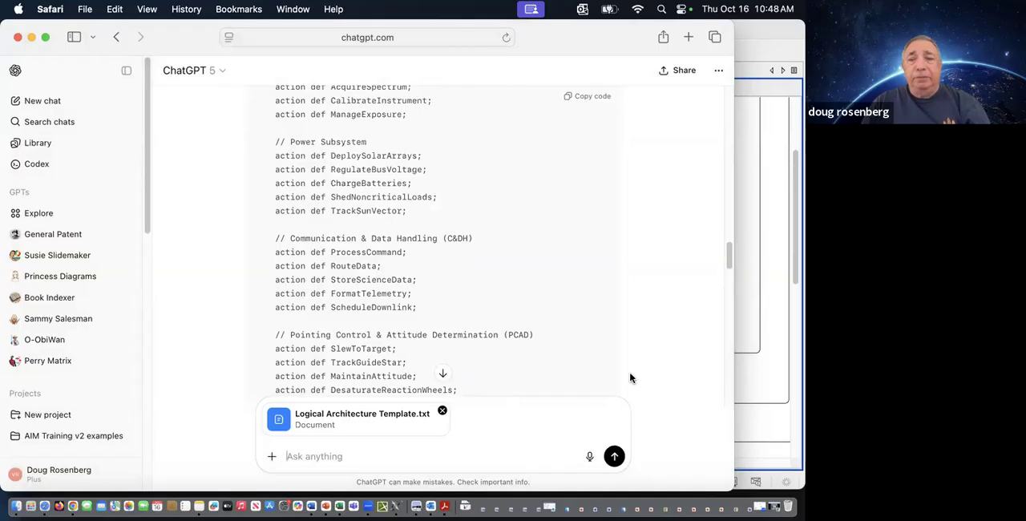
- Send ChatGPT 'generate the logical architecture for the power subsystem' with the template attached
scroll("down", 3)
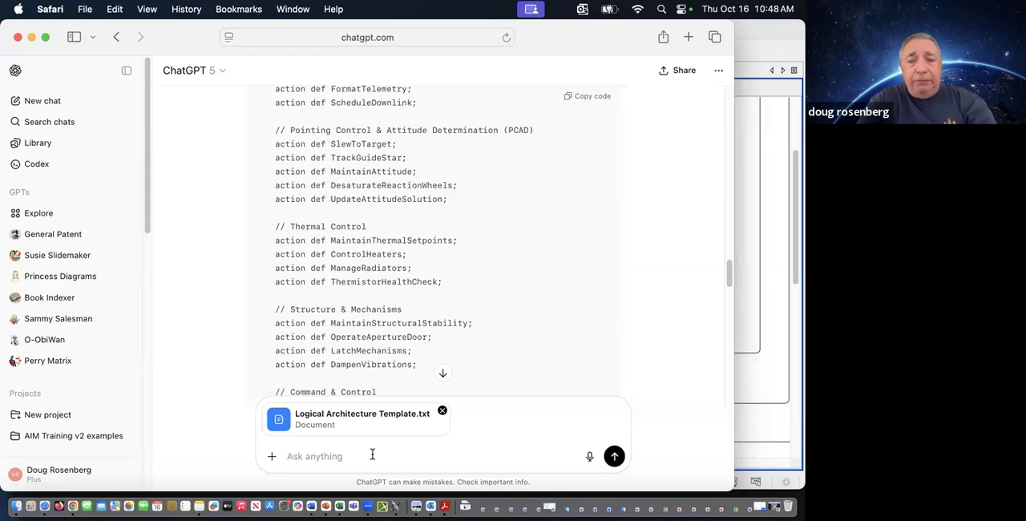
type("ge")
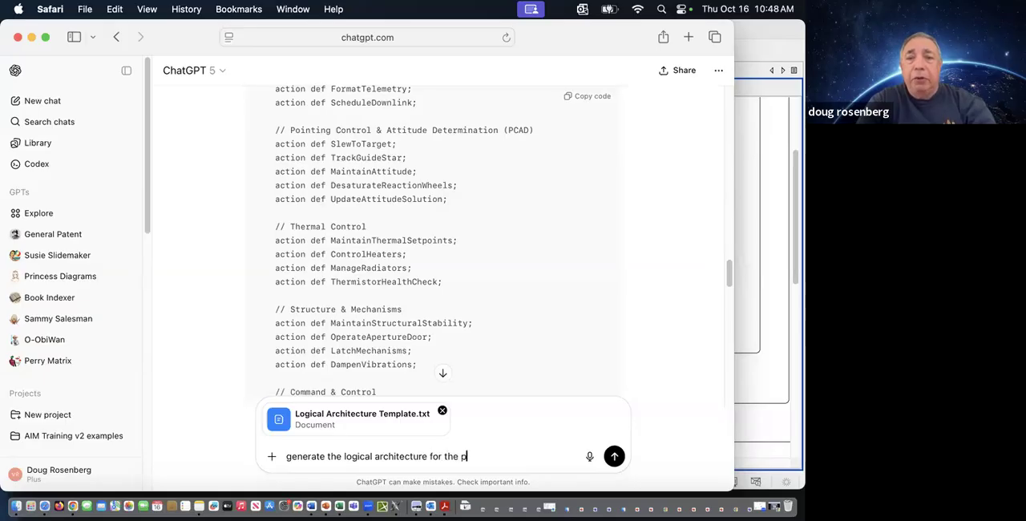
type("ower subsystem")
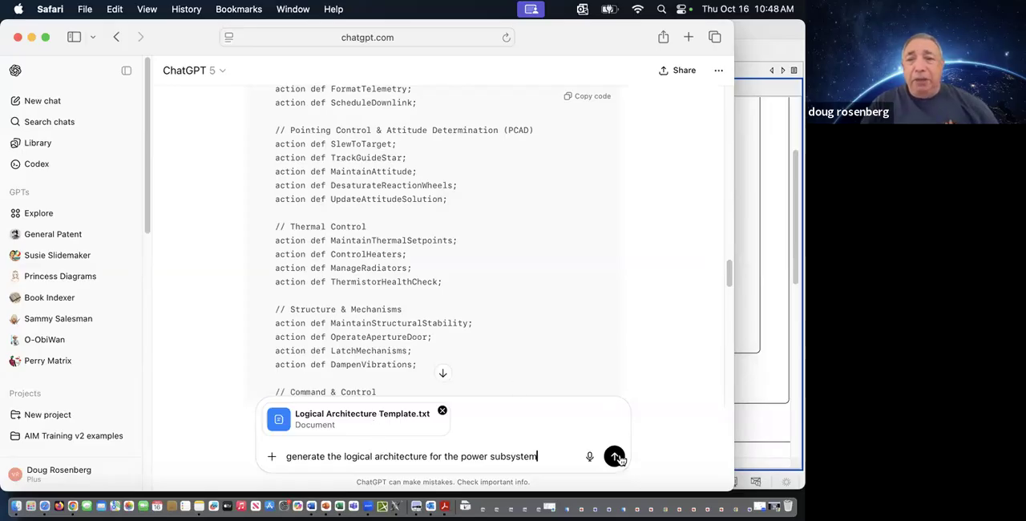
left_click(615, 456)
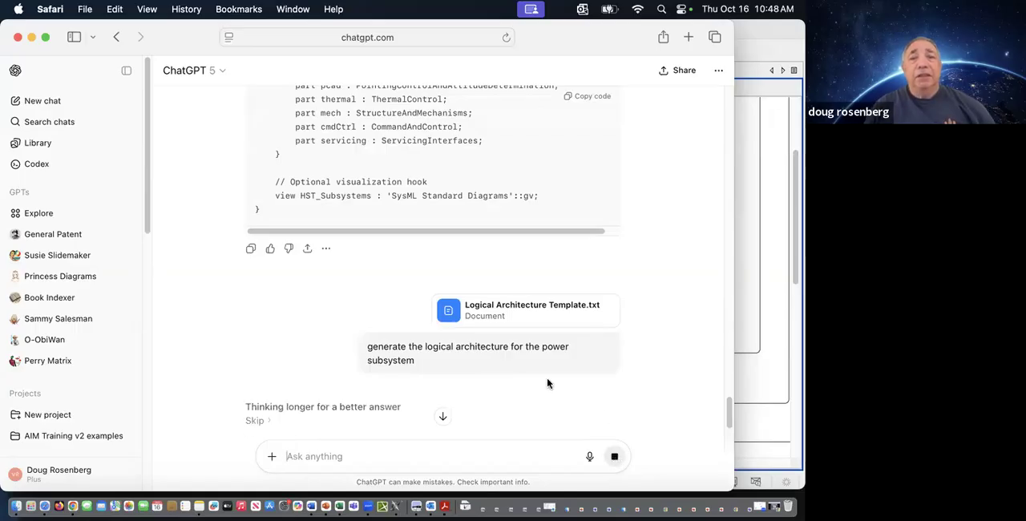
- Scroll through the generated HST Power Subsystem SysML v2 code and copy it
scroll("down", 3)
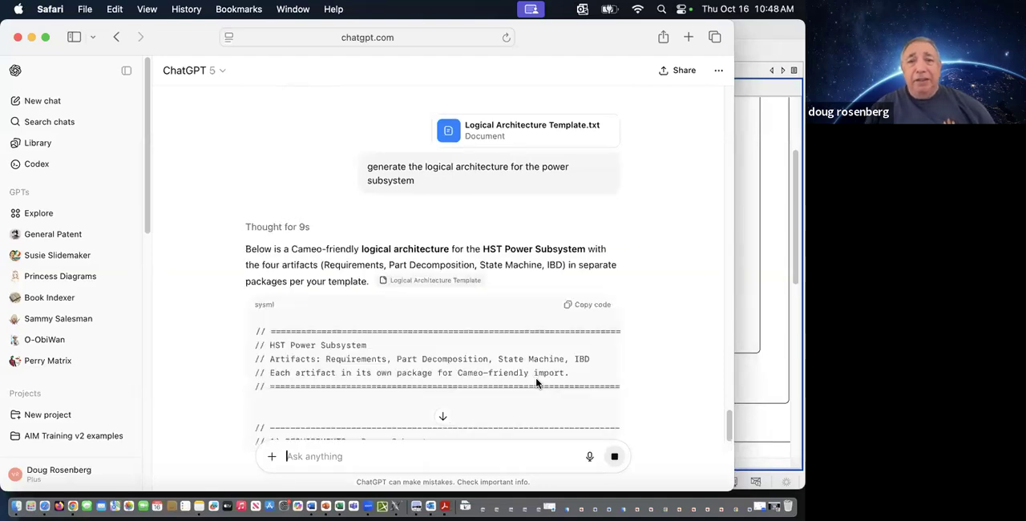
scroll("down", 3)
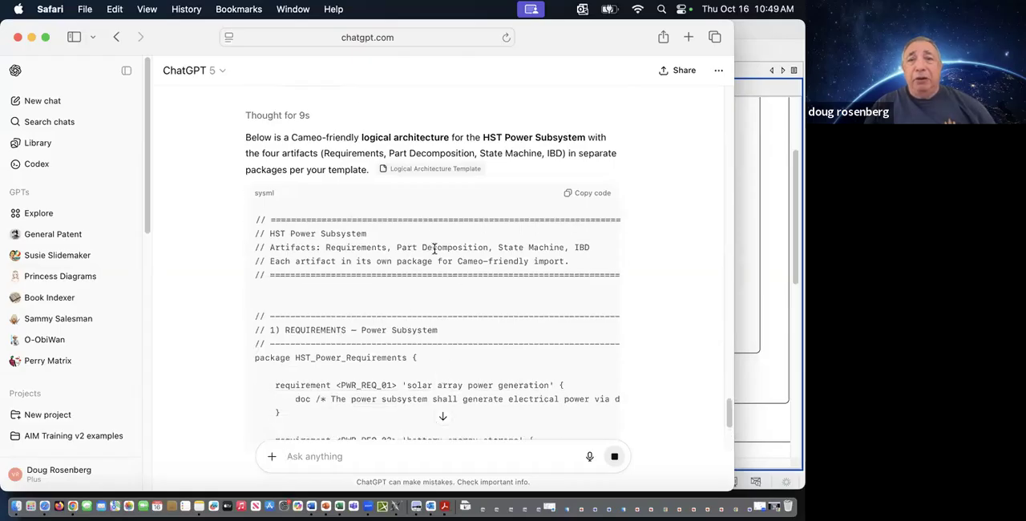
mouse_move(527, 258)
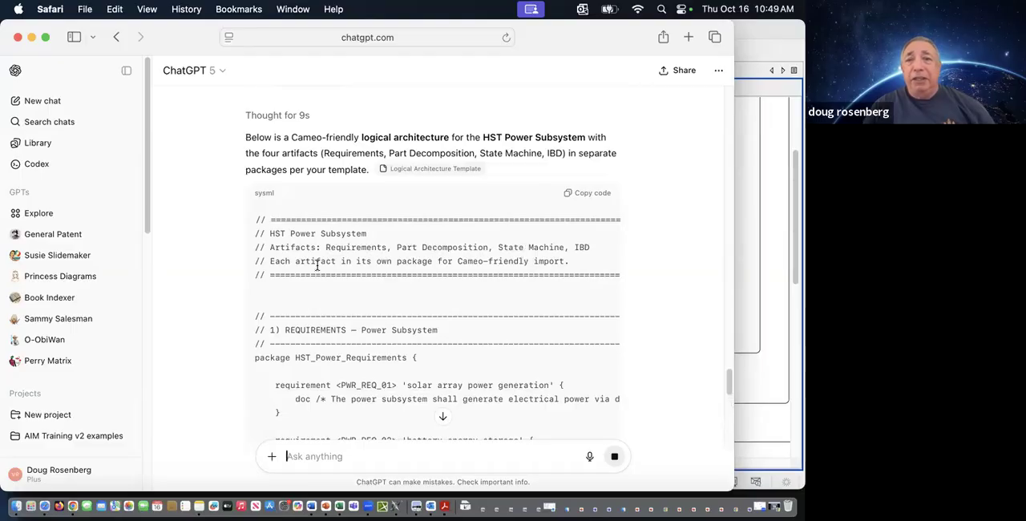
scroll("down", 3)
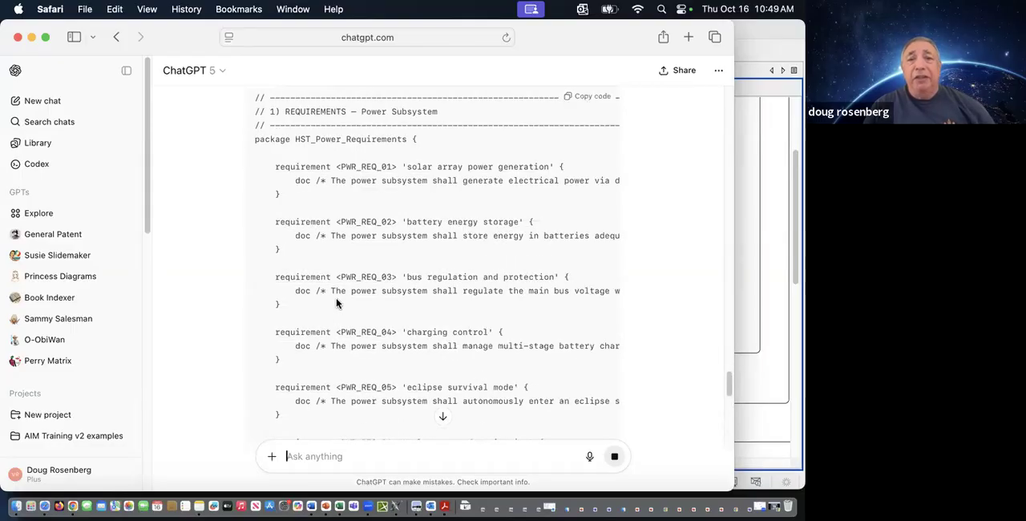
scroll("down", 3)
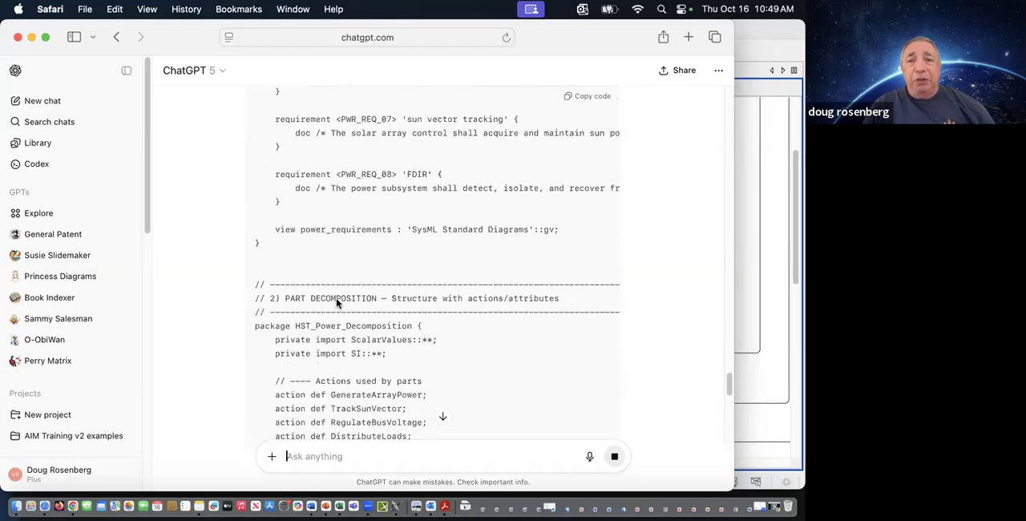
scroll("down", 3)
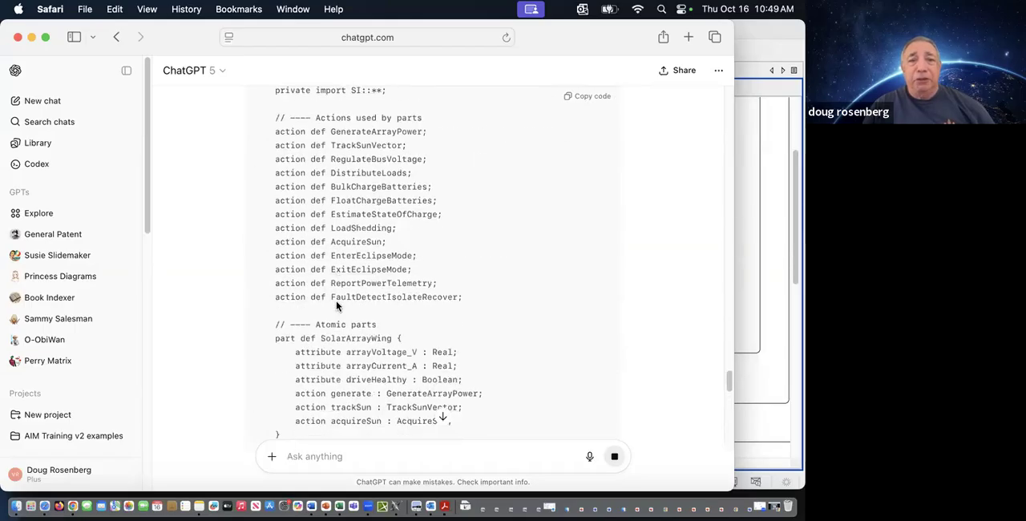
scroll("down", 3)
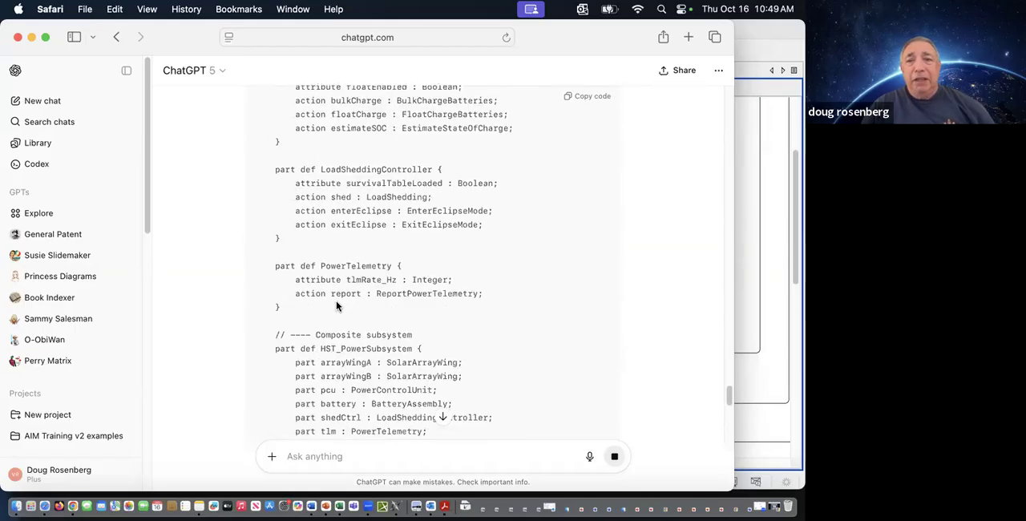
scroll("down", 3)
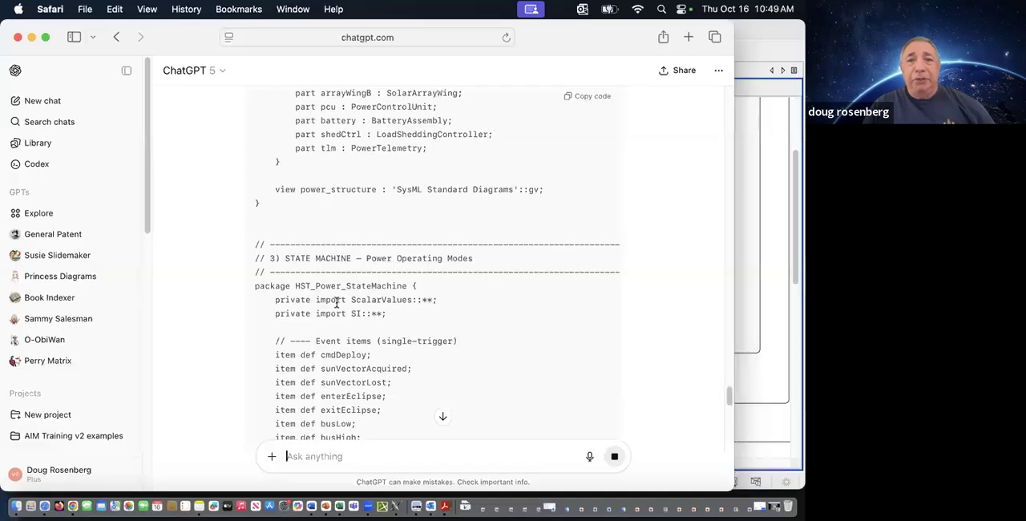
scroll("down", 3)
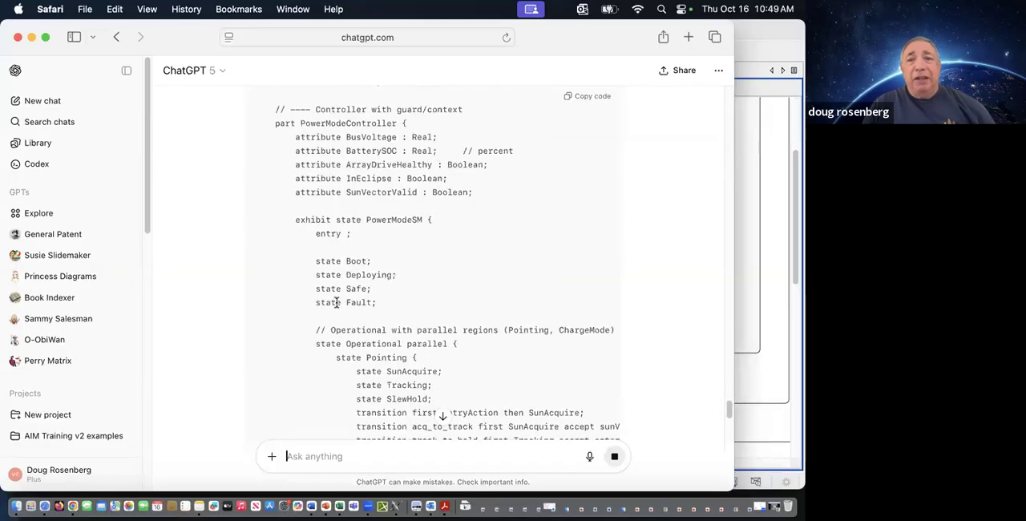
scroll("down", 3)
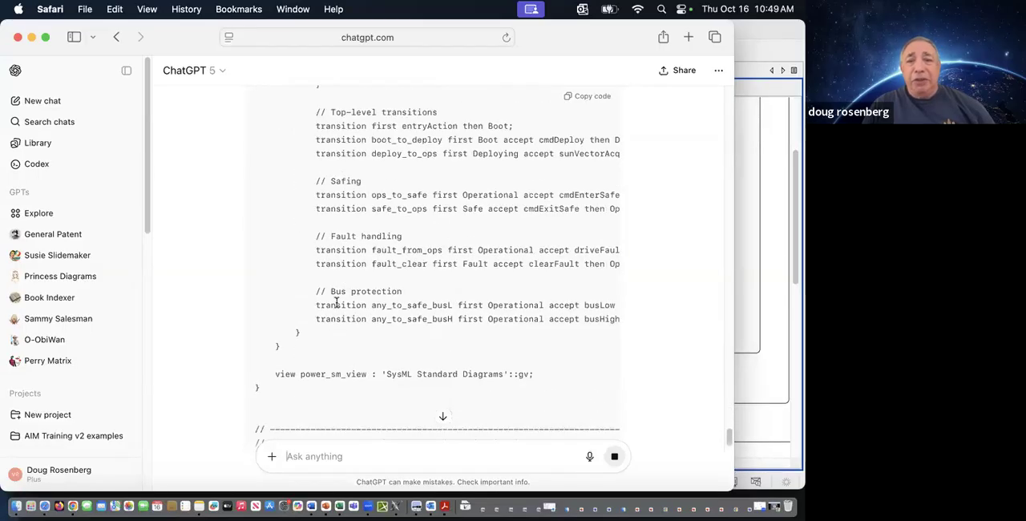
scroll("down", 3)
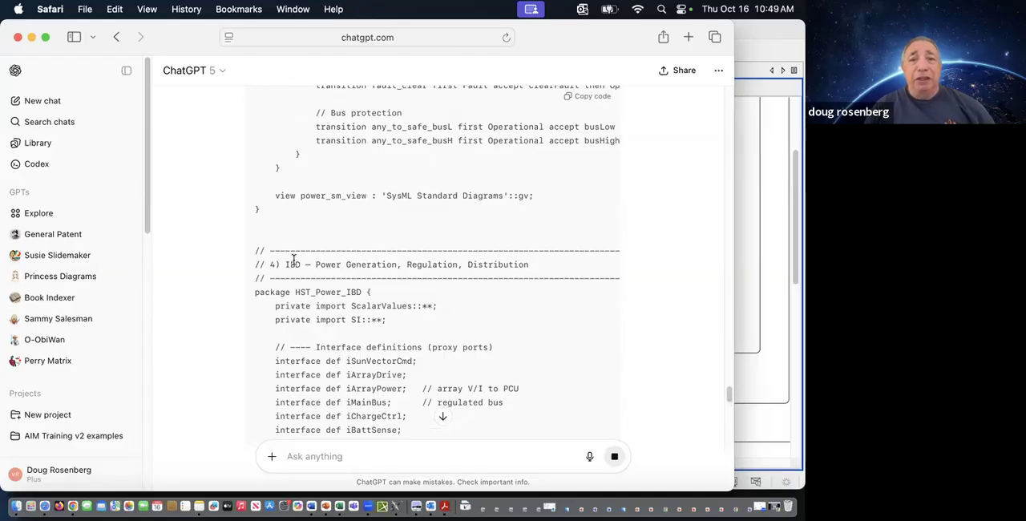
scroll("down", 3)
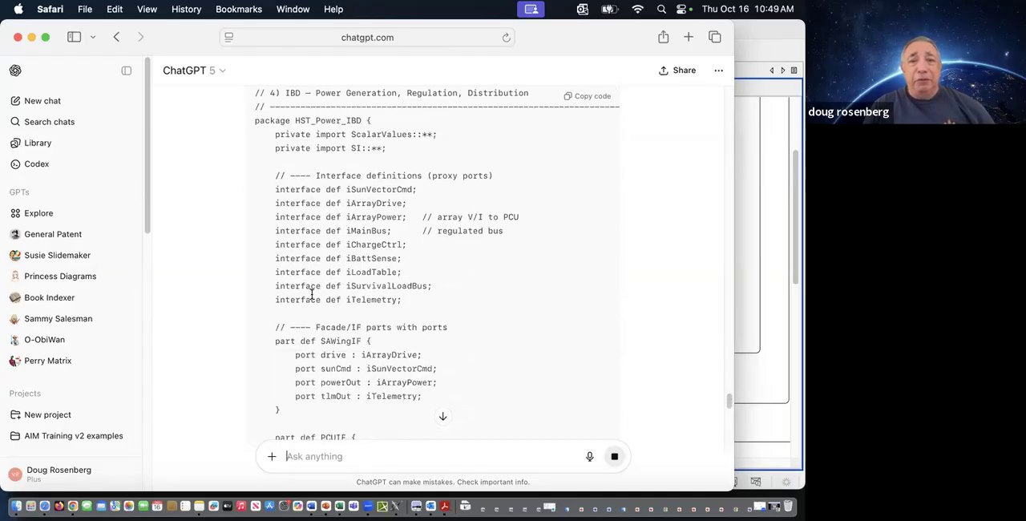
scroll("down", 3)
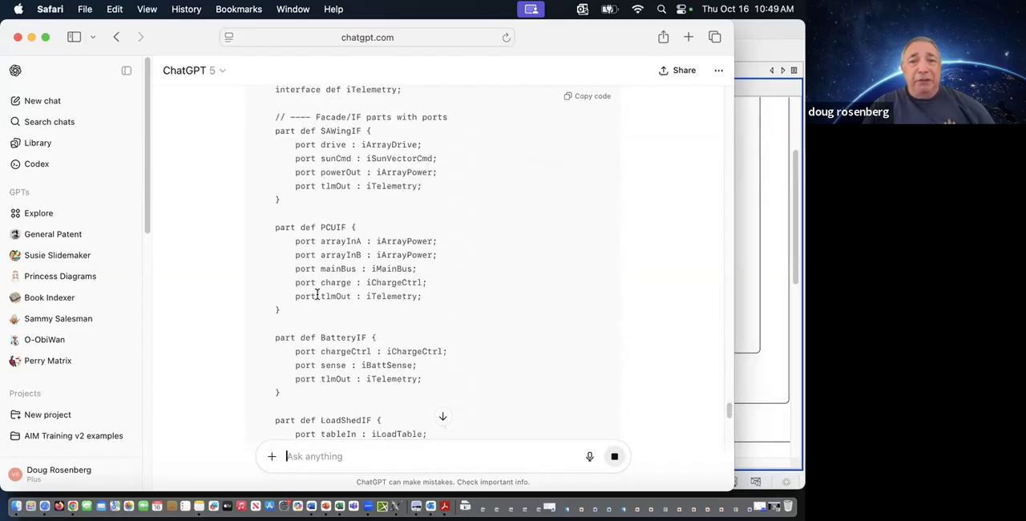
scroll("down", 3)
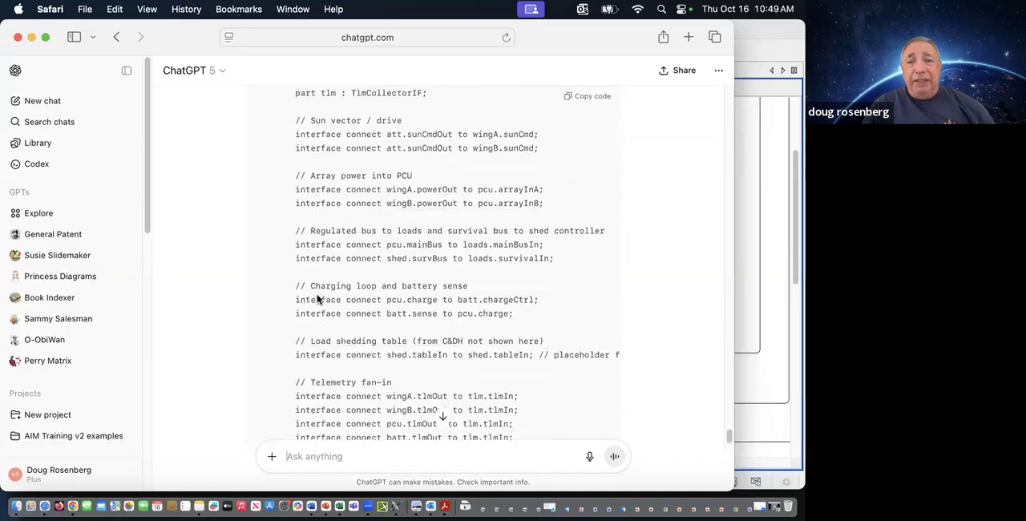
scroll("down", 3)
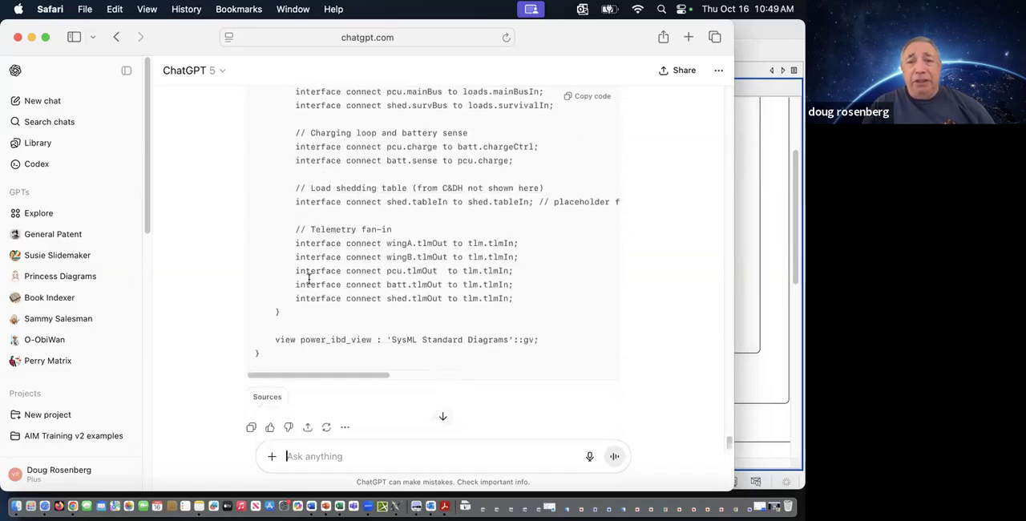
scroll("down", 3)
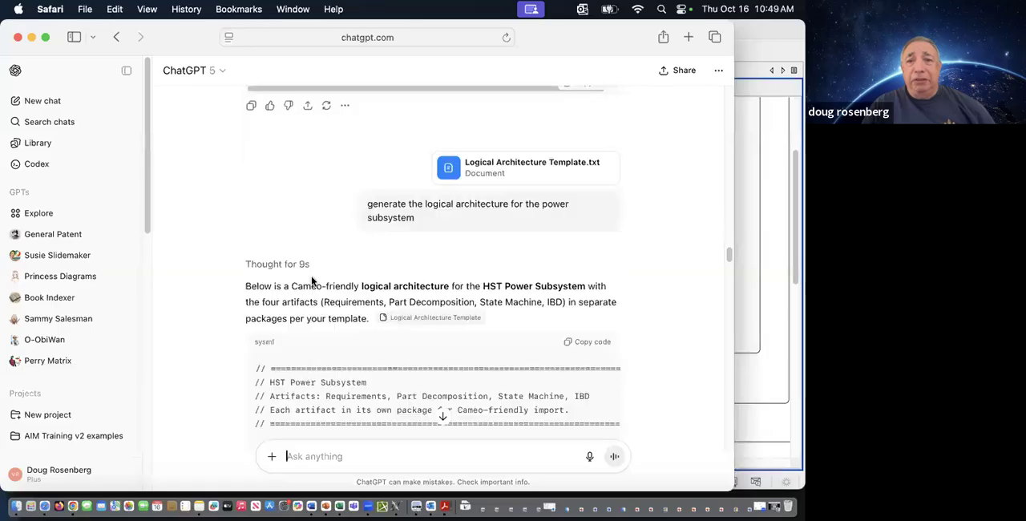
scroll("down", 3)
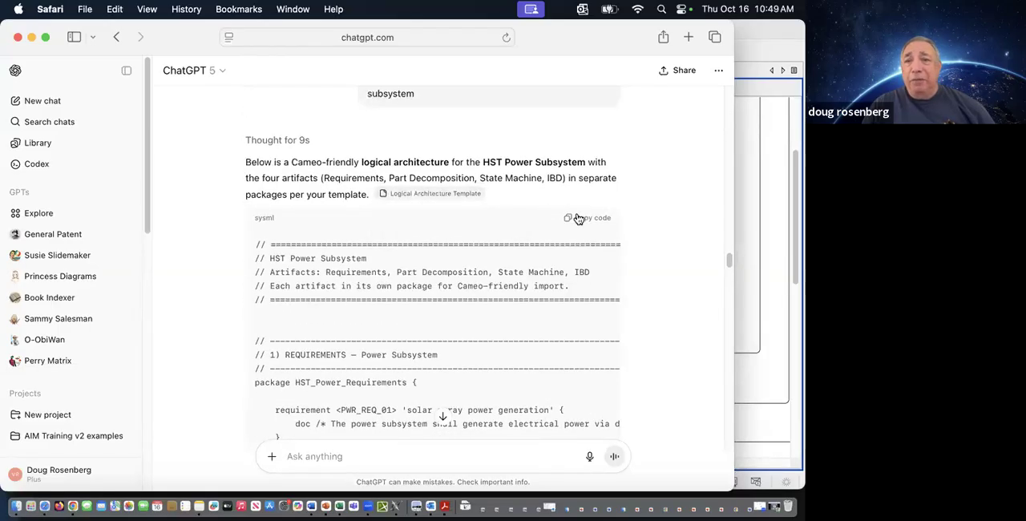
left_click(587, 217)
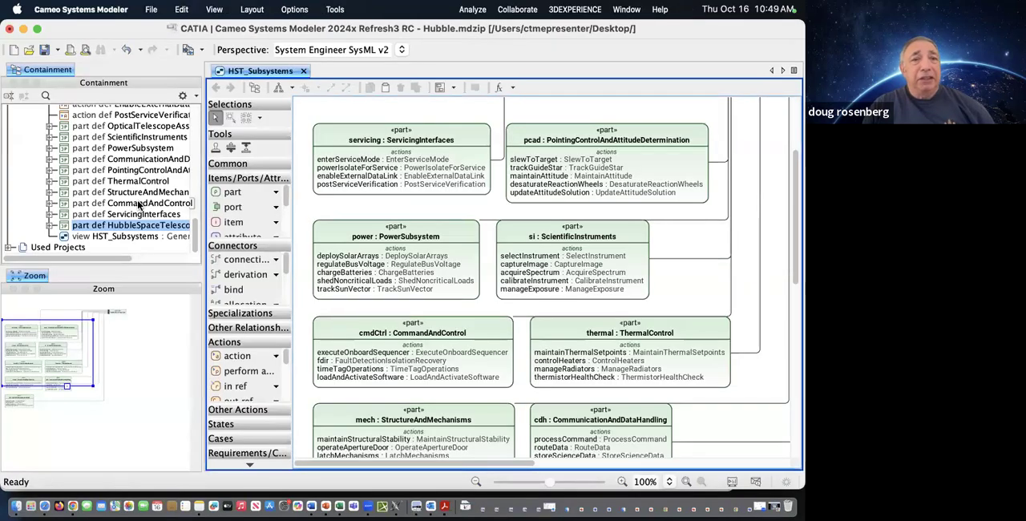
- Create a new namespace holding package1 under the Hubble model
scroll("down", 3)
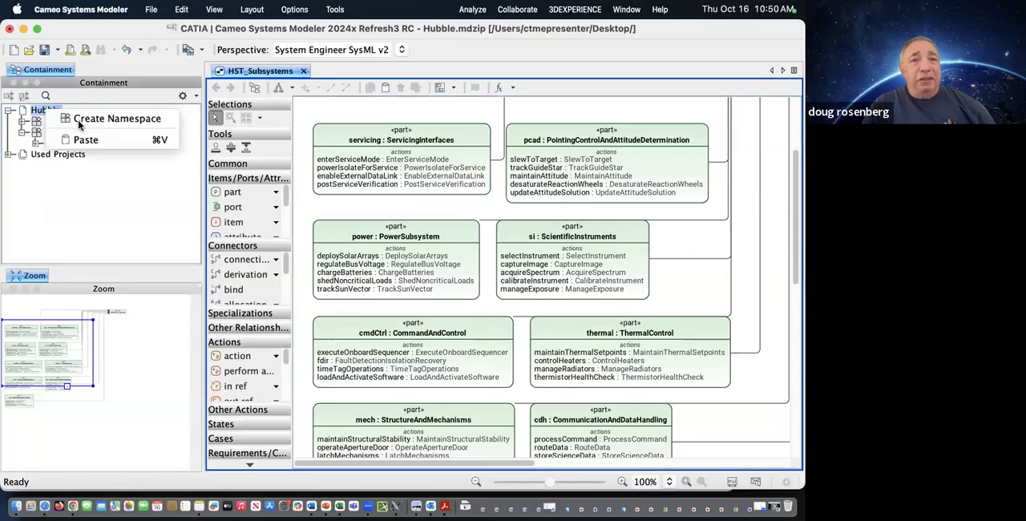
left_click(117, 118)
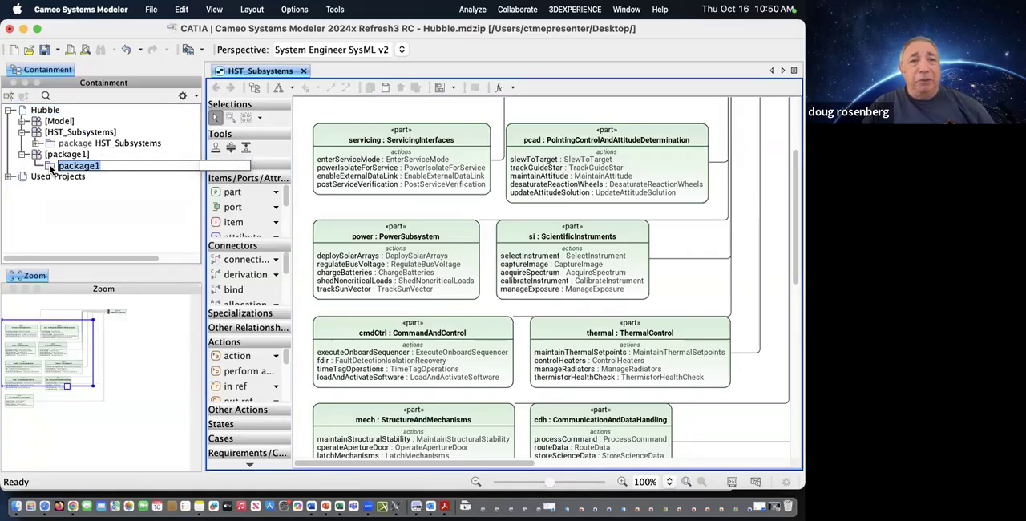
right_click(78, 165)
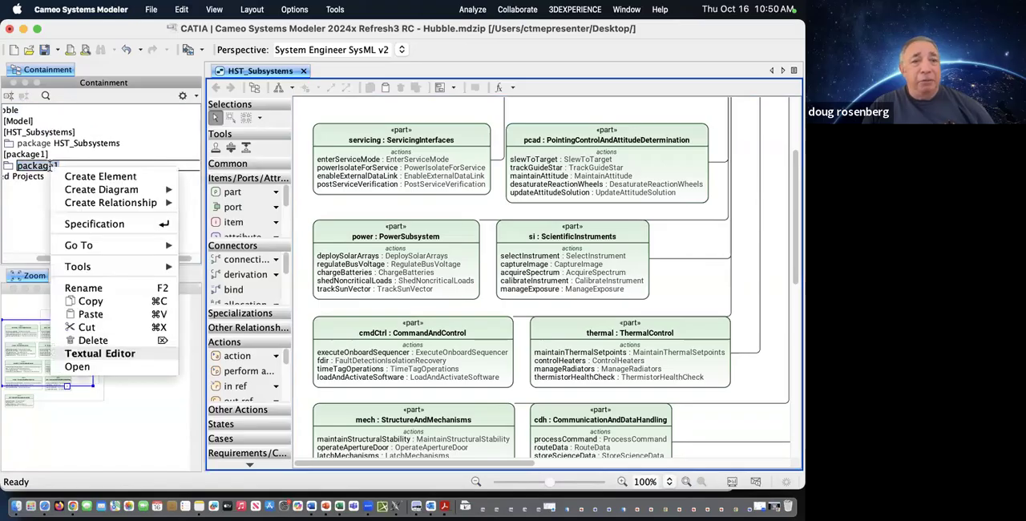
- Paste the power subsystem SysML code into package1's Textual Editor and review it
left_click(77, 367)
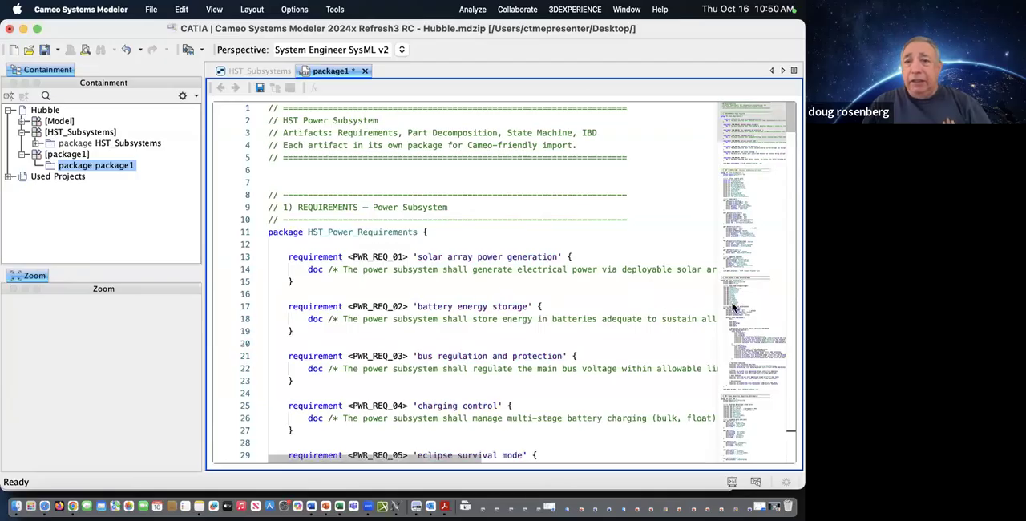
scroll("down", 3)
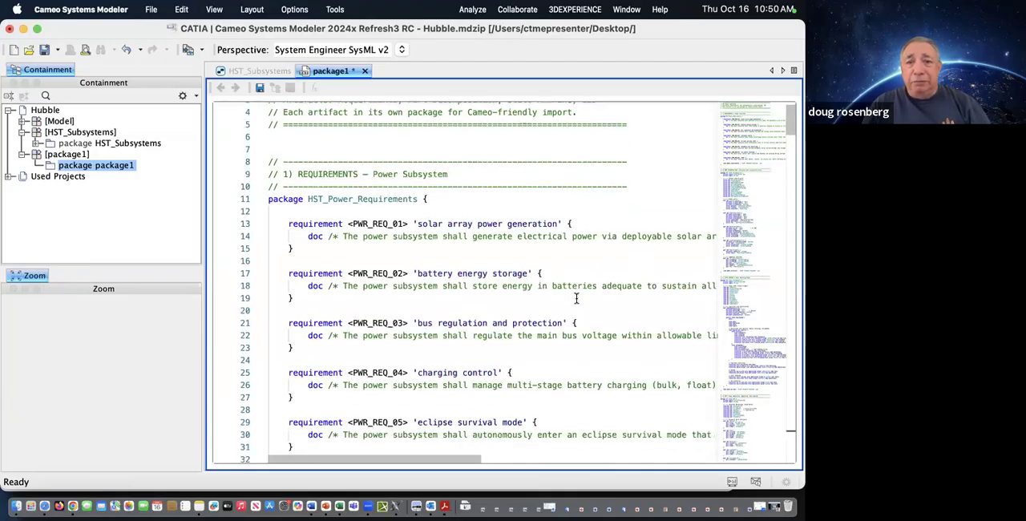
scroll("down", 3)
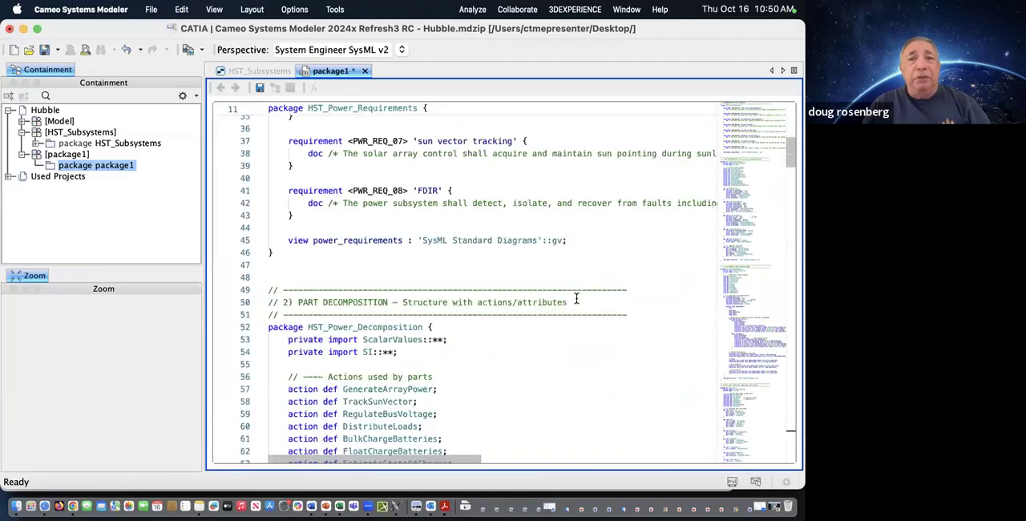
scroll("down", 3)
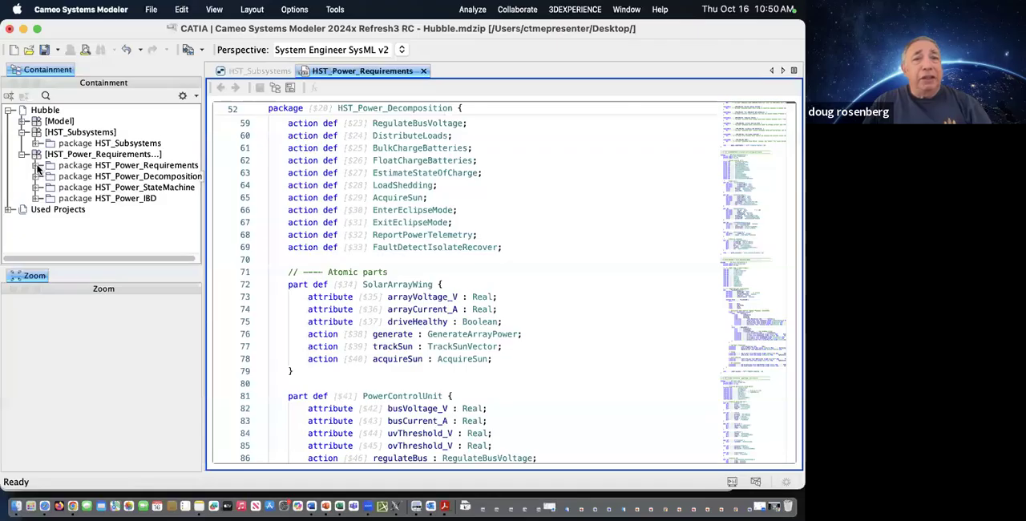
- Expand HST_Power_Requirements and open the power_requirements diagram
left_click(36, 165)
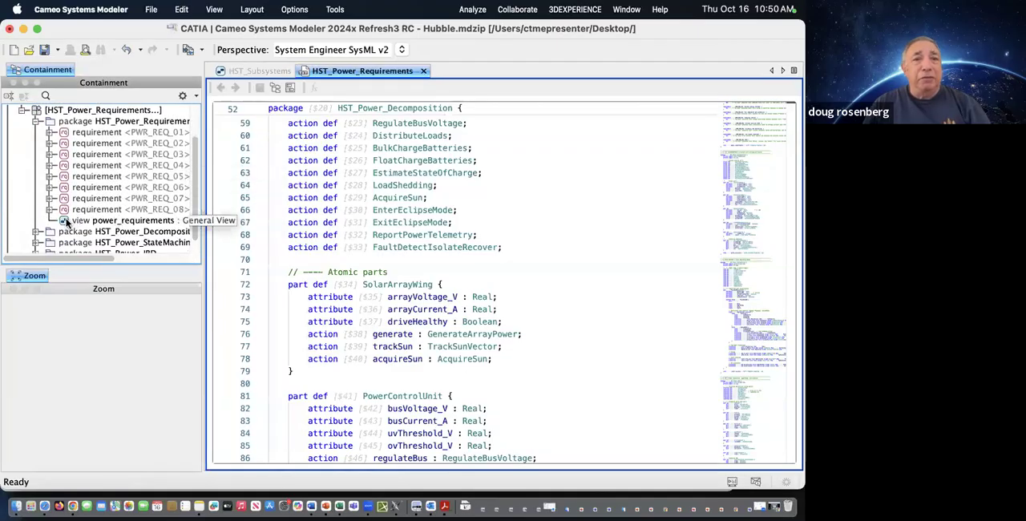
double_click(132, 220)
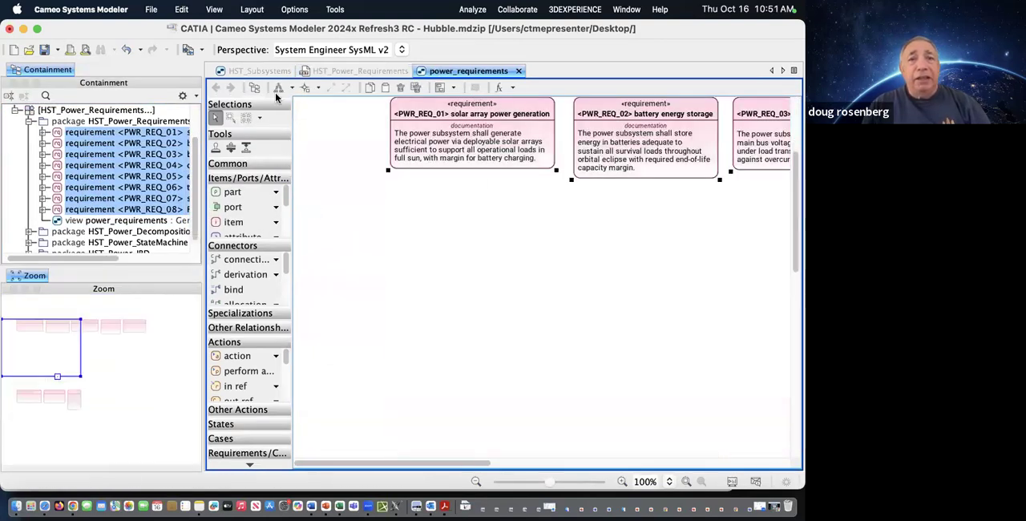
- Auto-arrange the eight PWR_REQ requirement boxes into a readable grid
left_click(279, 87)
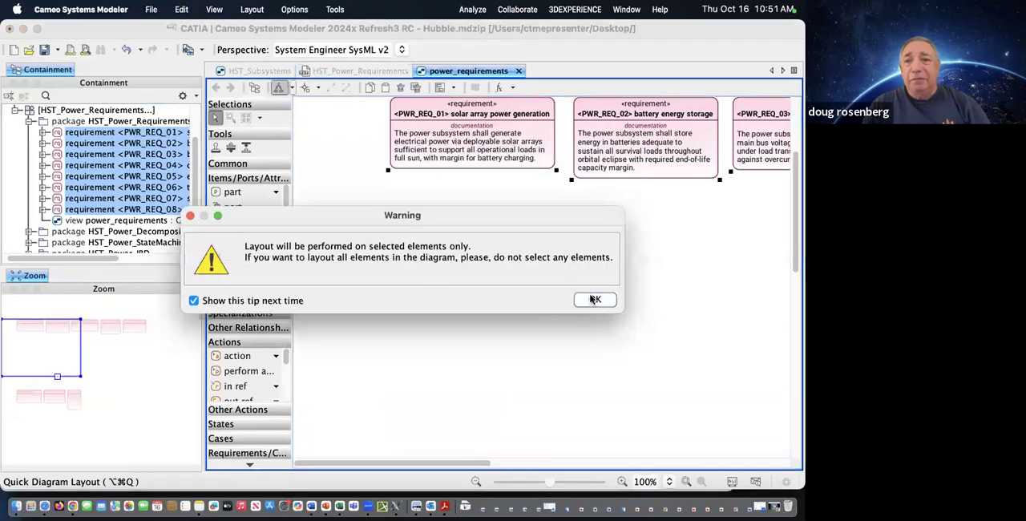
left_click(595, 299)
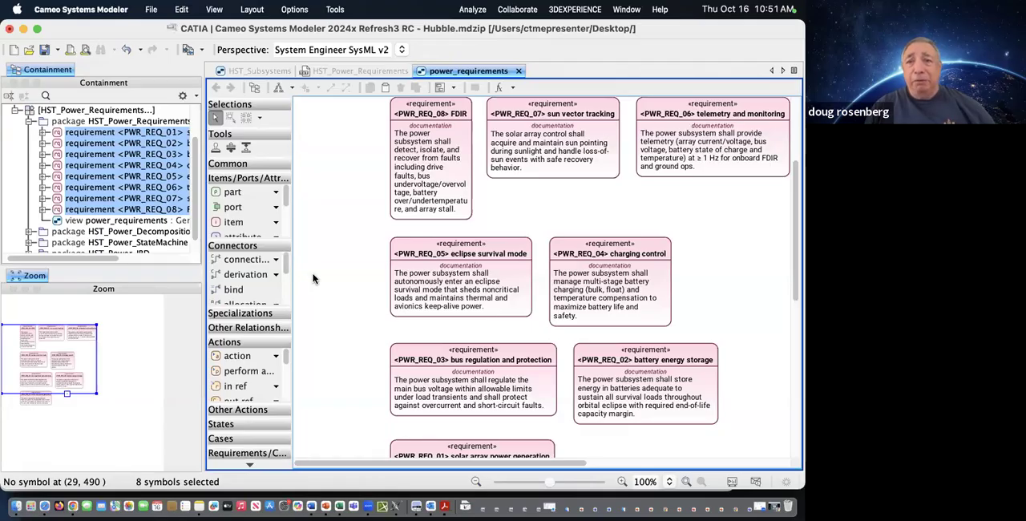
mouse_move(327, 277)
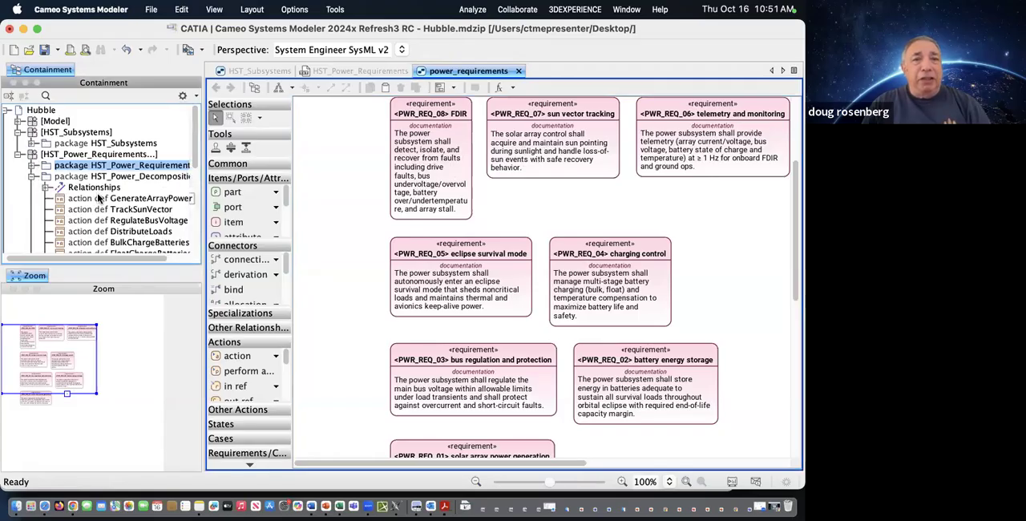
- Open power_structure and display HST_PowerSubsystem's parts in tree-view style
scroll("down", 3)
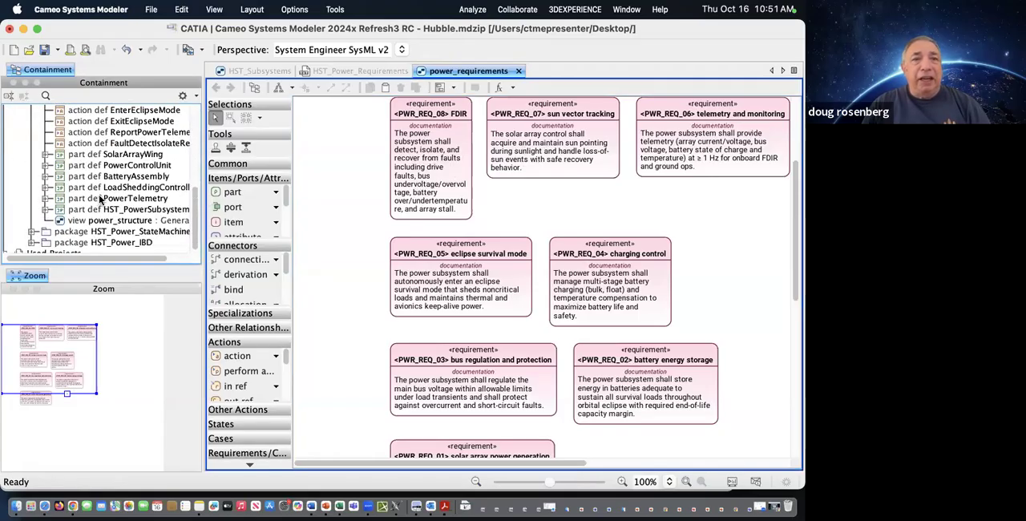
left_click(127, 220)
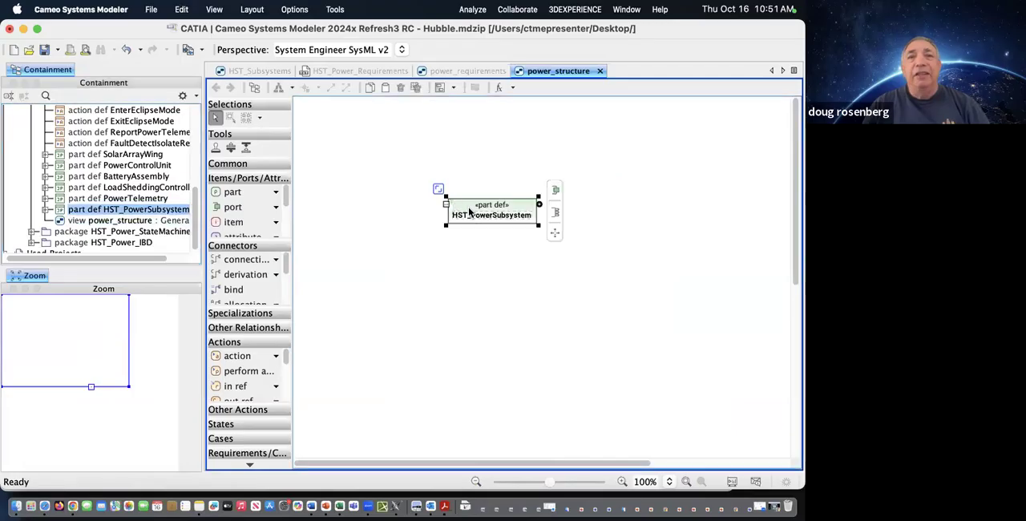
right_click(492, 215)
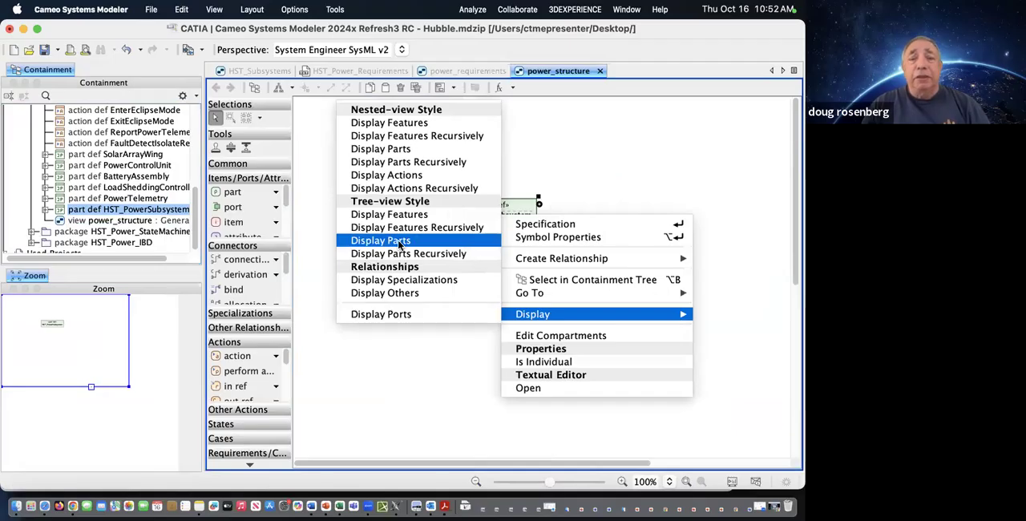
left_click(380, 240)
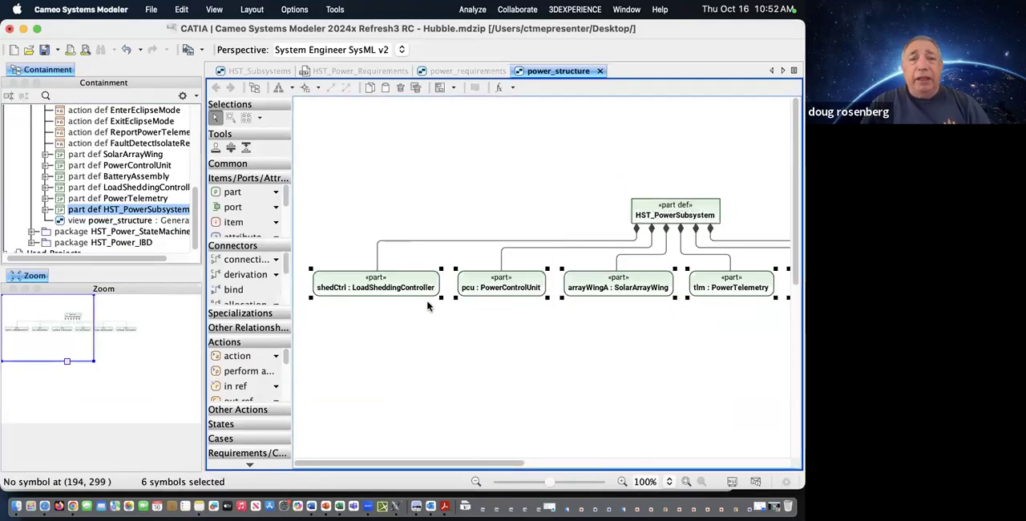
- Turn on the attributes and actions compartments for the six part boxes
right_click(375, 287)
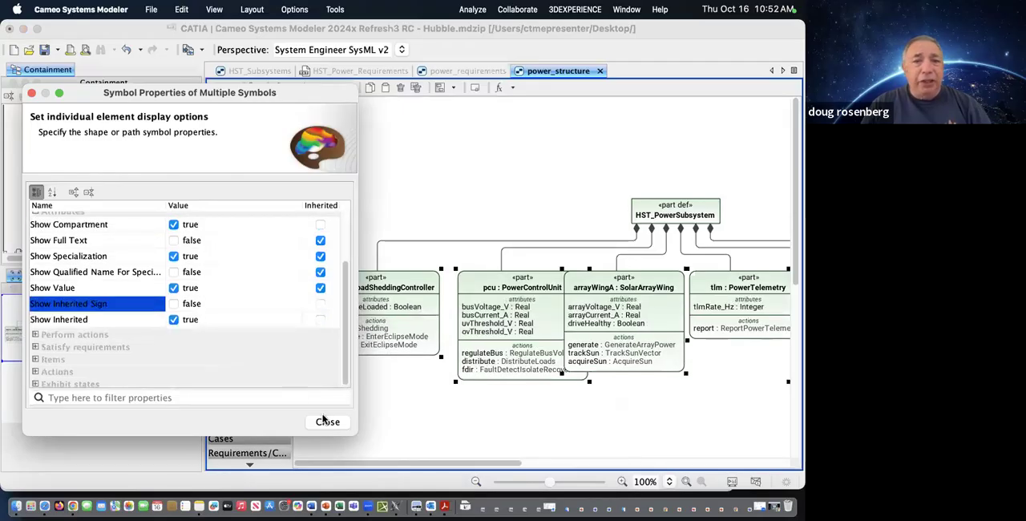
left_click(327, 422)
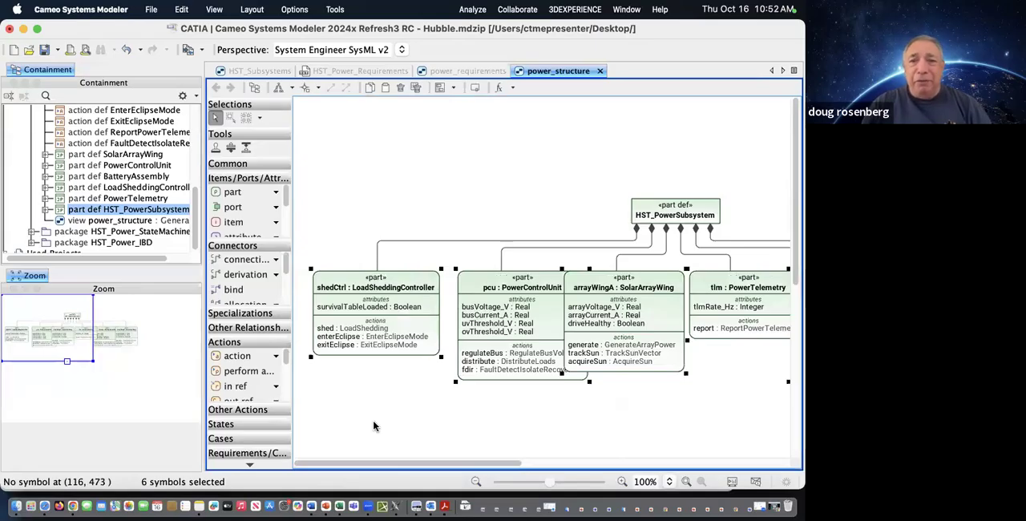
mouse_move(429, 311)
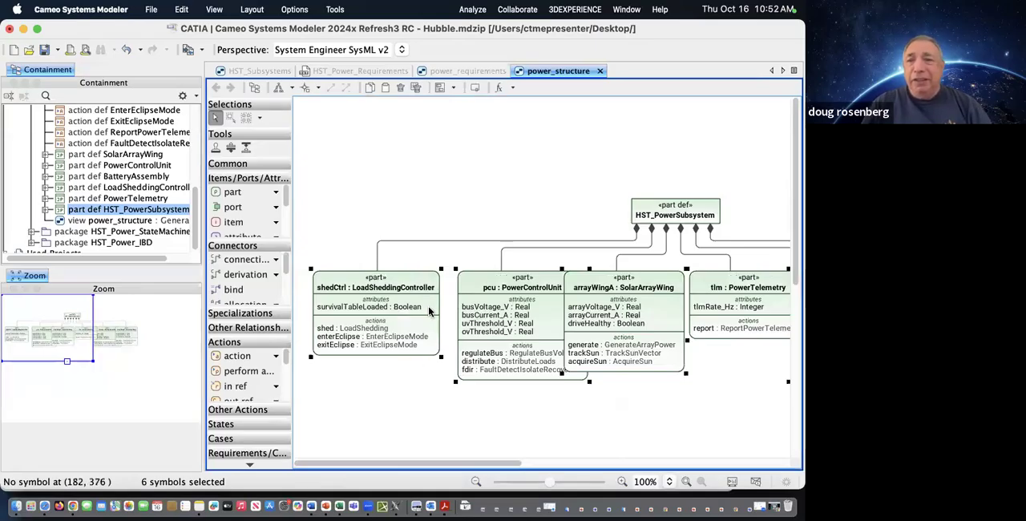
mouse_move(352, 145)
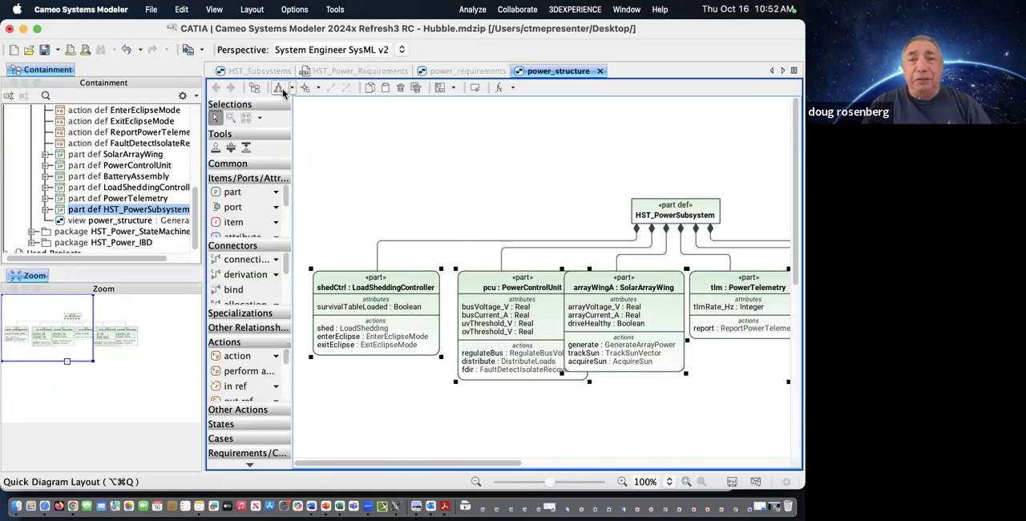
mouse_move(280, 88)
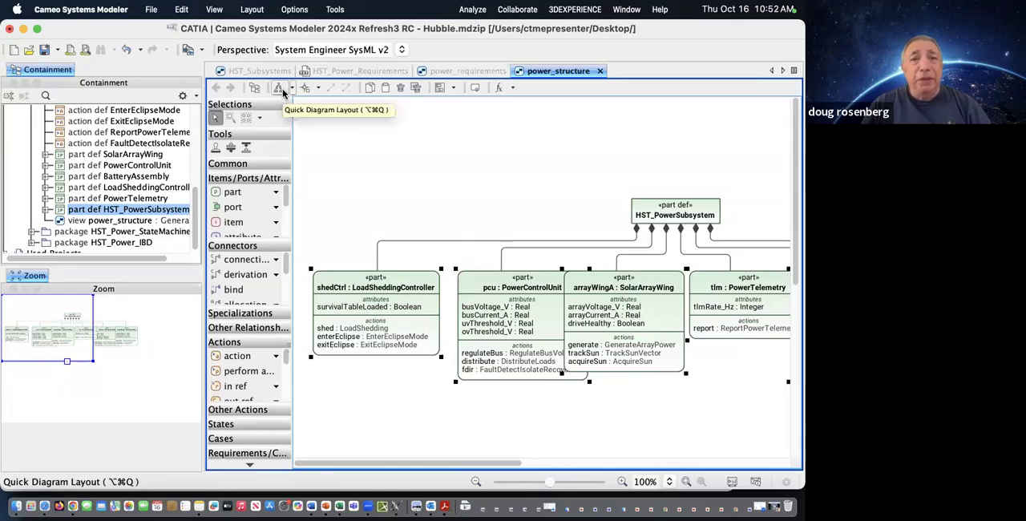
- Apply Quick Diagram Layout and try other layout styles on the power_structure diagram
left_click(280, 88)
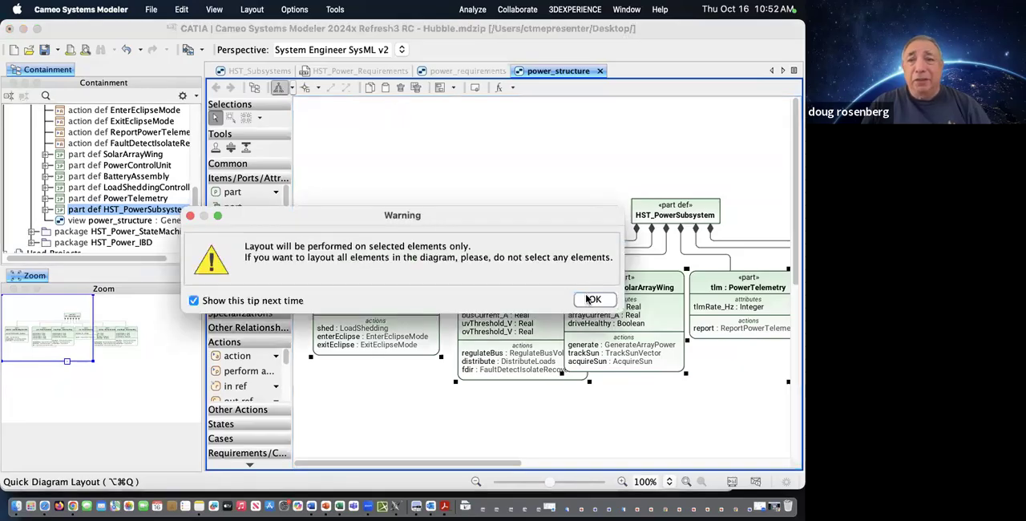
left_click(594, 299)
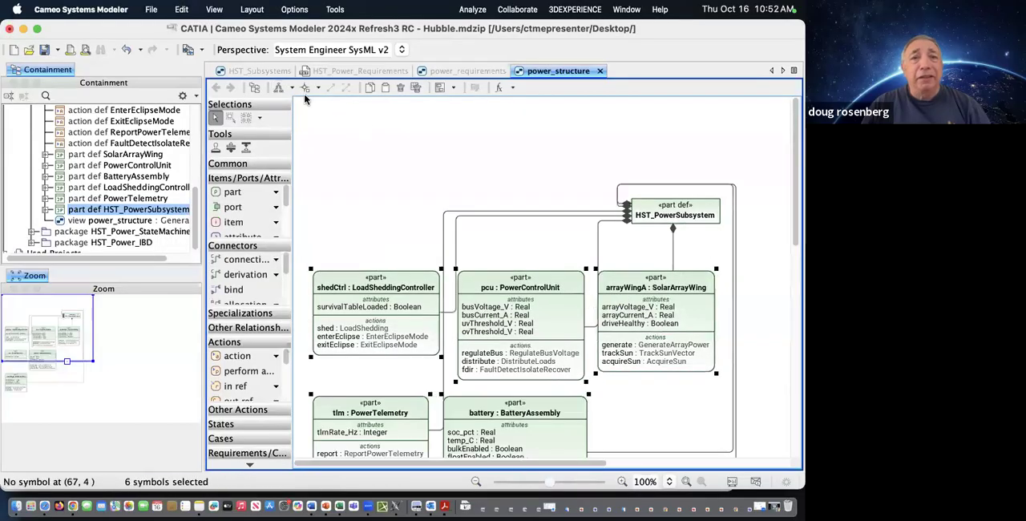
left_click(279, 87)
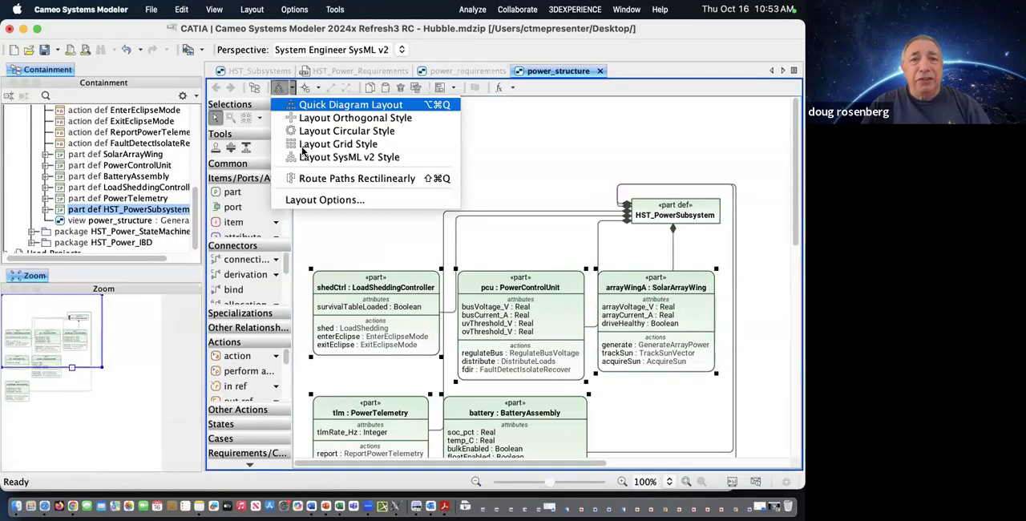
left_click(351, 104)
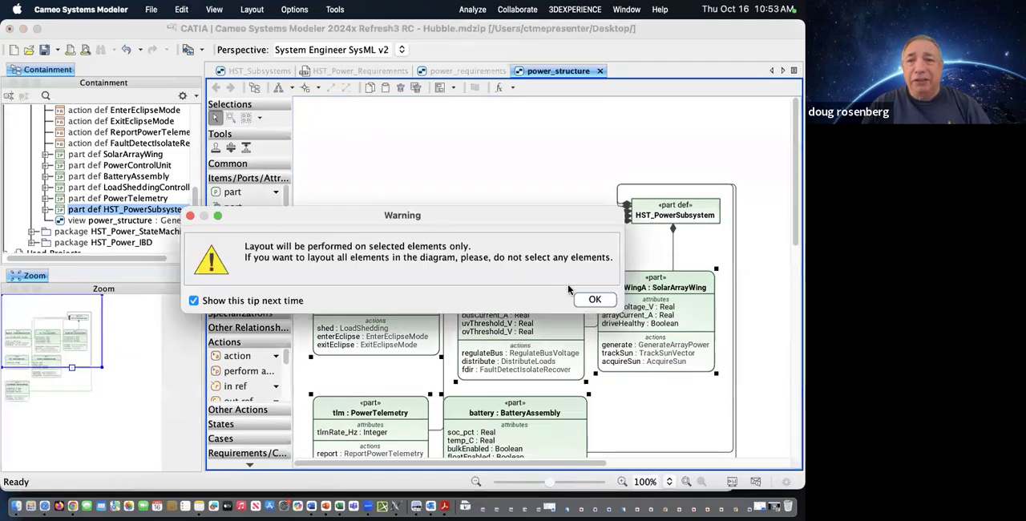
left_click(595, 299)
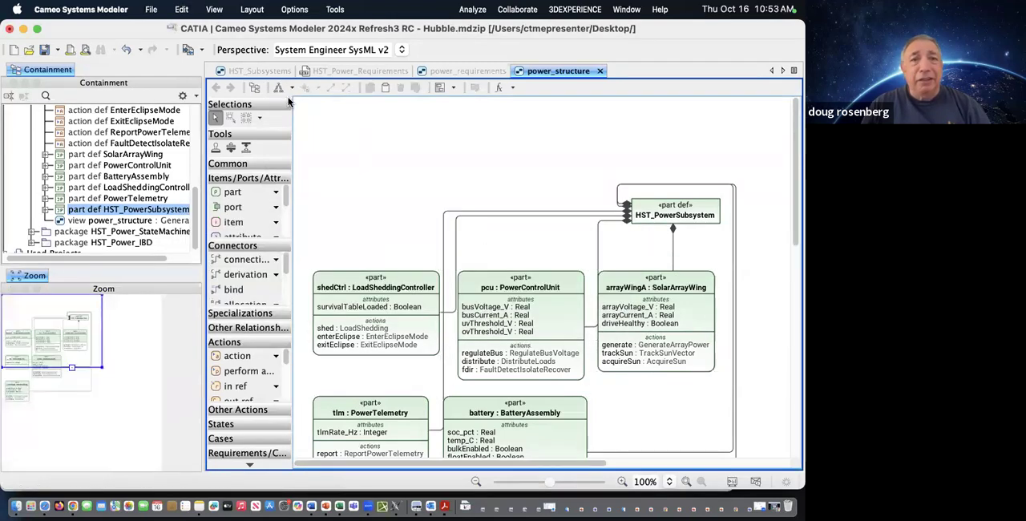
left_click(293, 88)
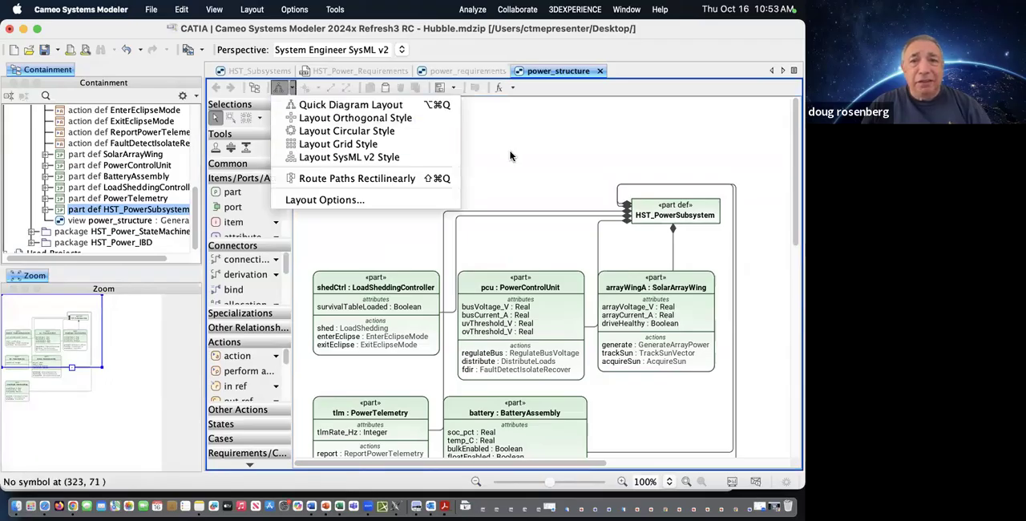
left_click(492, 255)
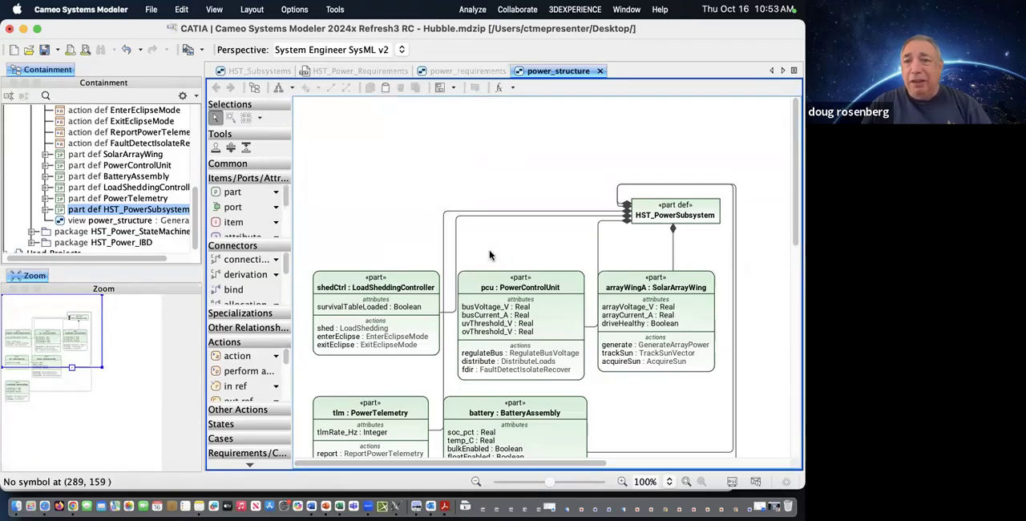
mouse_move(381, 335)
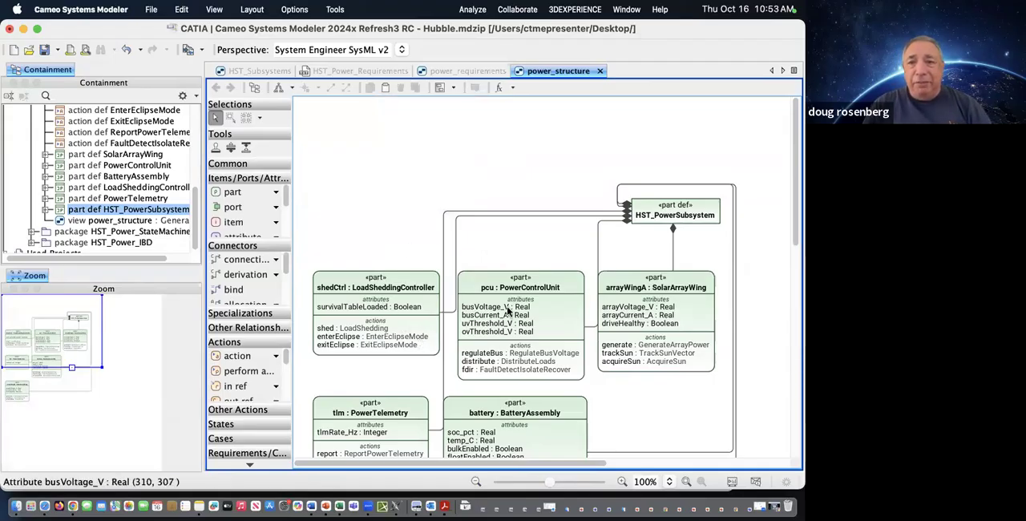
scroll("down", 3)
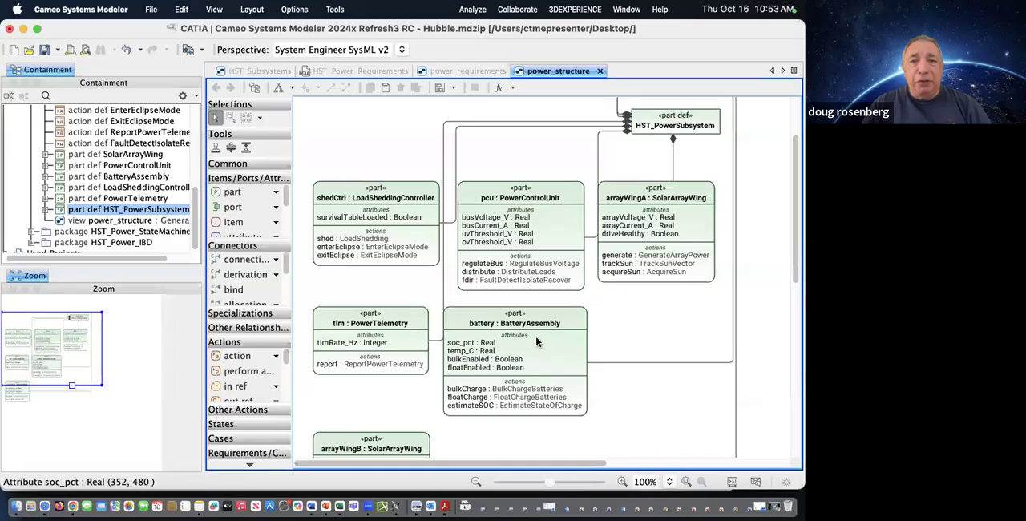
scroll("down", 3)
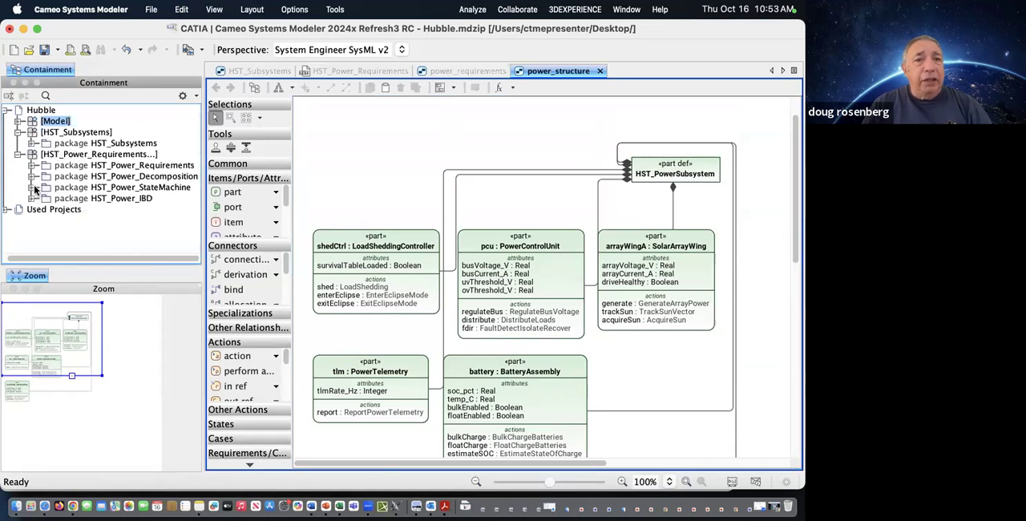
- Open power_sm_view, add PowerModeController, and display its PowerModeSM features recursively
left_click(34, 187)
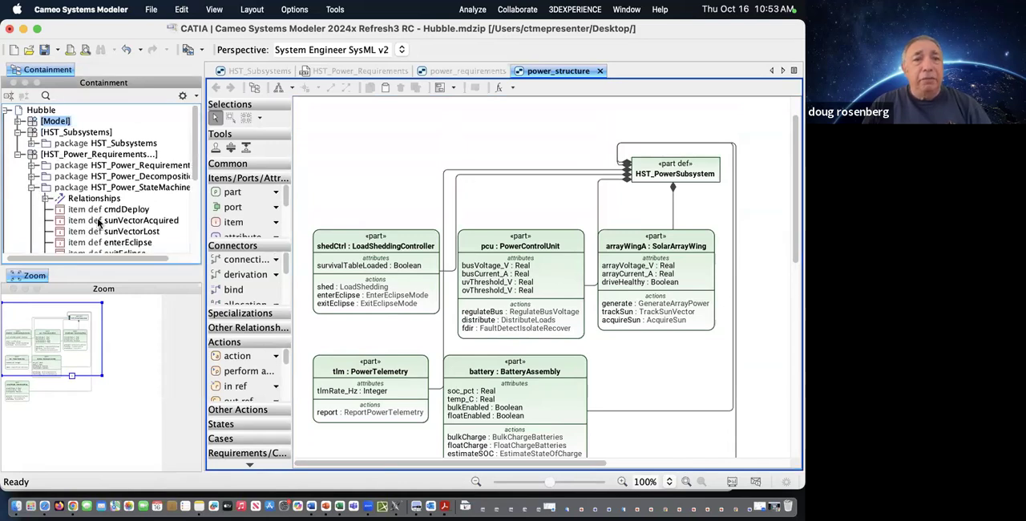
scroll("down", 3)
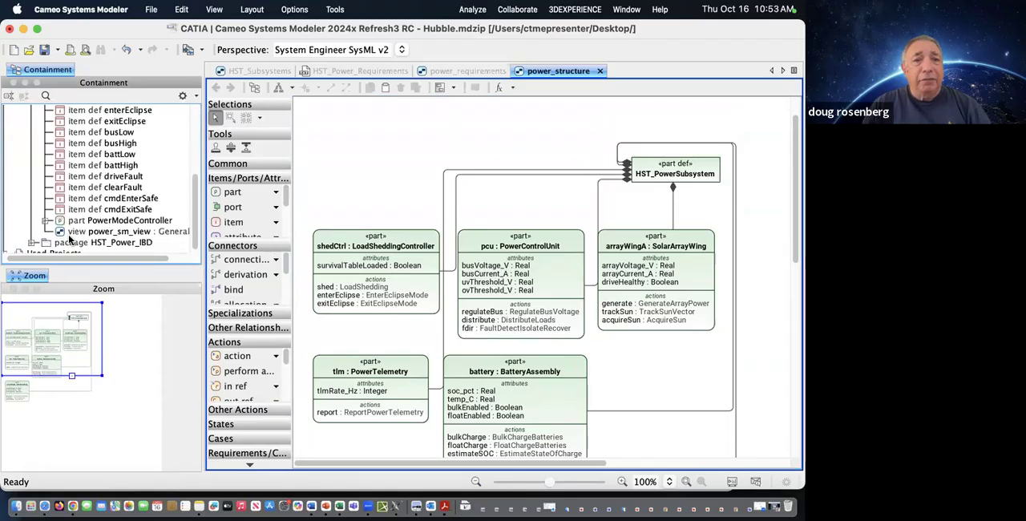
double_click(108, 231)
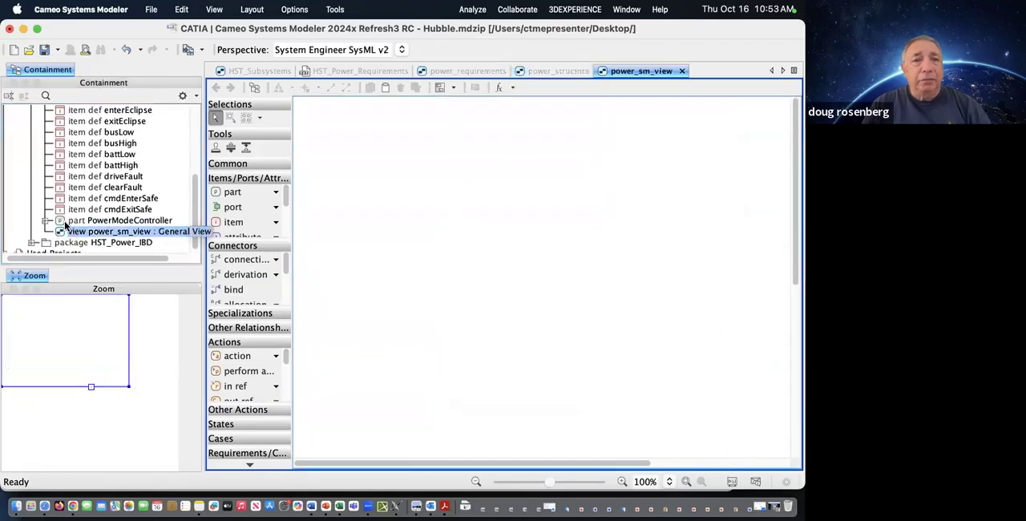
left_click(113, 220)
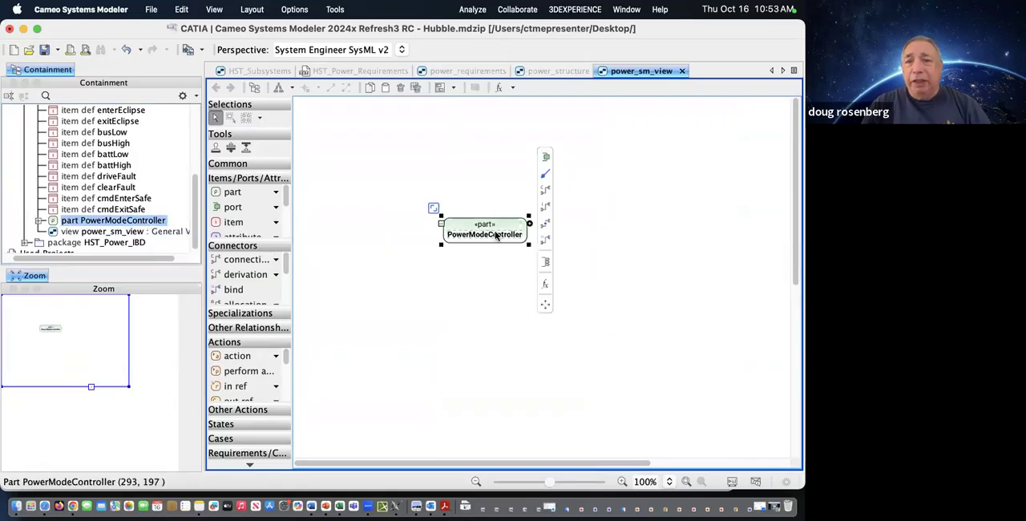
right_click(484, 234)
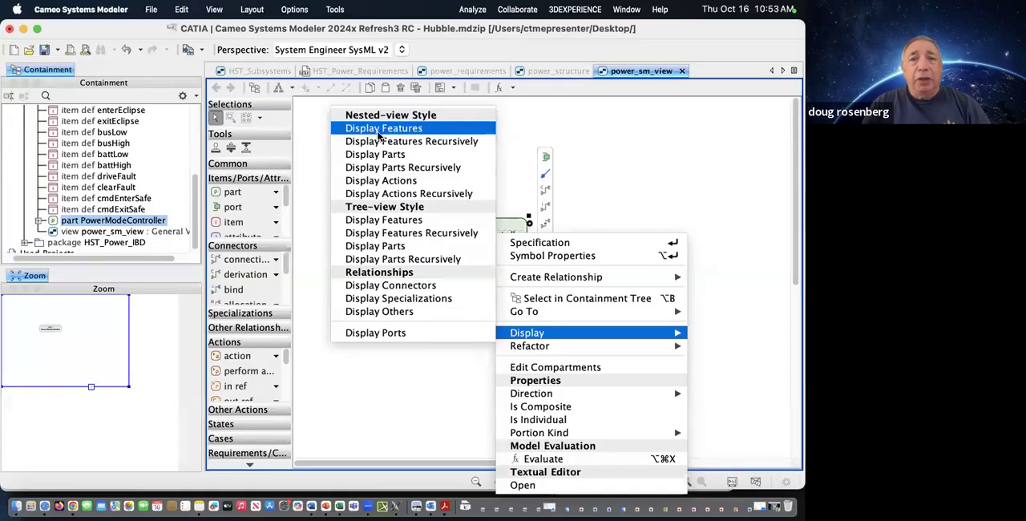
mouse_move(411, 141)
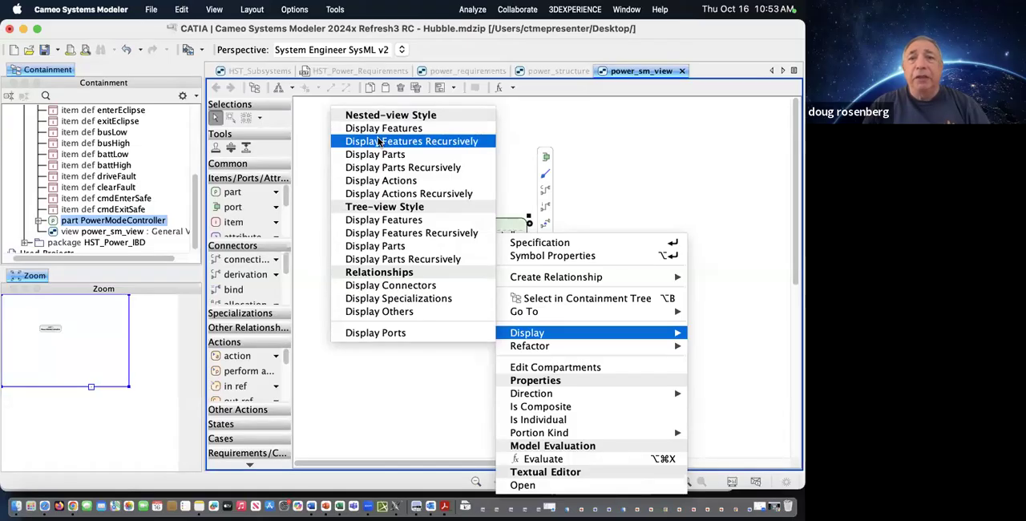
left_click(412, 142)
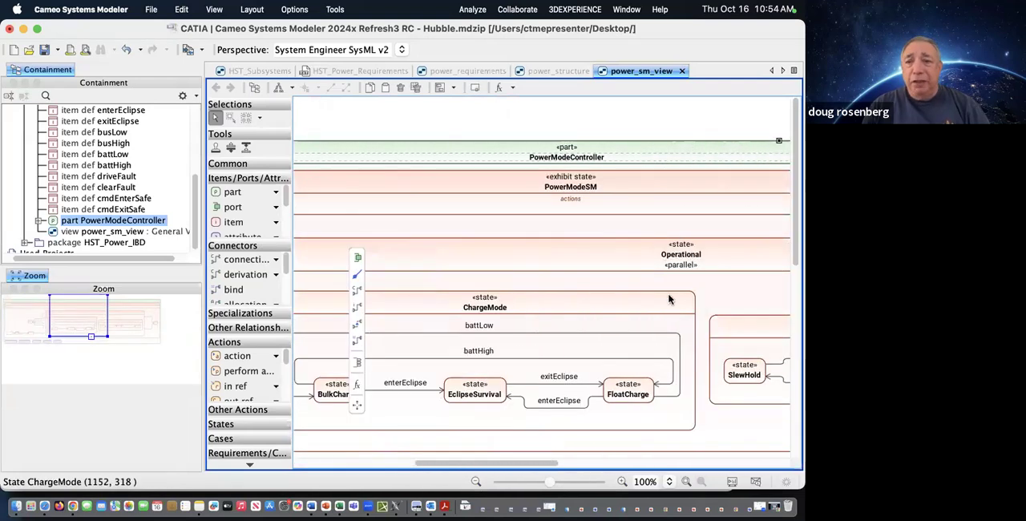
mouse_move(640, 363)
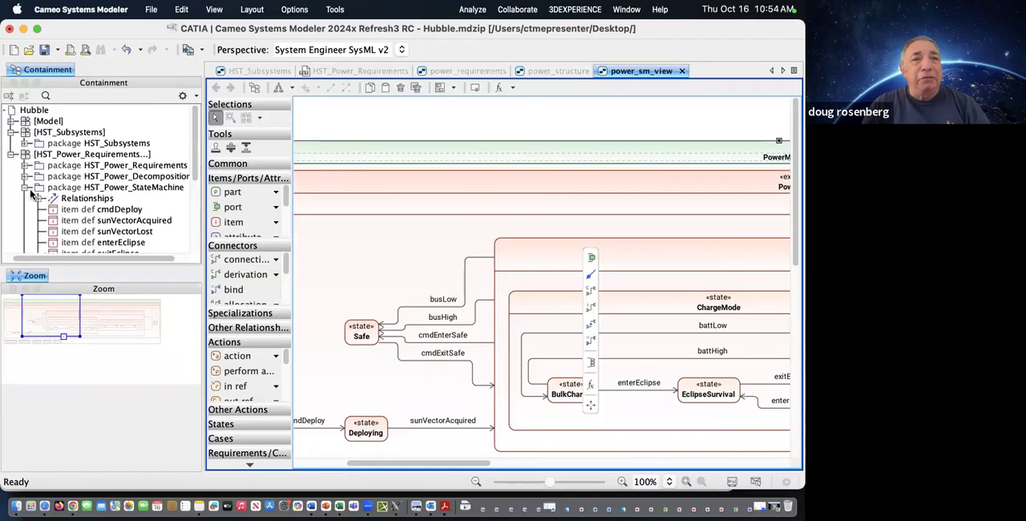
- Open power_ibd_view from HST_Power_IBD and display PowerSubsystem_Interconnects features recursively
left_click(27, 187)
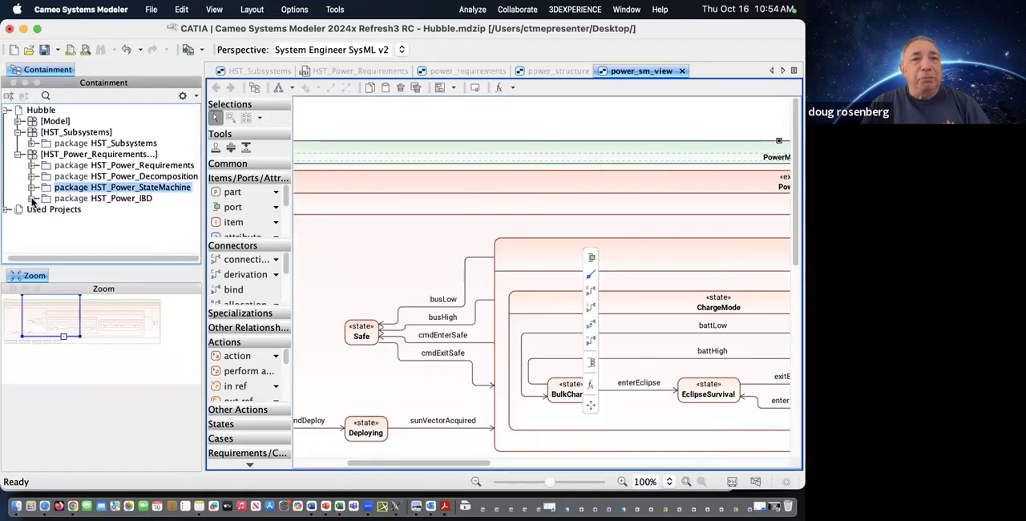
left_click(35, 198)
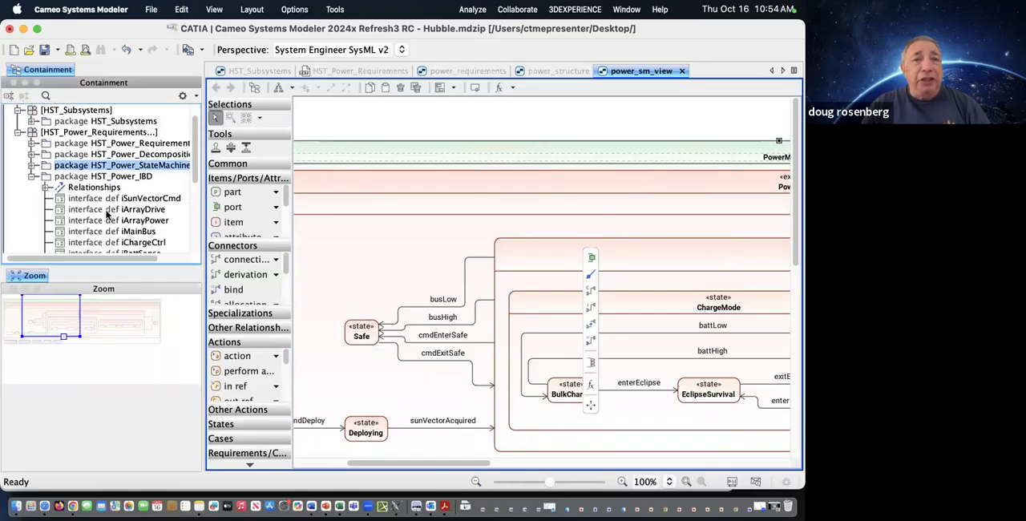
scroll("down", 3)
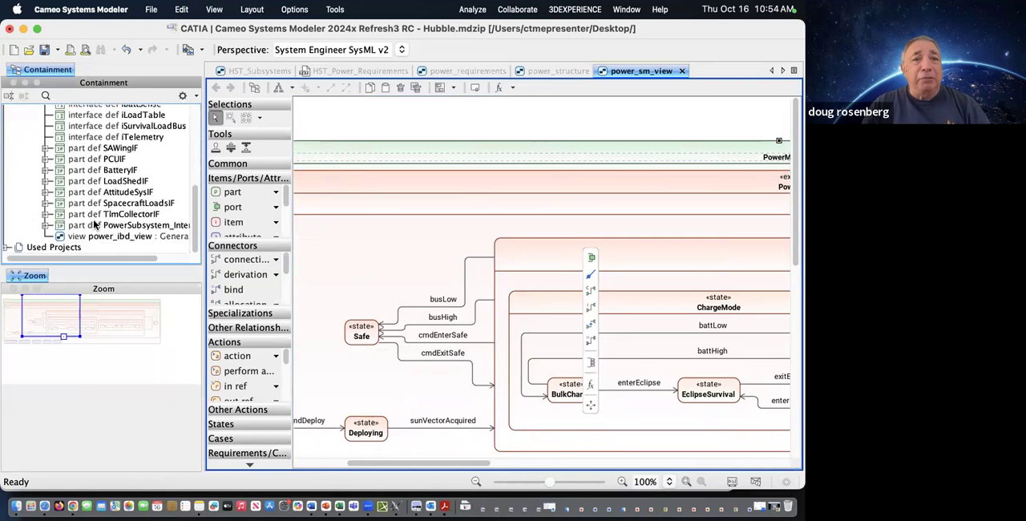
left_click(120, 236)
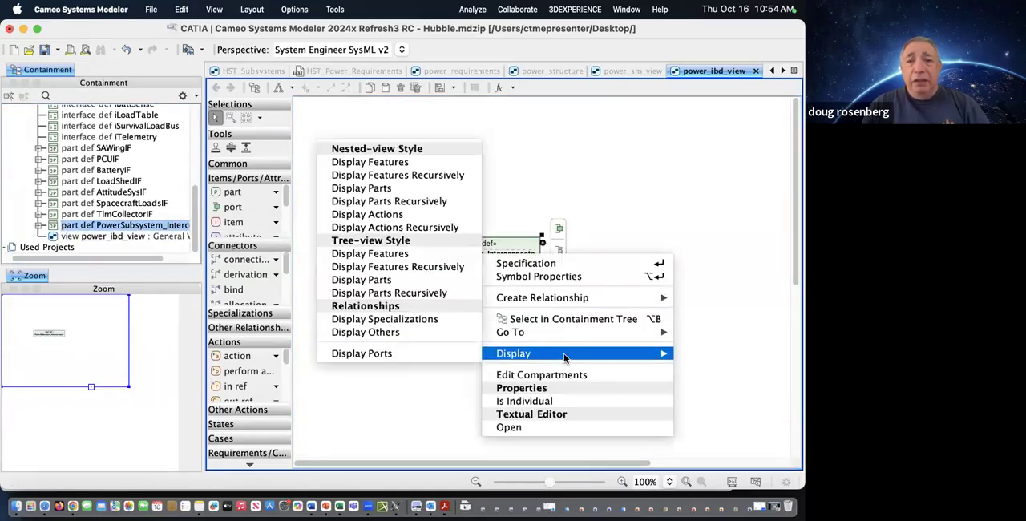
mouse_move(511, 332)
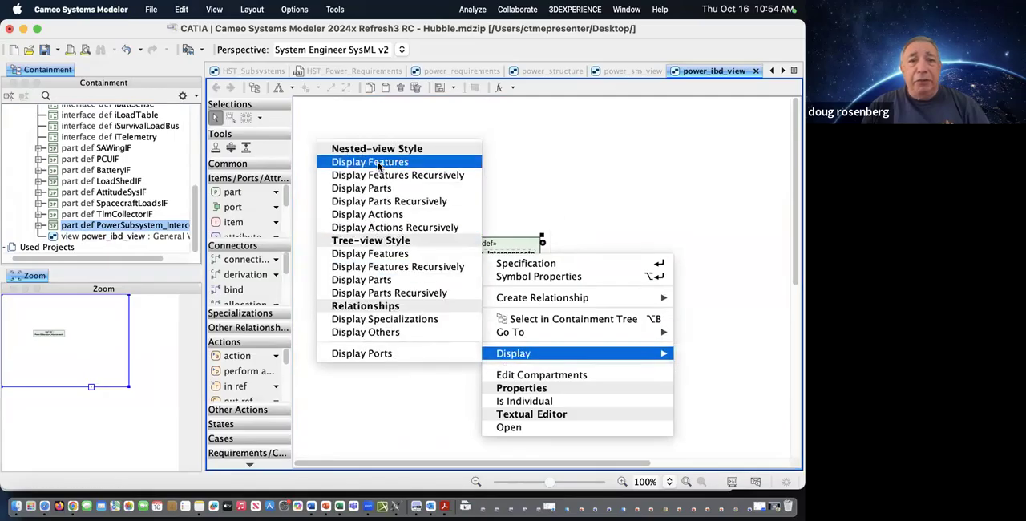
mouse_move(398, 175)
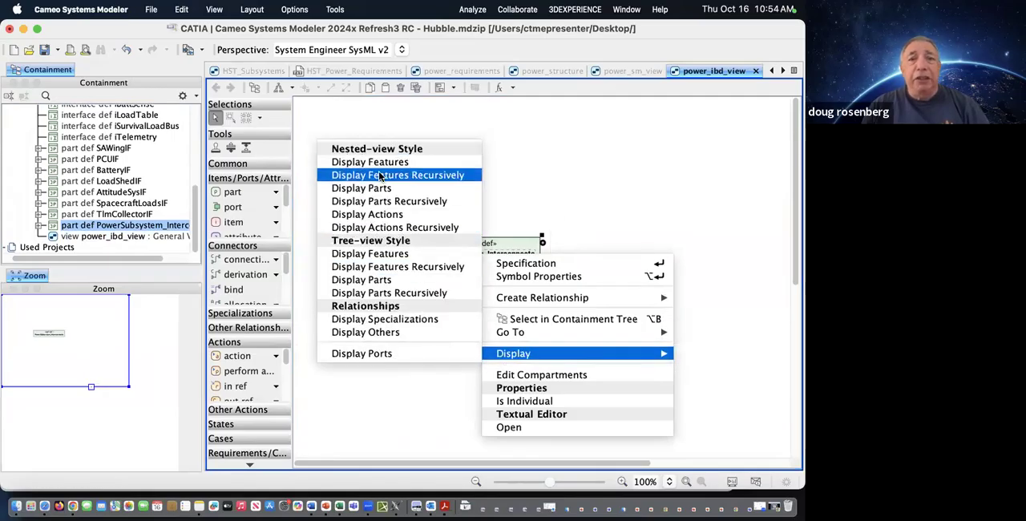
left_click(398, 175)
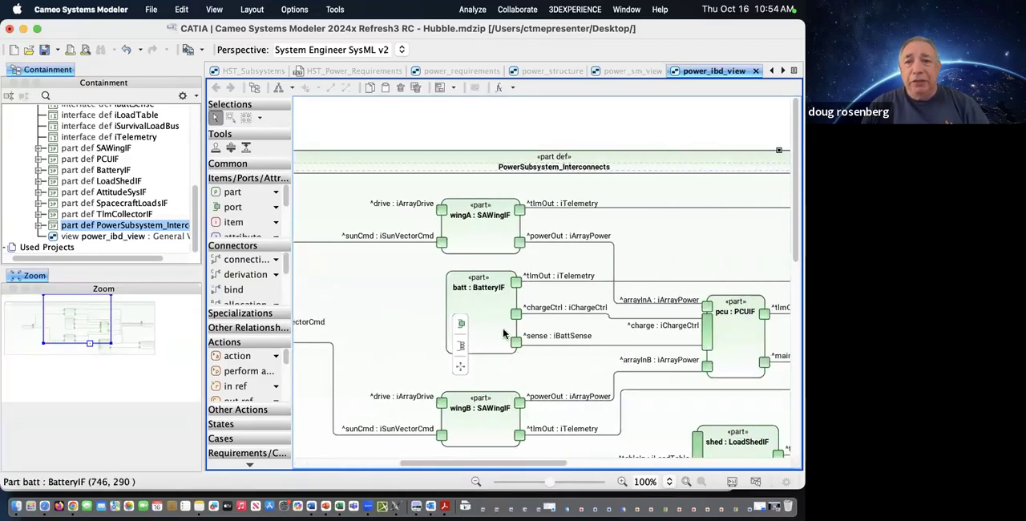
scroll("down", 3)
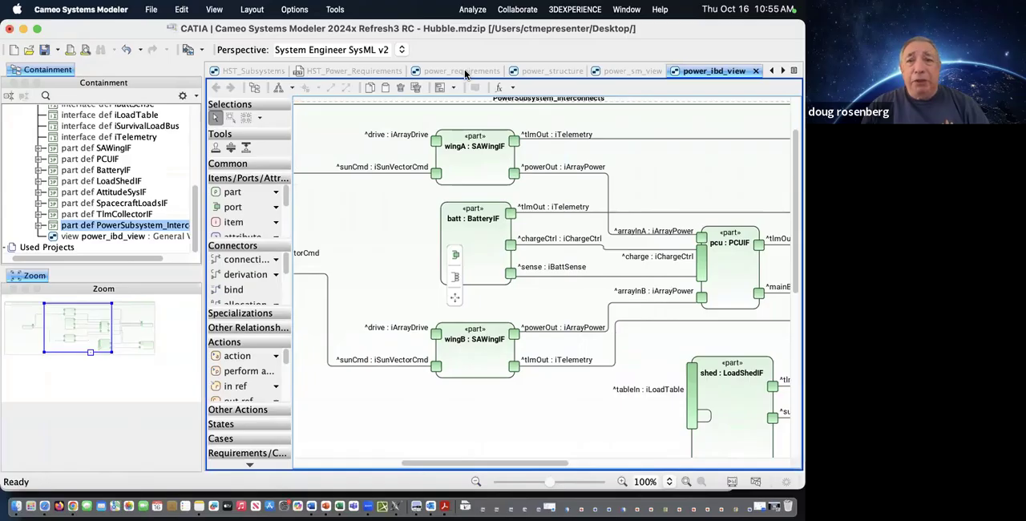
mouse_move(461, 71)
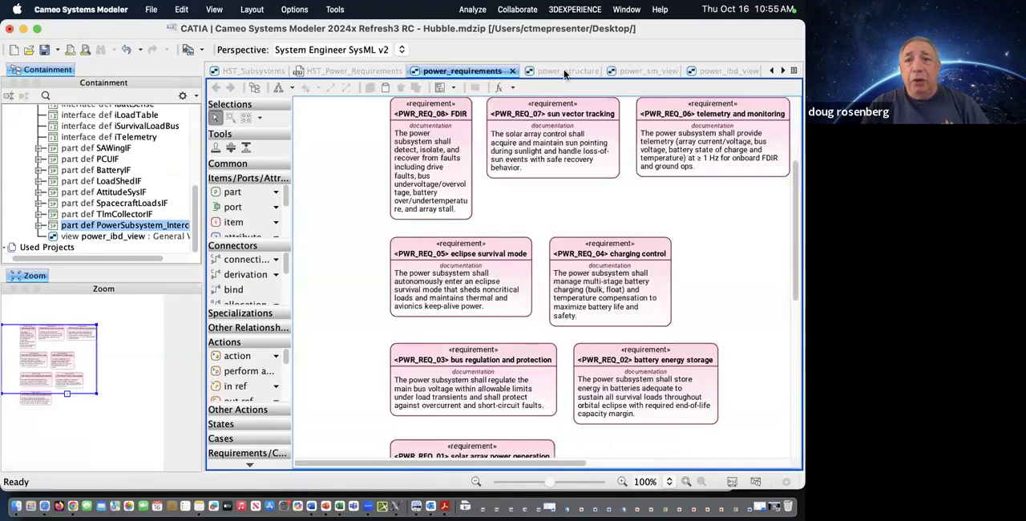
- Revisit the power_structure and power_sm_view diagrams, ending back on power_ibd_view
left_click(551, 71)
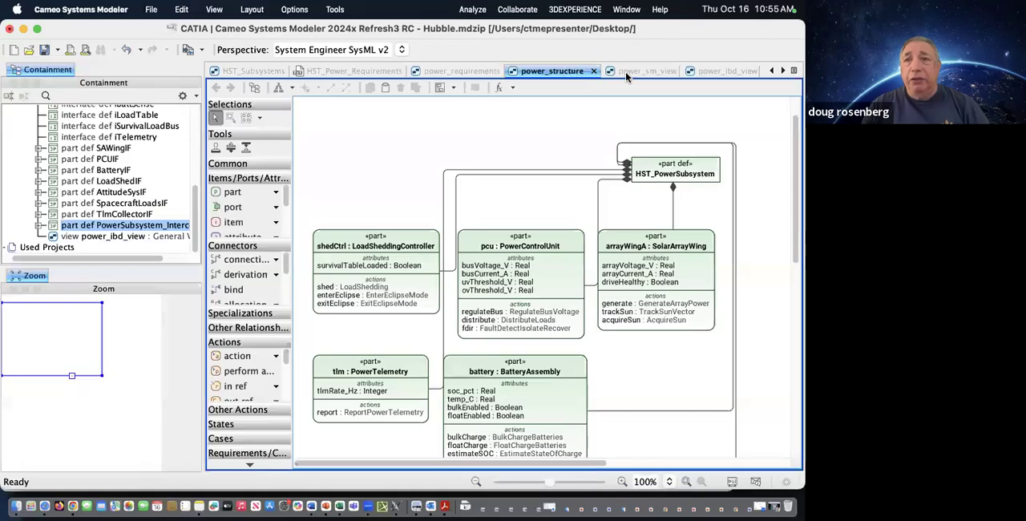
left_click(636, 70)
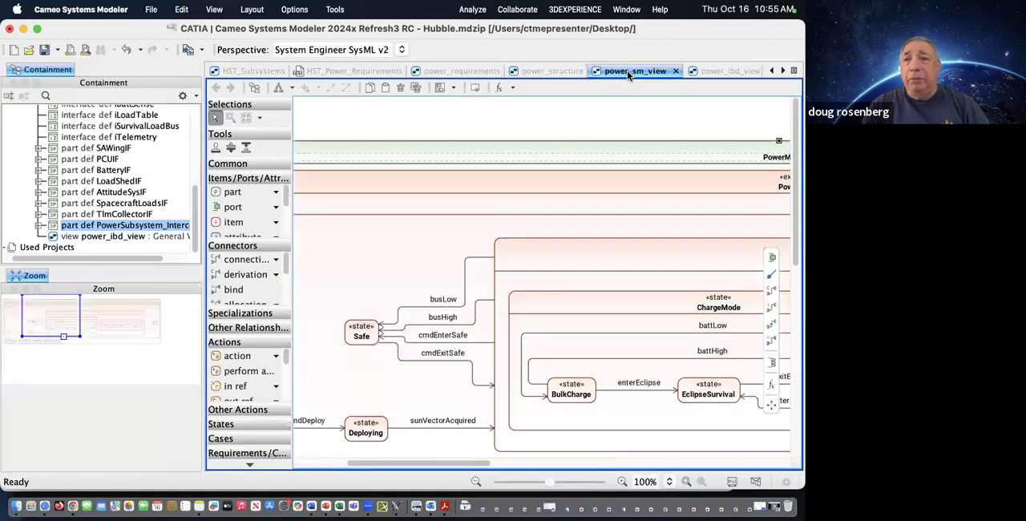
left_click(713, 70)
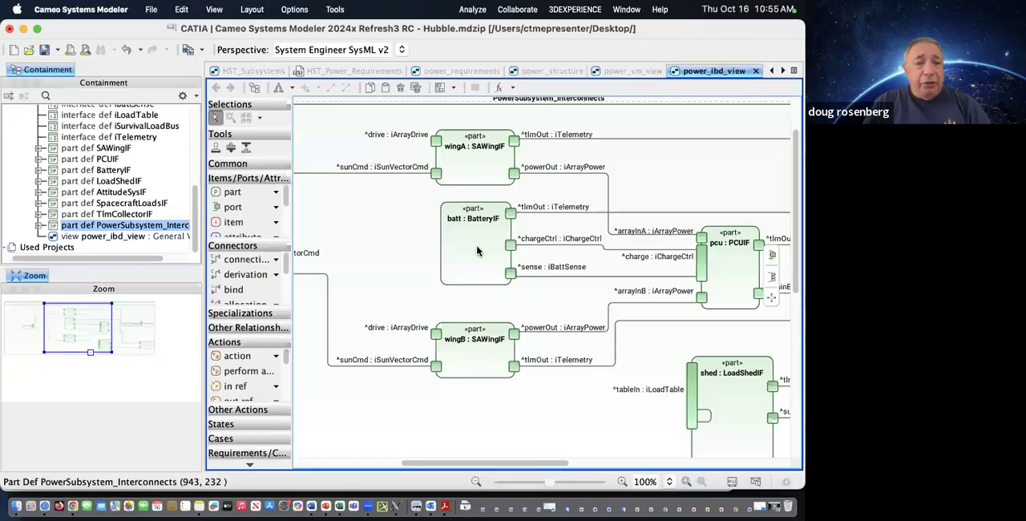
mouse_move(473, 201)
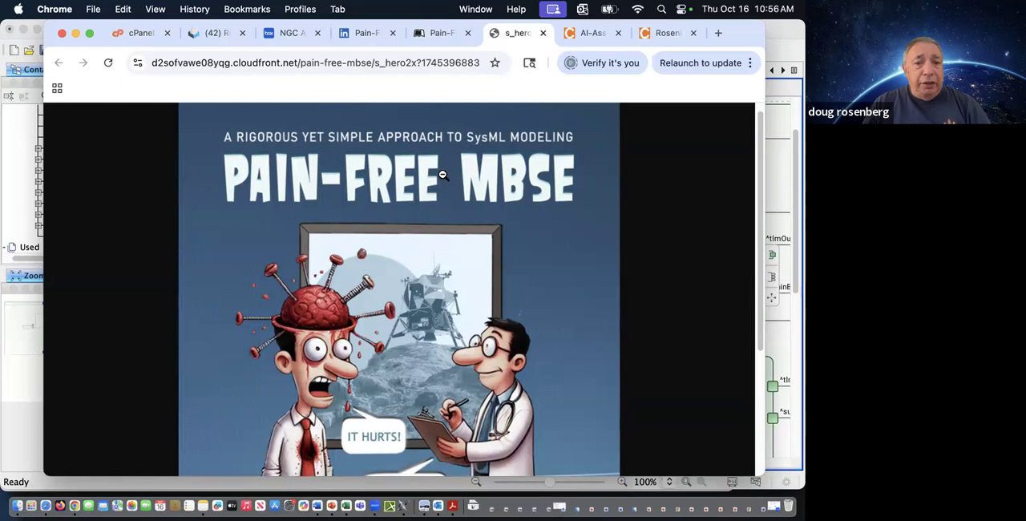
mouse_move(439, 170)
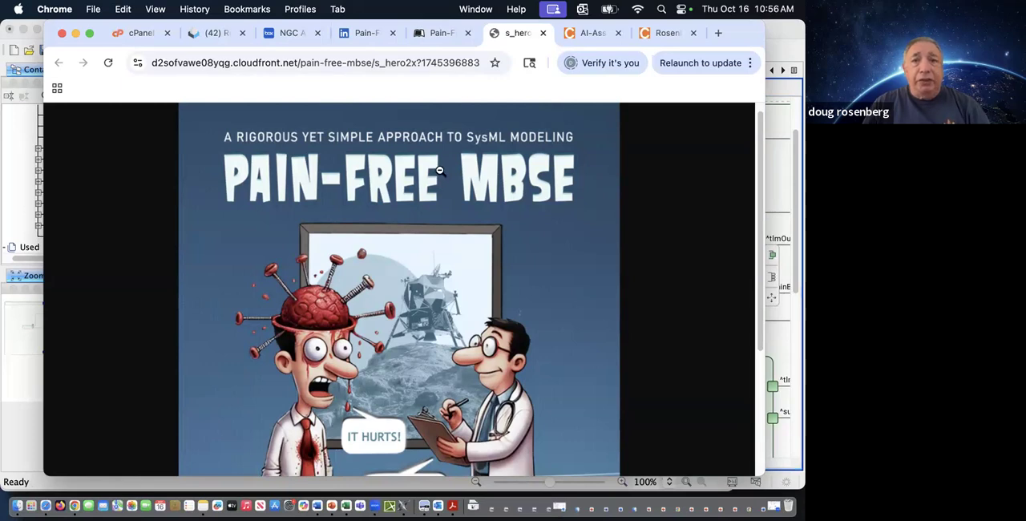
mouse_move(363, 213)
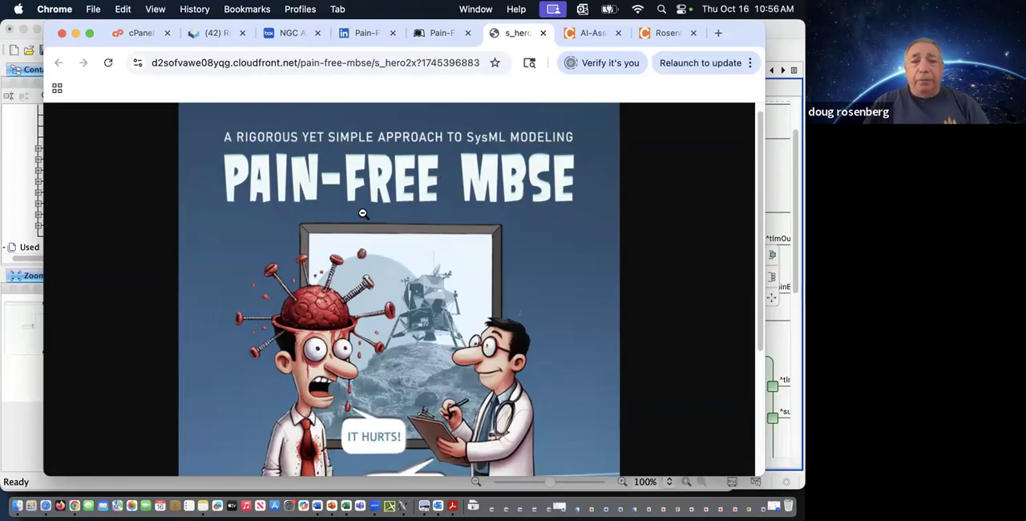
mouse_move(421, 277)
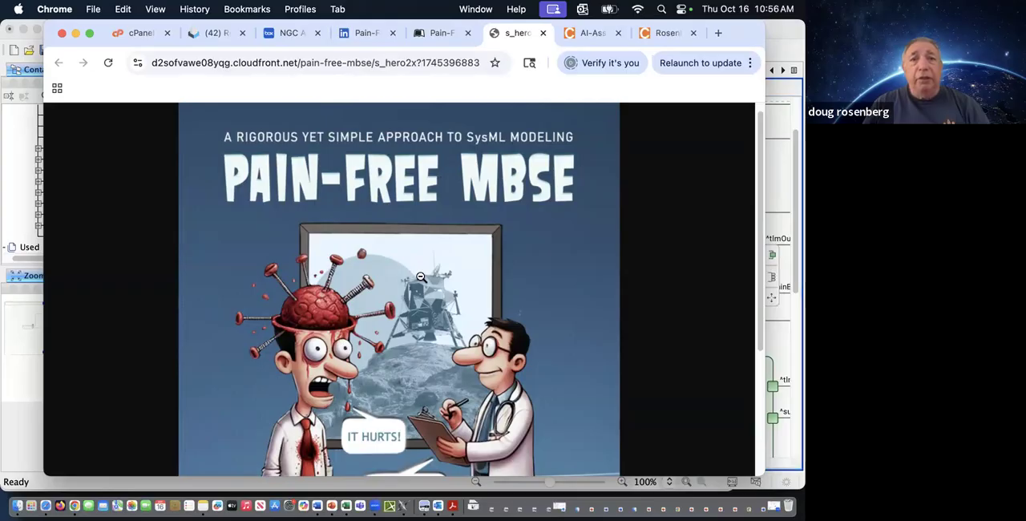
- Scroll down the Pain-Free MBSE cover image page
scroll("down", 3)
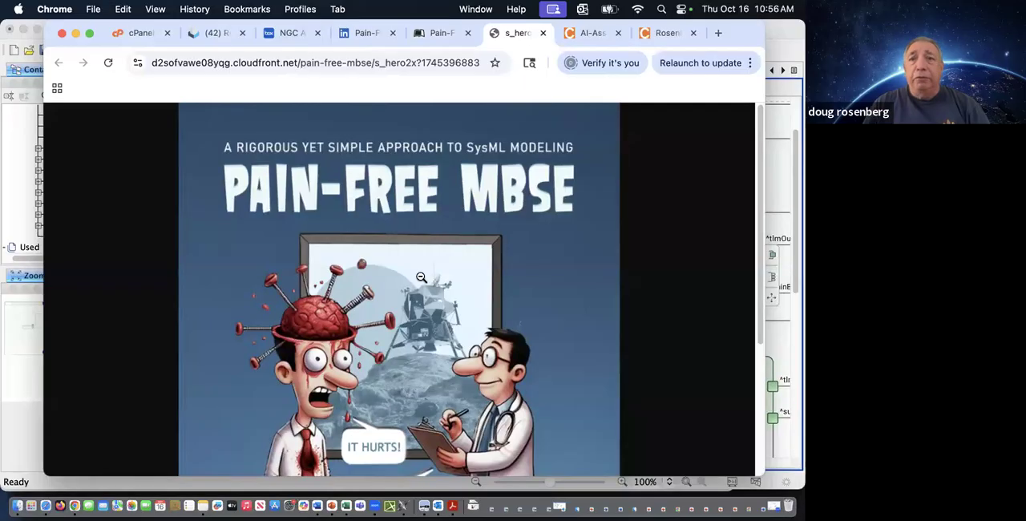
mouse_move(520, 251)
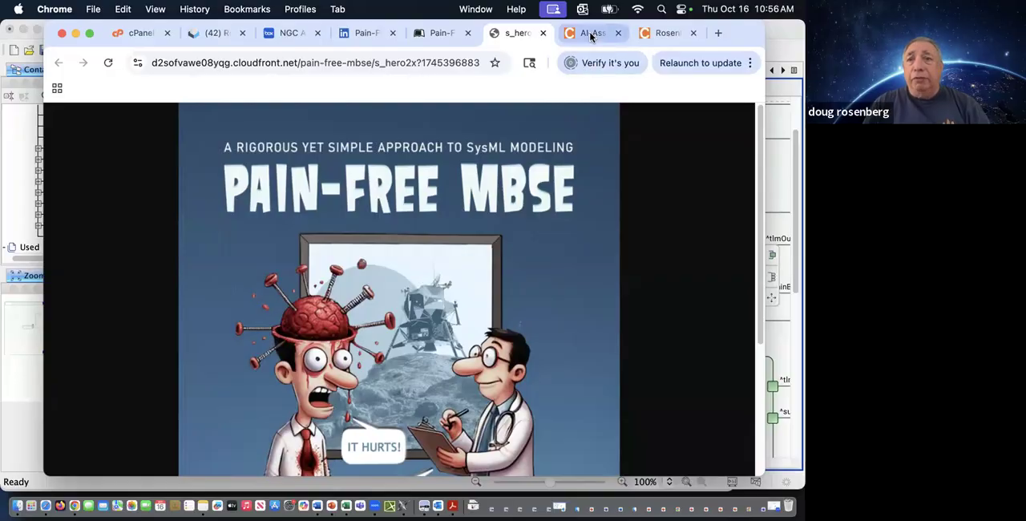
- Switch to Caltech's AI-Assisted MBSE course page and scroll through its Benefits and Topics
left_click(594, 33)
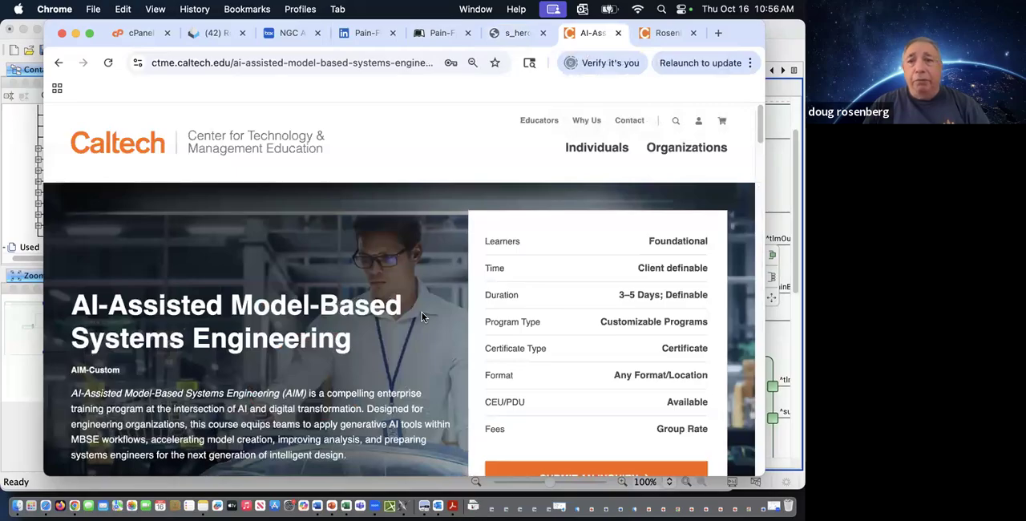
mouse_move(447, 313)
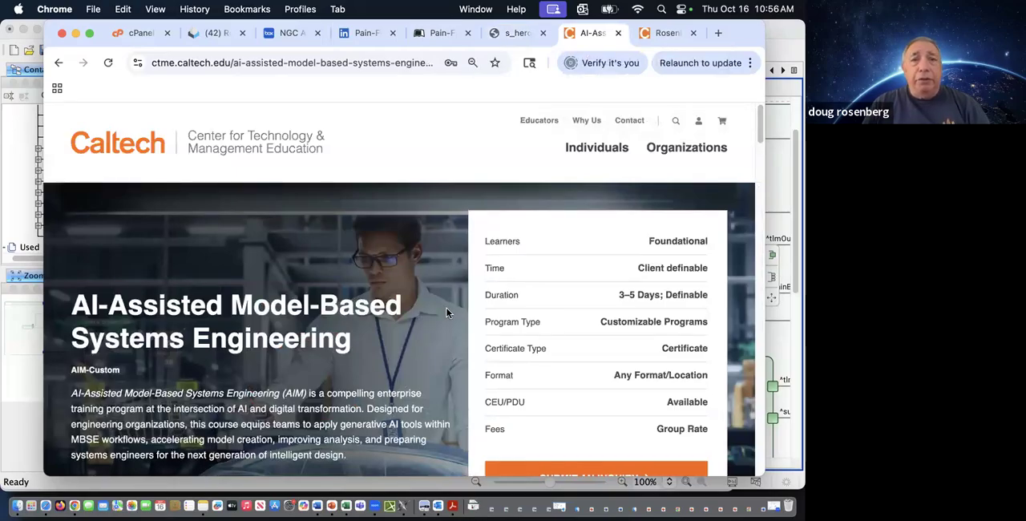
mouse_move(227, 148)
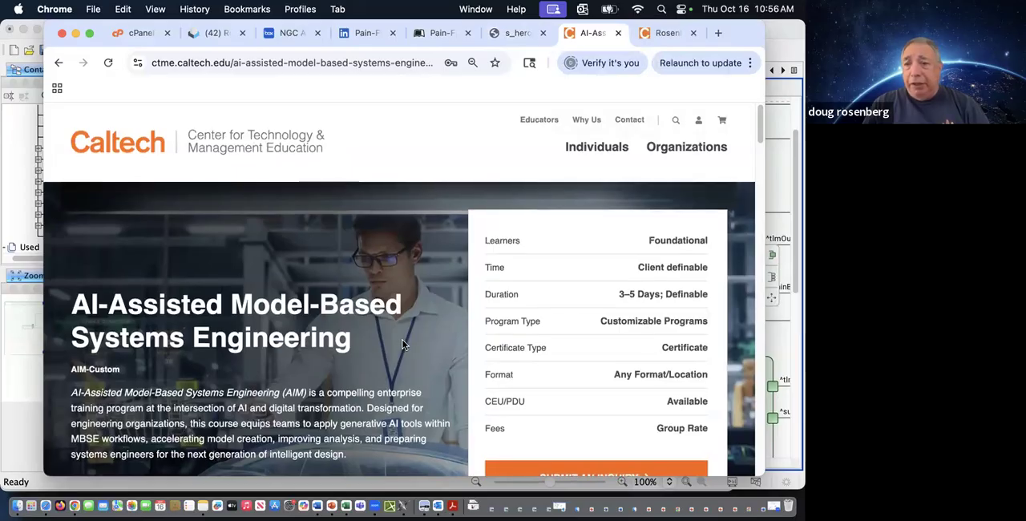
scroll("down", 3)
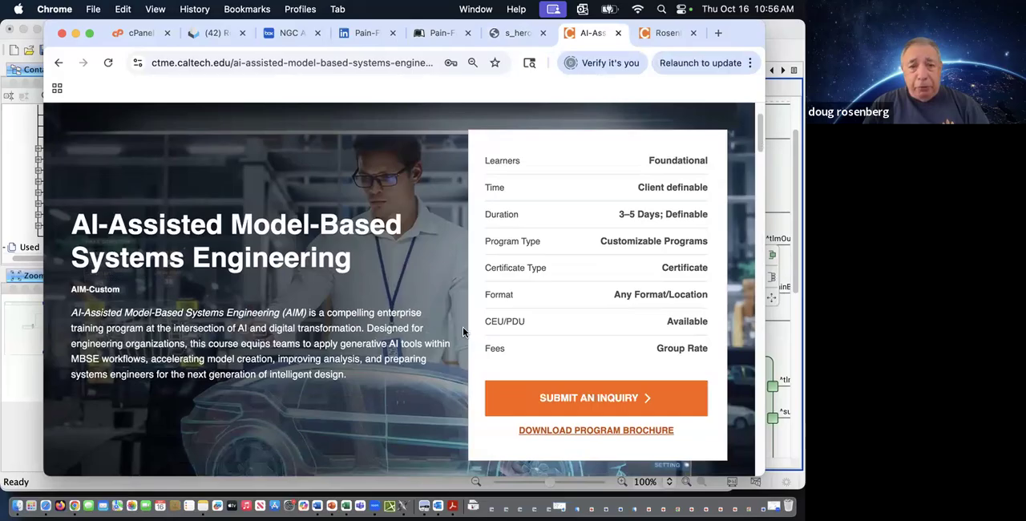
scroll("down", 3)
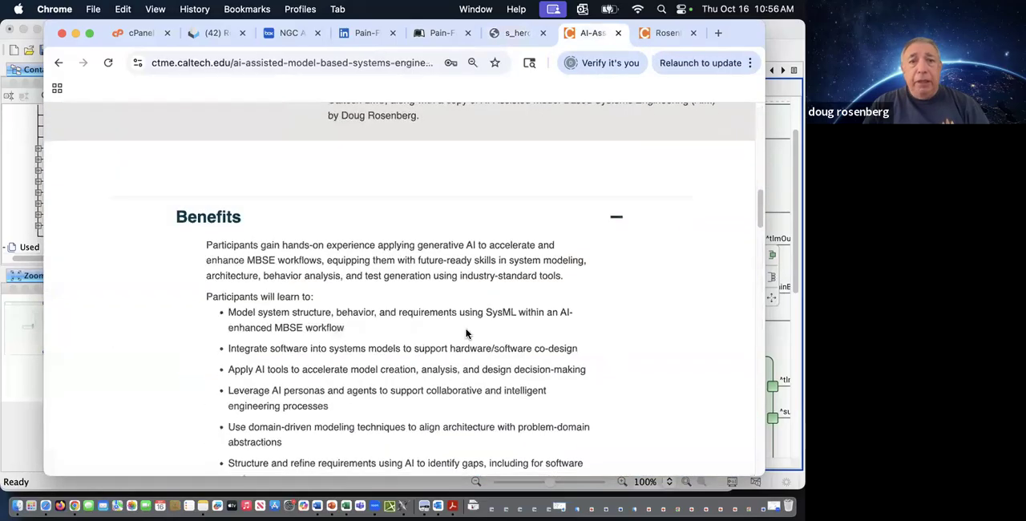
scroll("down", 3)
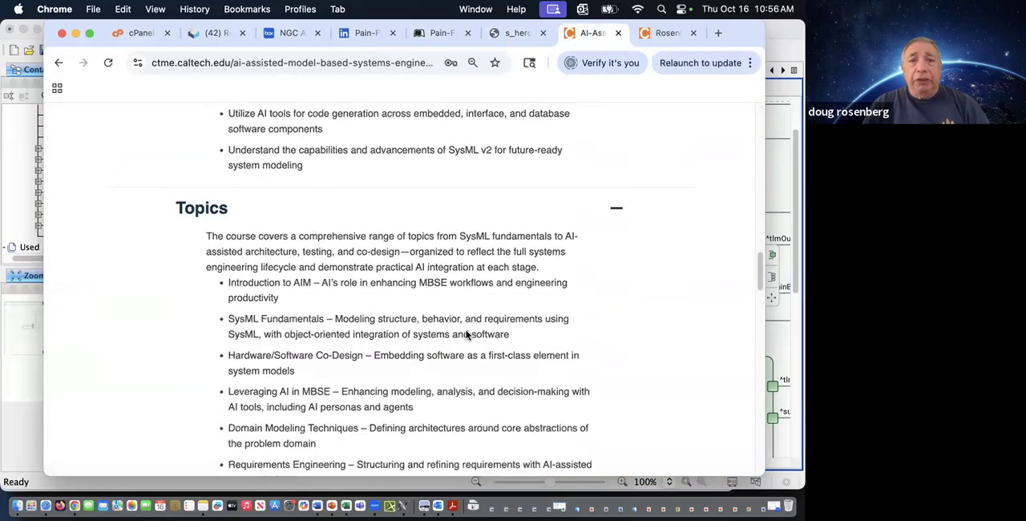
scroll("down", 3)
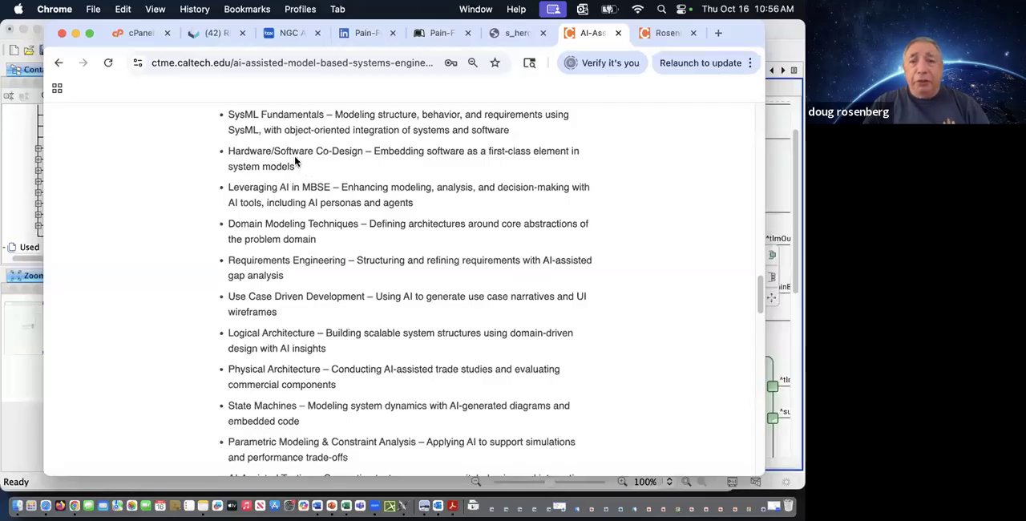
mouse_move(335, 233)
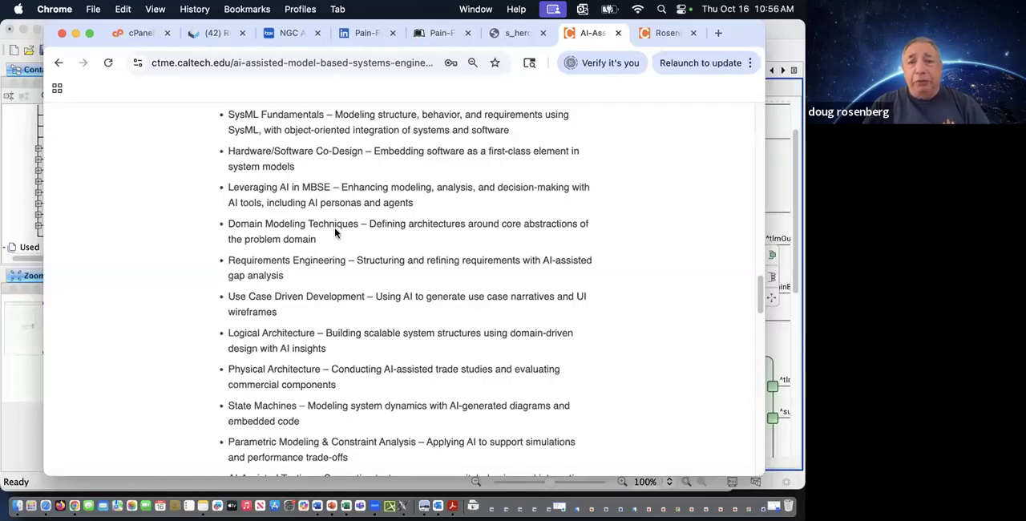
mouse_move(369, 251)
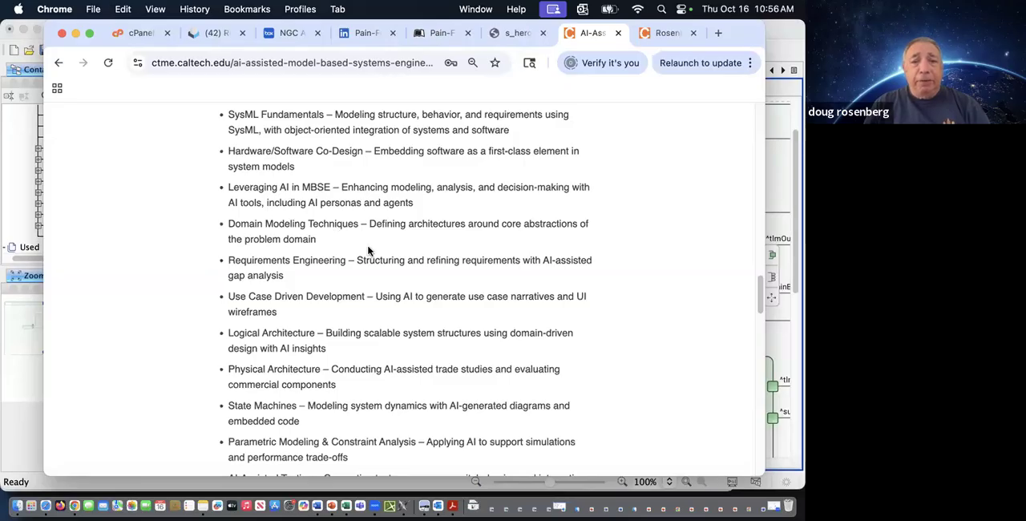
scroll("down", 3)
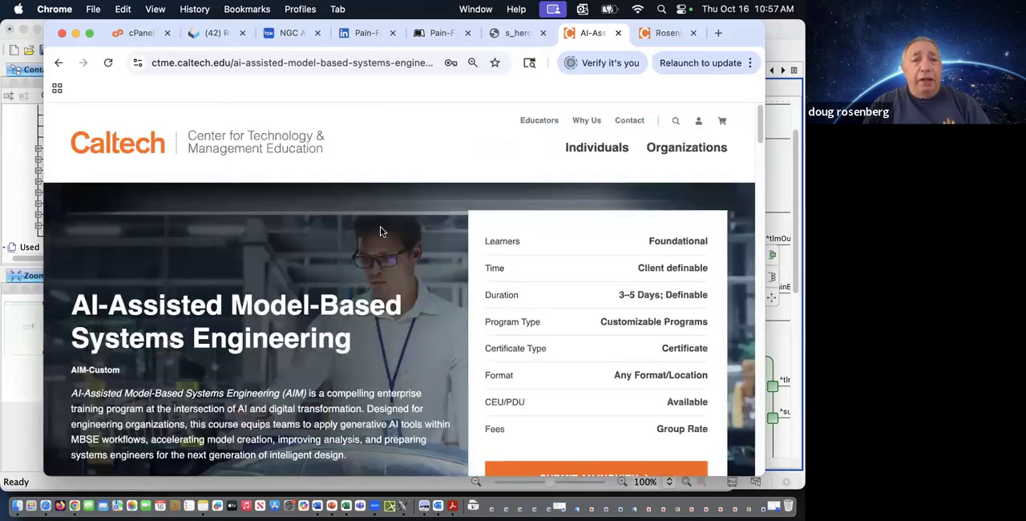
mouse_move(425, 109)
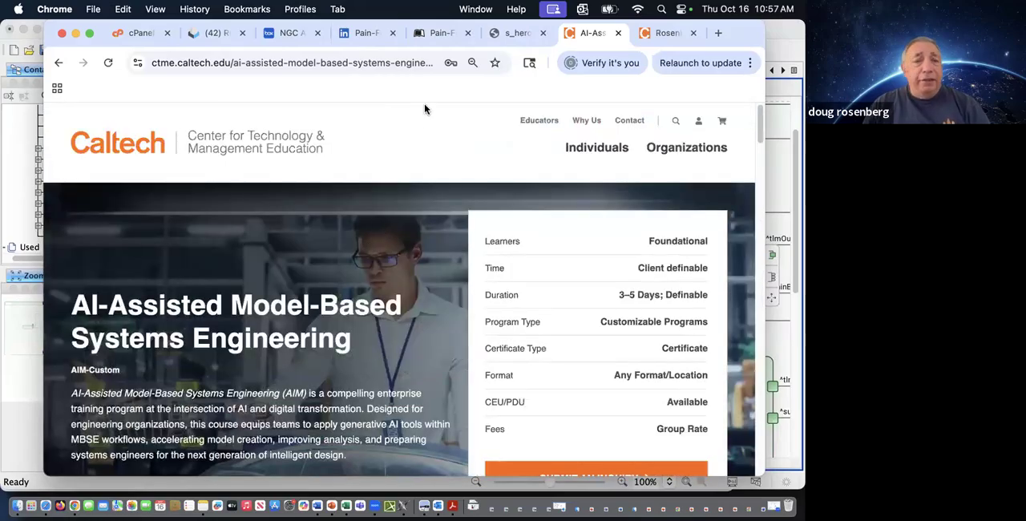